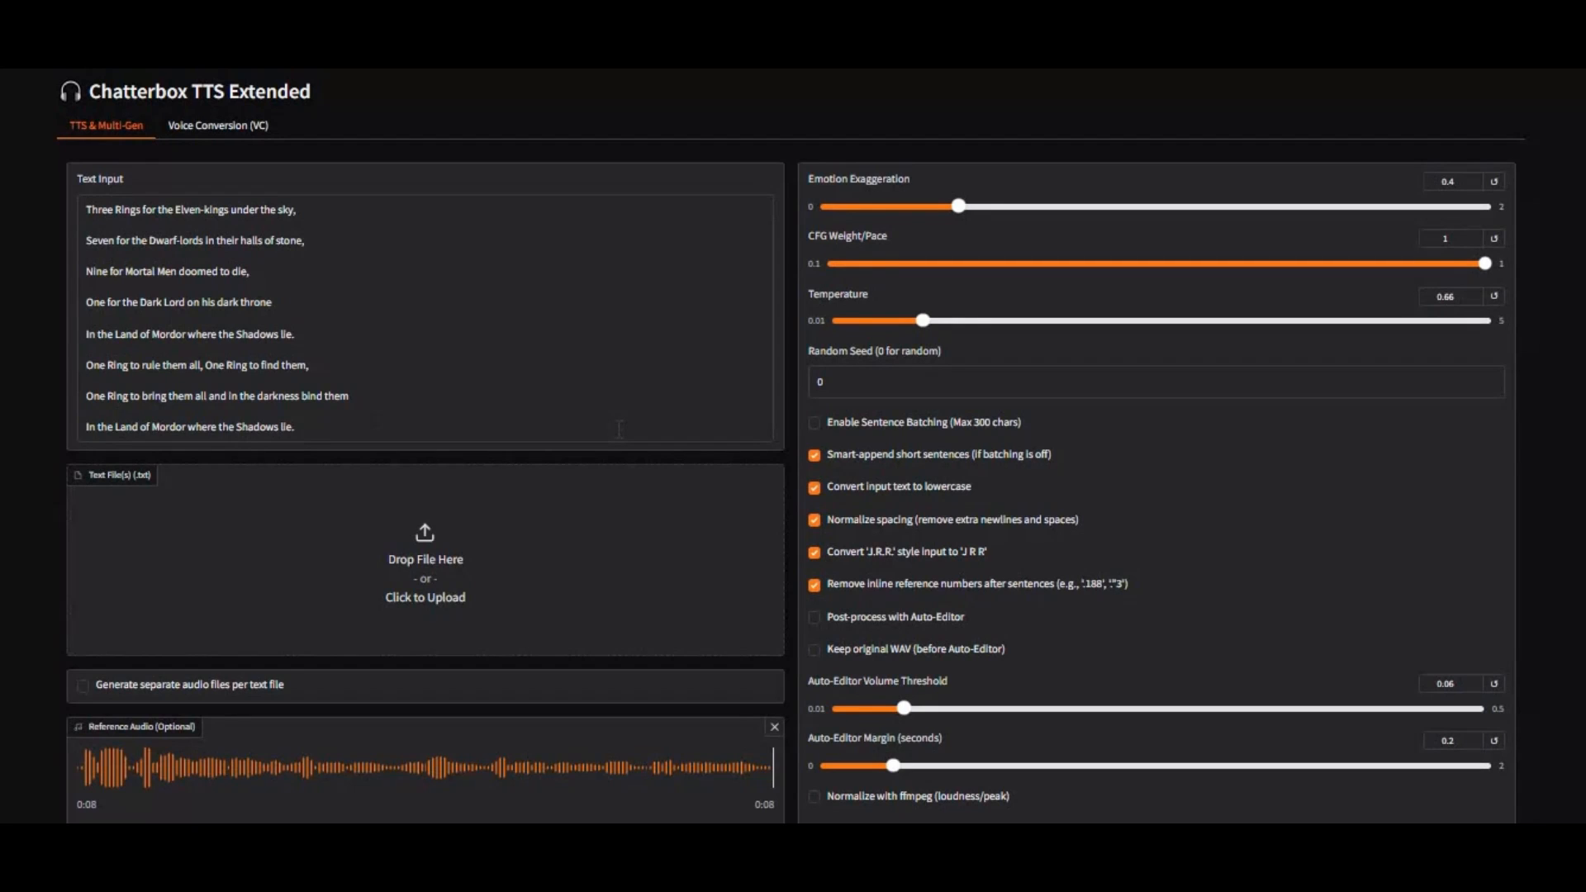
Scroll the Chatterbox_TTS_Extended Colab notebook down to Installation and back up.
{"action": "scroll", "scroll_direction": "down", "scroll_amount": 3}
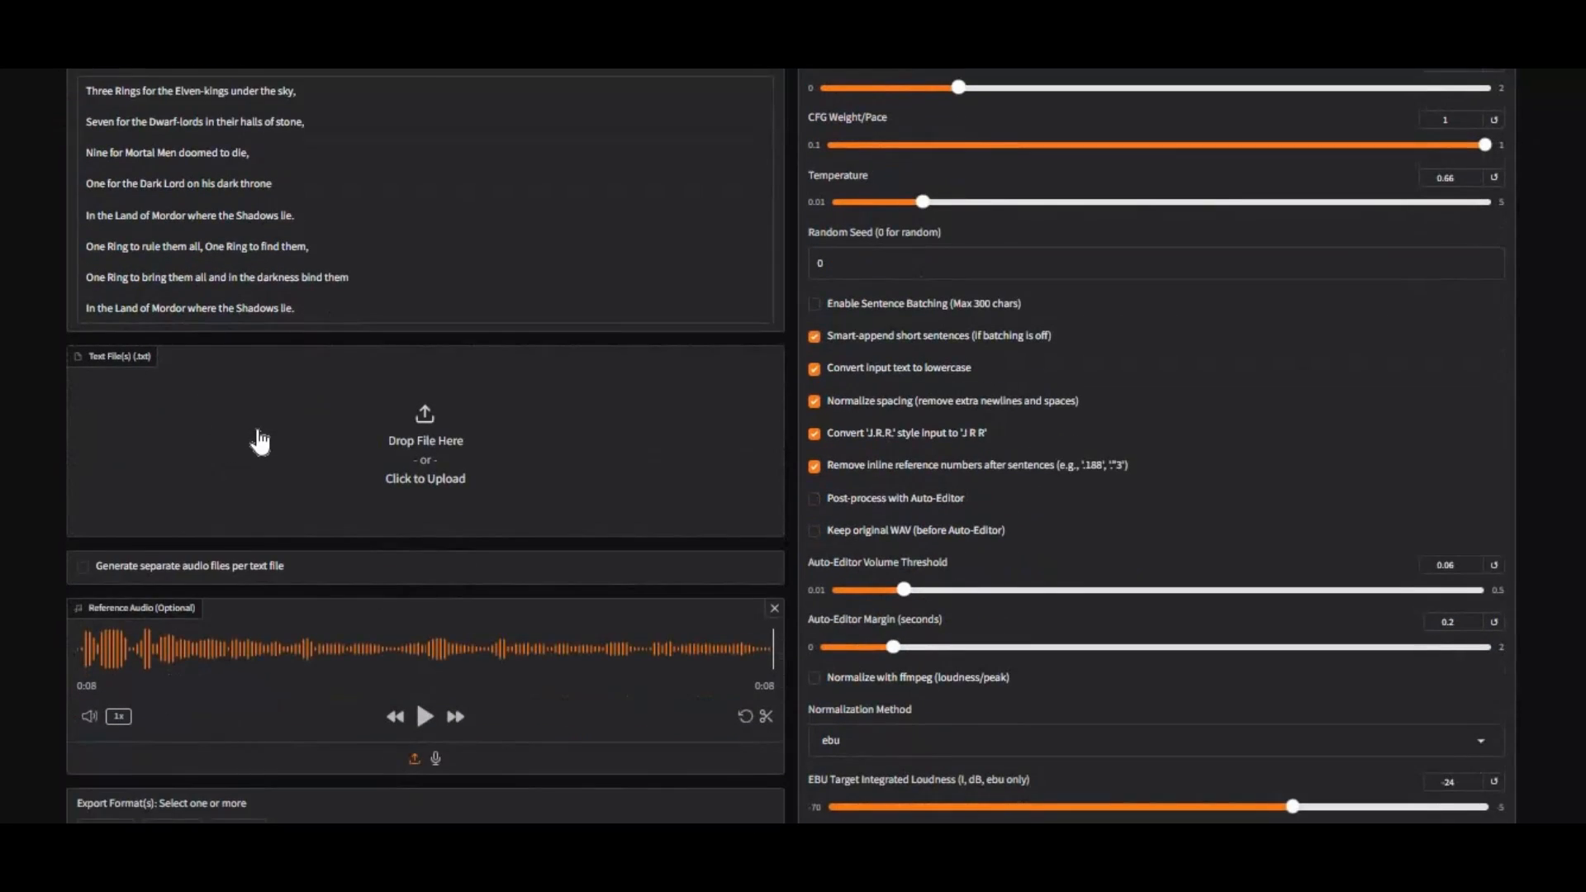
{"action": "scroll", "scroll_direction": "down", "scroll_amount": 3}
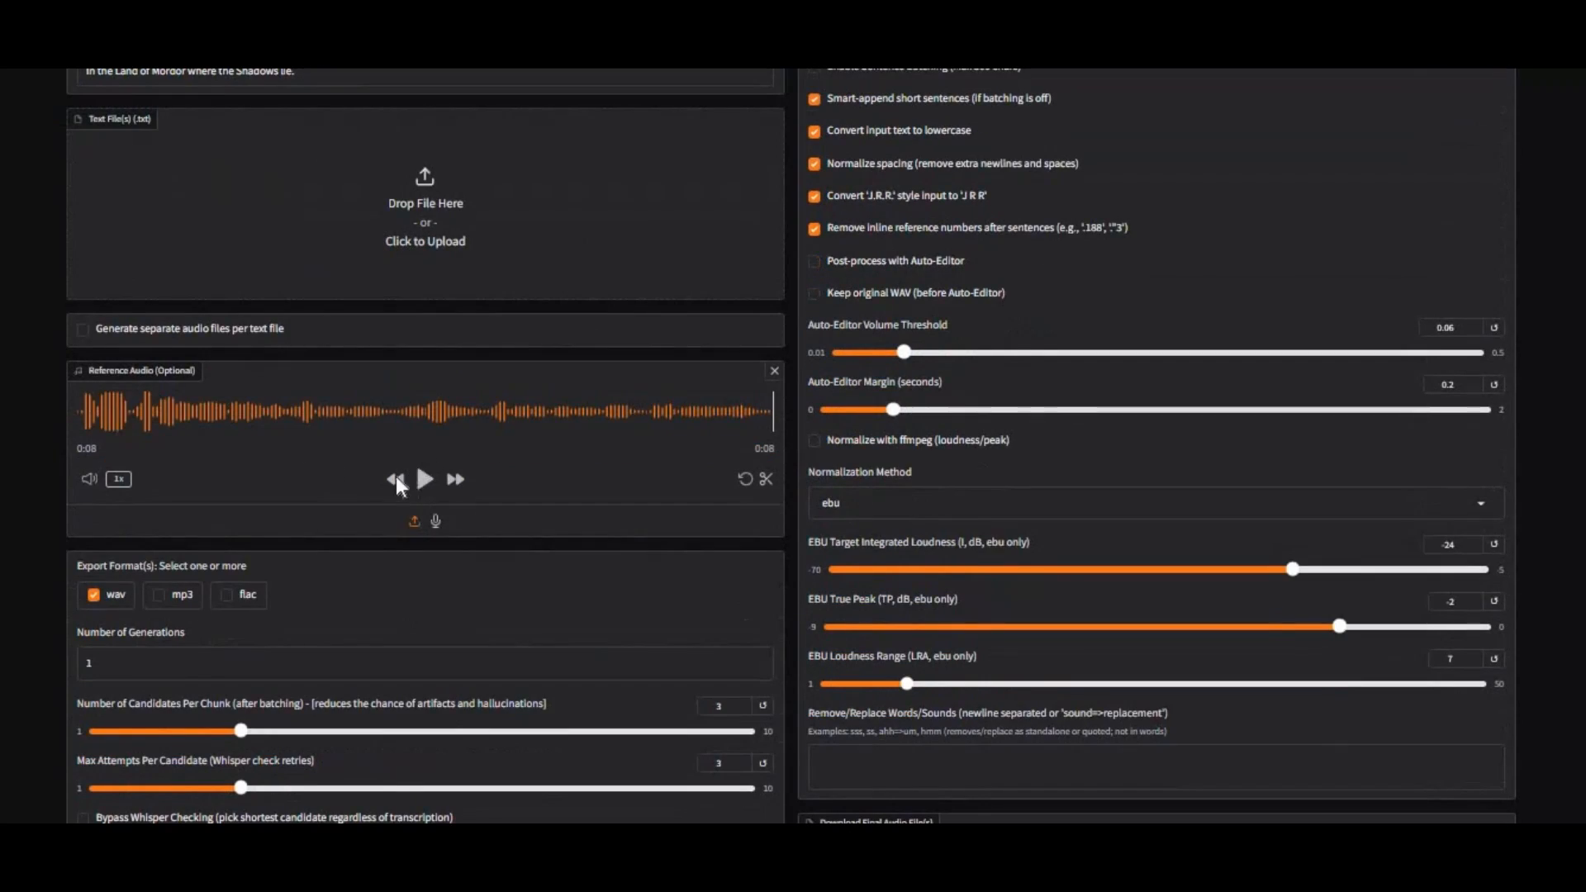
{"action": "scroll", "scroll_direction": "down", "scroll_amount": 3}
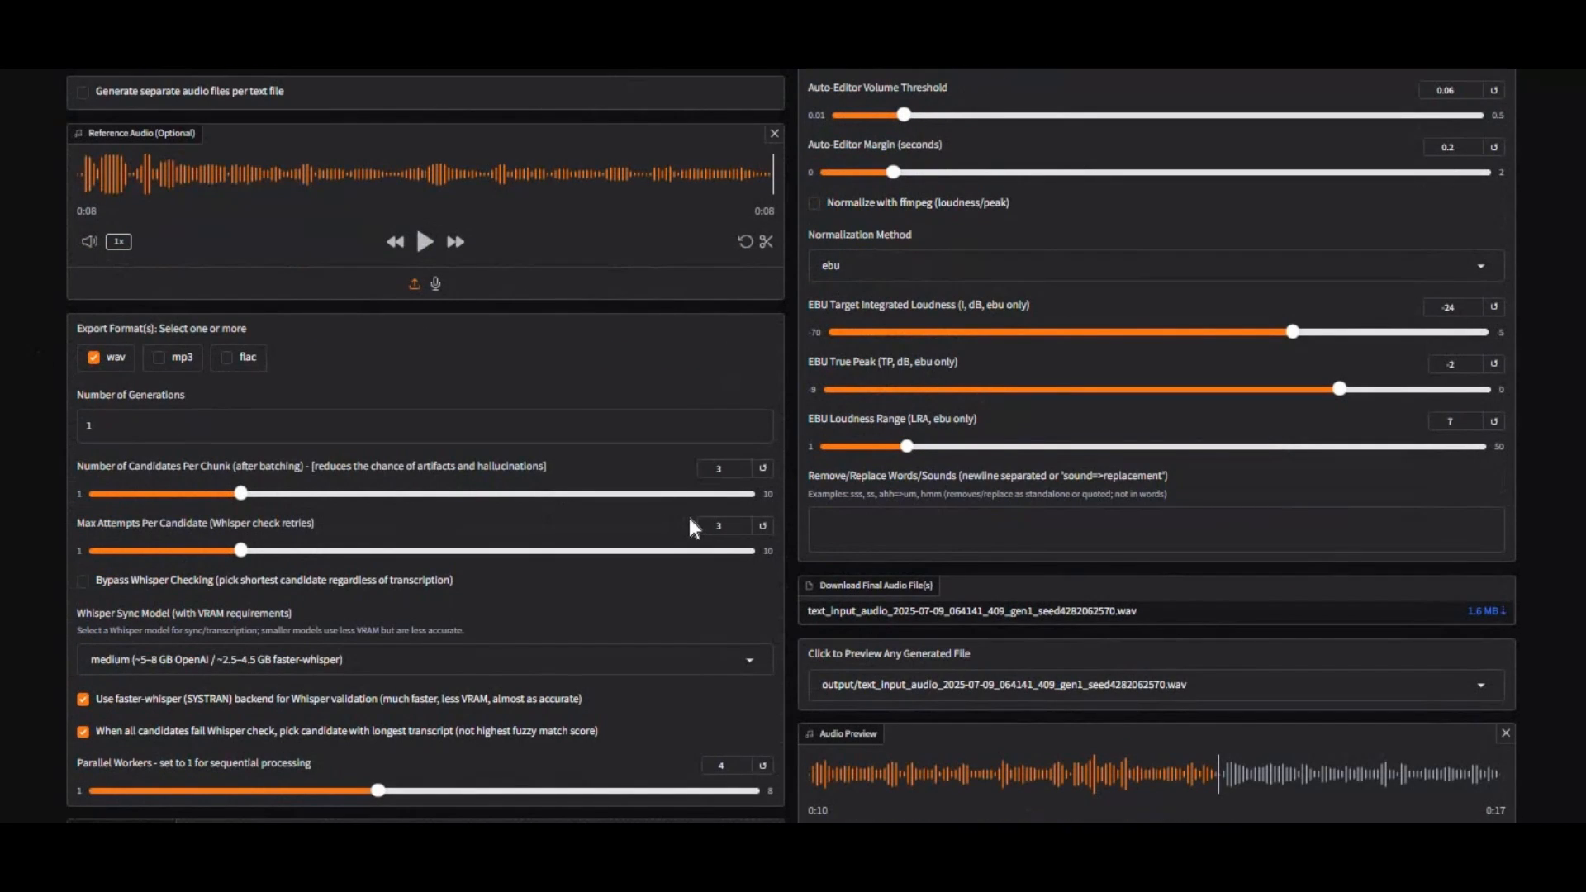
{"action": "mouse_move", "coordinate": [683, 652]}
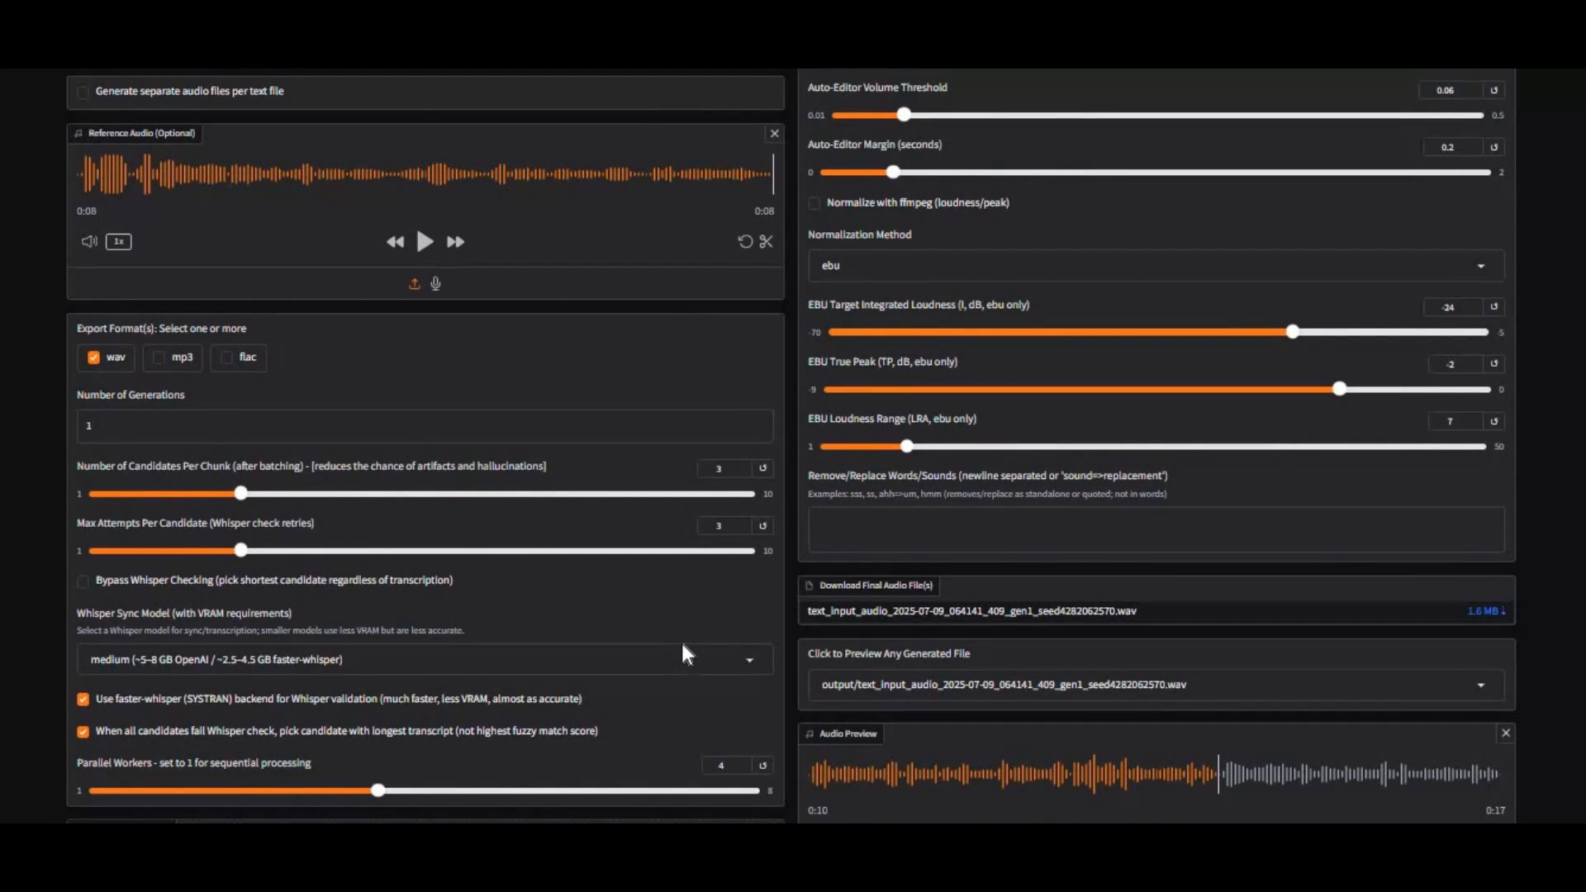
{"action": "scroll", "scroll_direction": "down", "scroll_amount": 3}
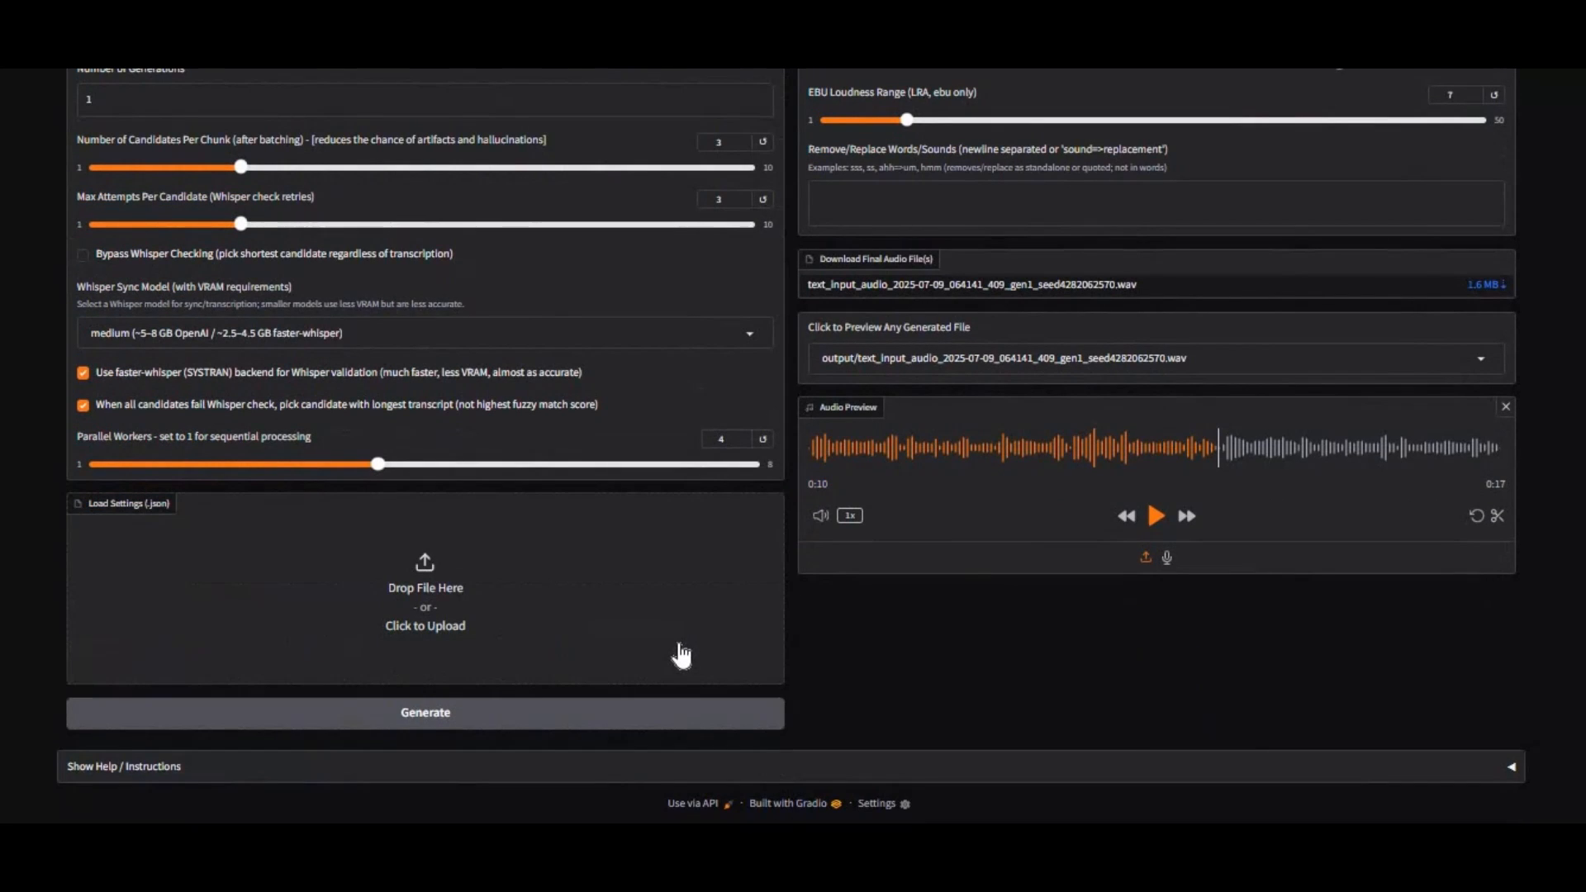
{"action": "scroll", "scroll_direction": "up", "scroll_amount": 3}
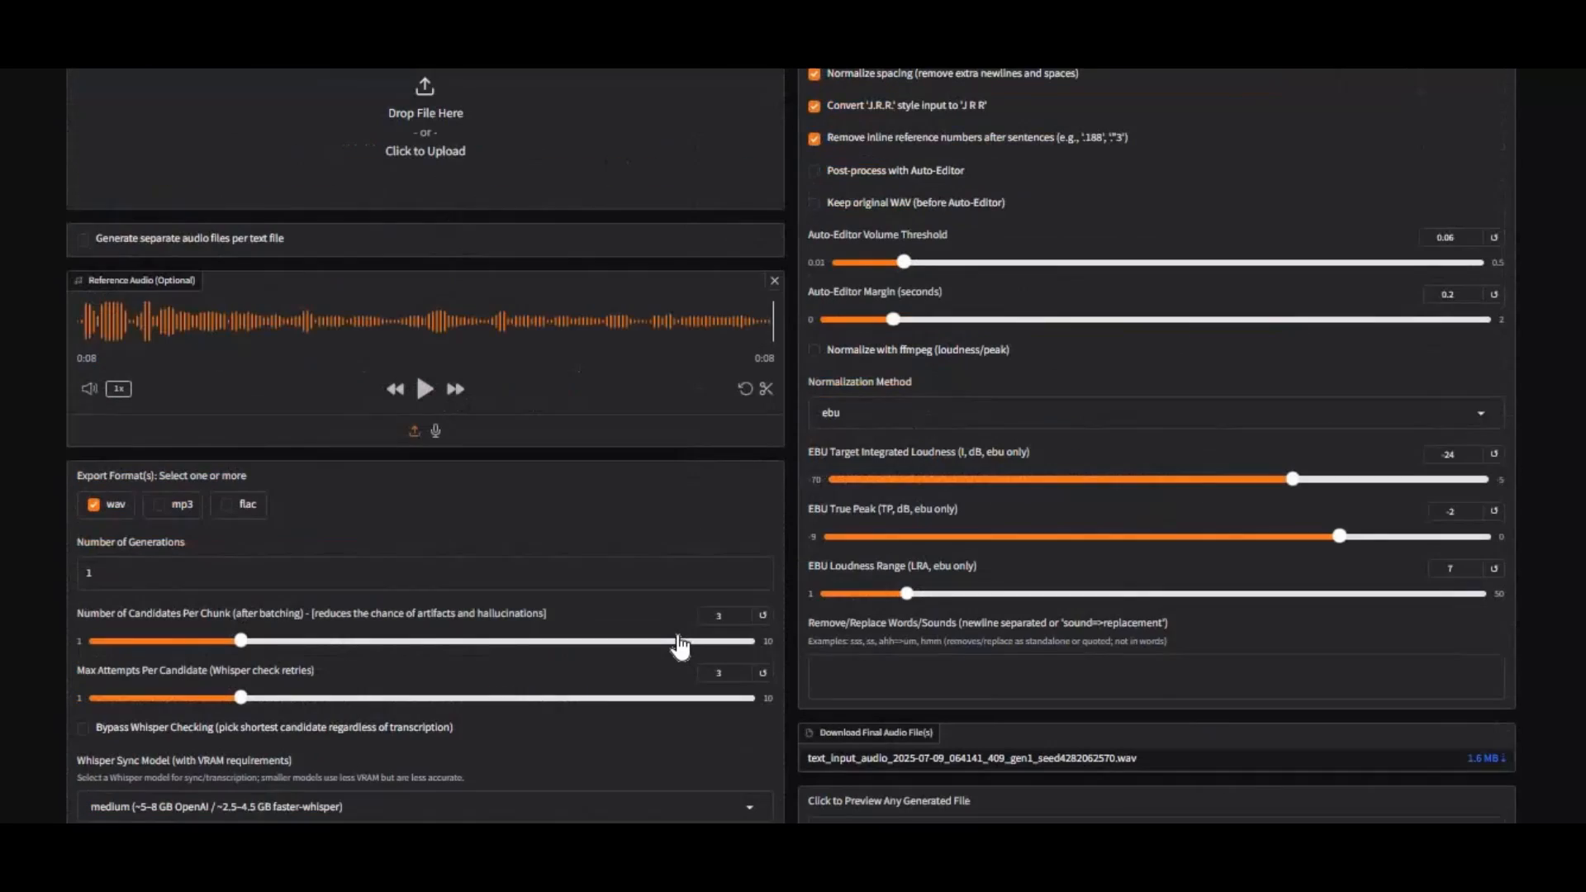
{"action": "scroll", "scroll_direction": "up", "scroll_amount": 3}
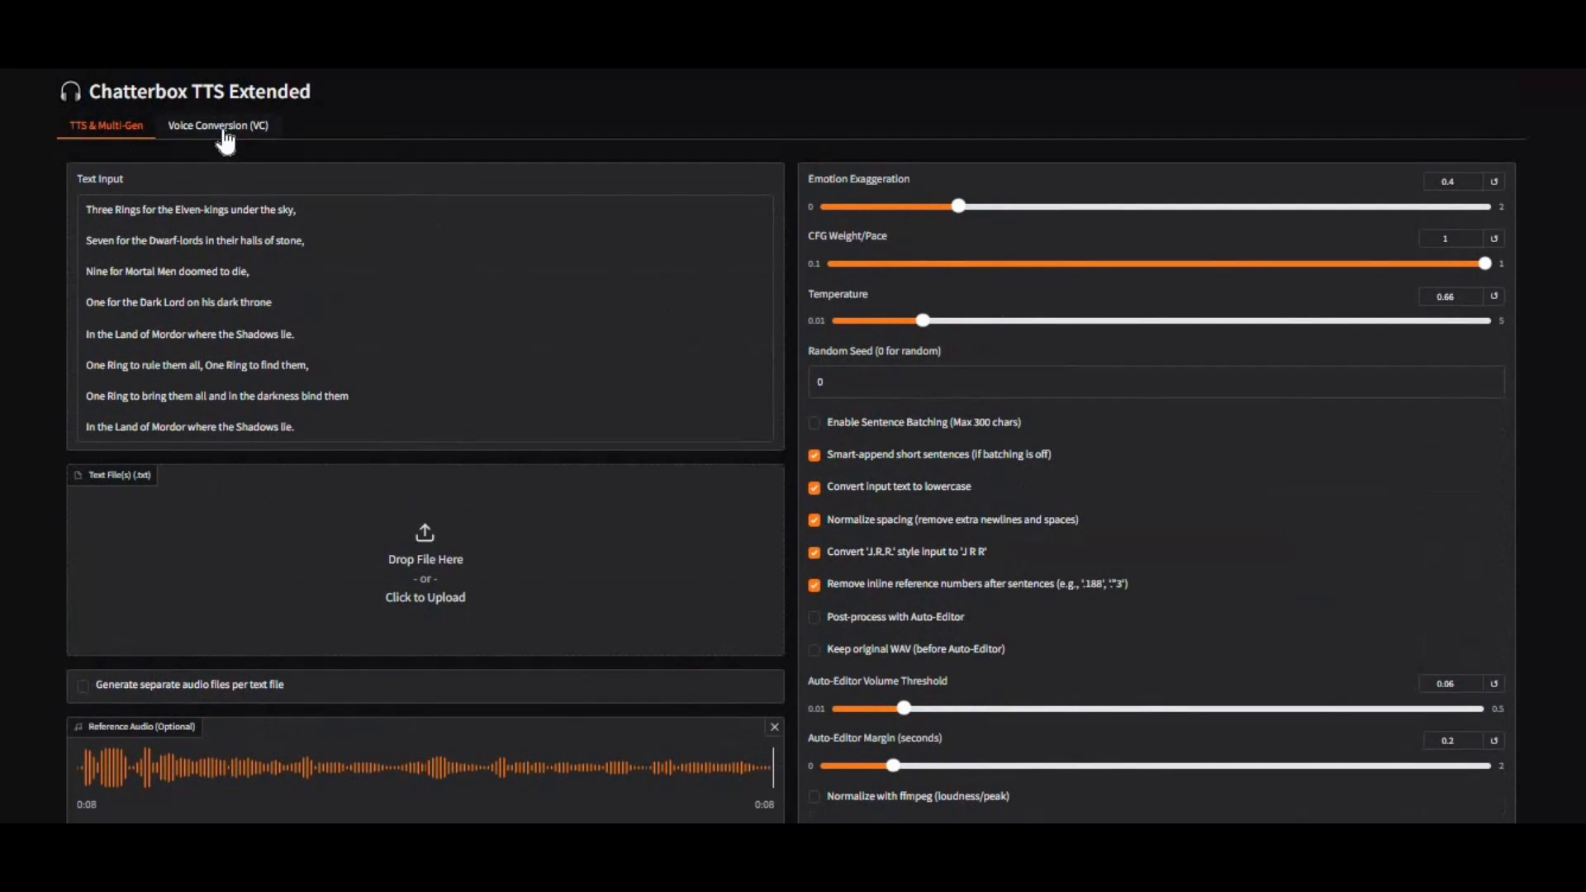
View the voice conversion page, return to text-to-speech settings, then scroll down the notebook.
{"action": "left_click", "coordinate": [218, 125]}
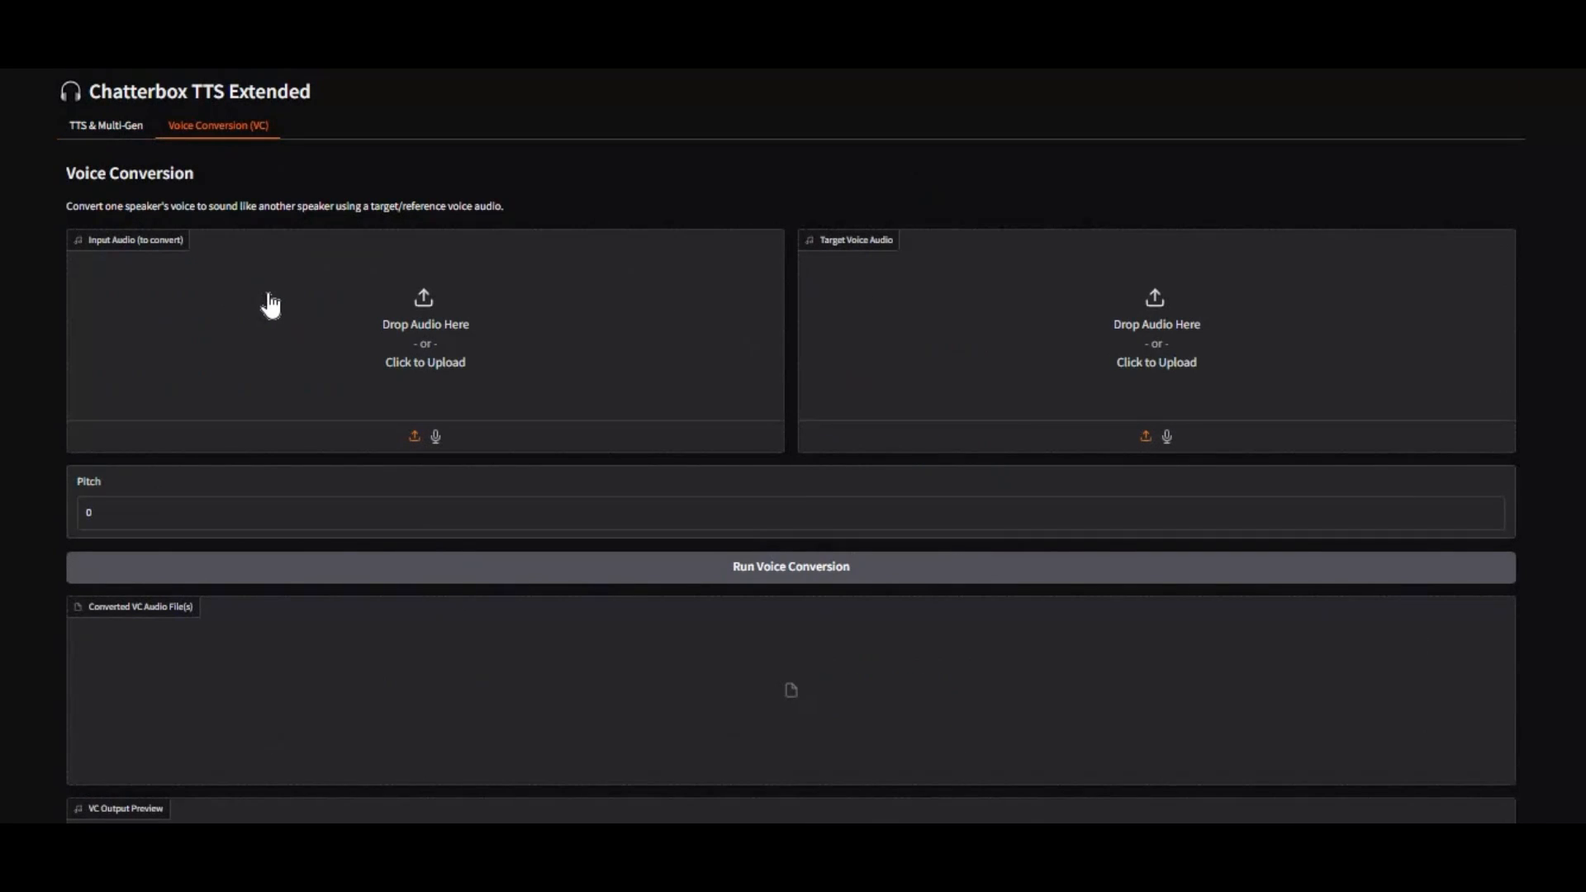
{"action": "mouse_move", "coordinate": [86, 193]}
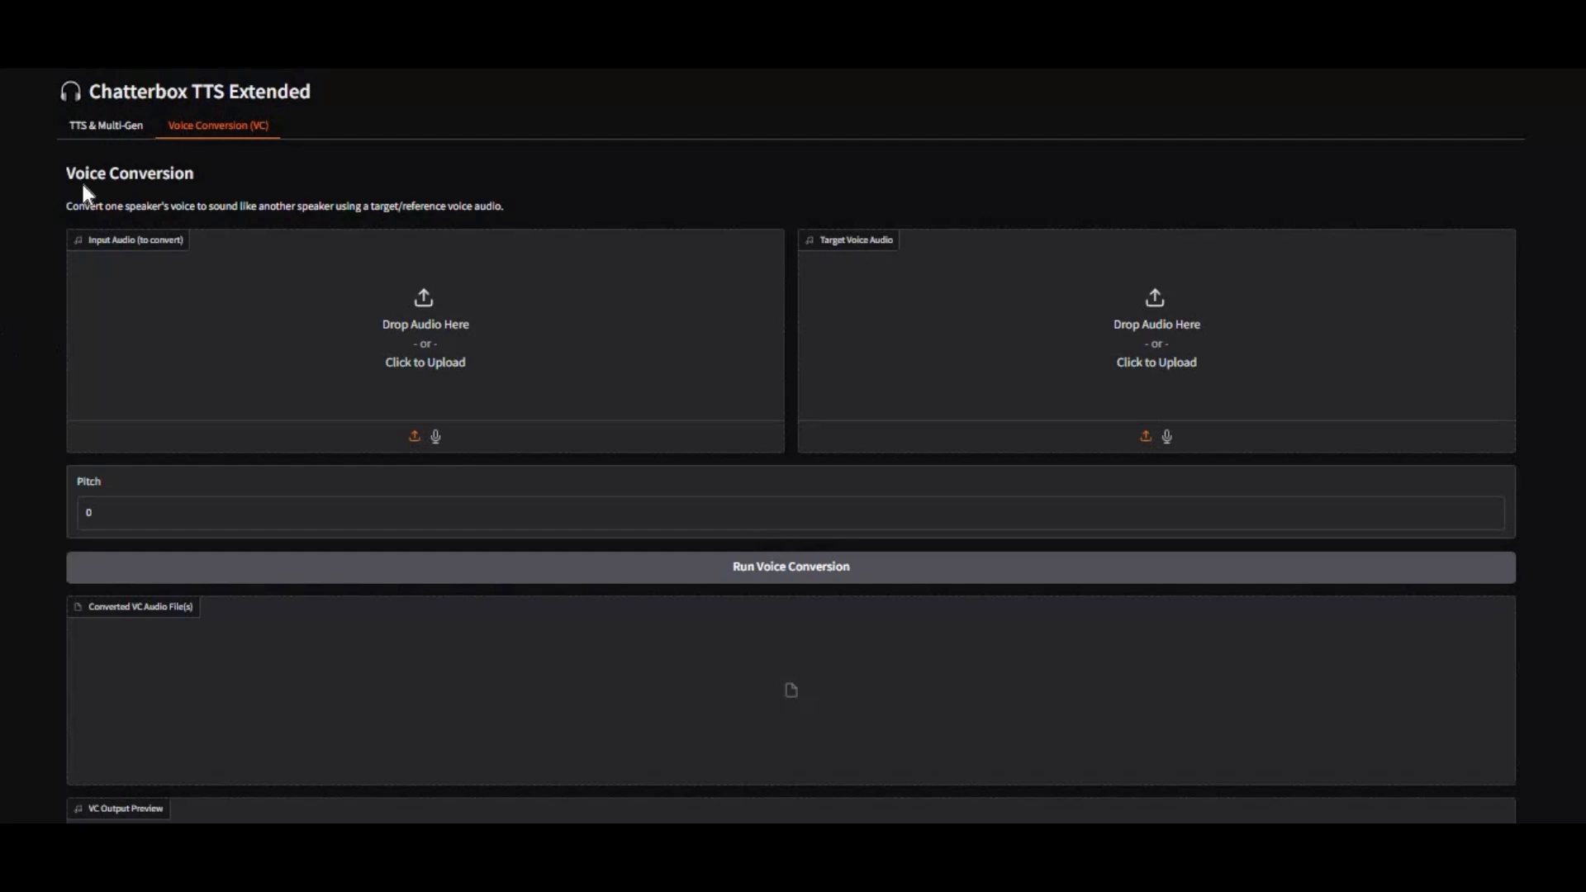
{"action": "mouse_move", "coordinate": [283, 341]}
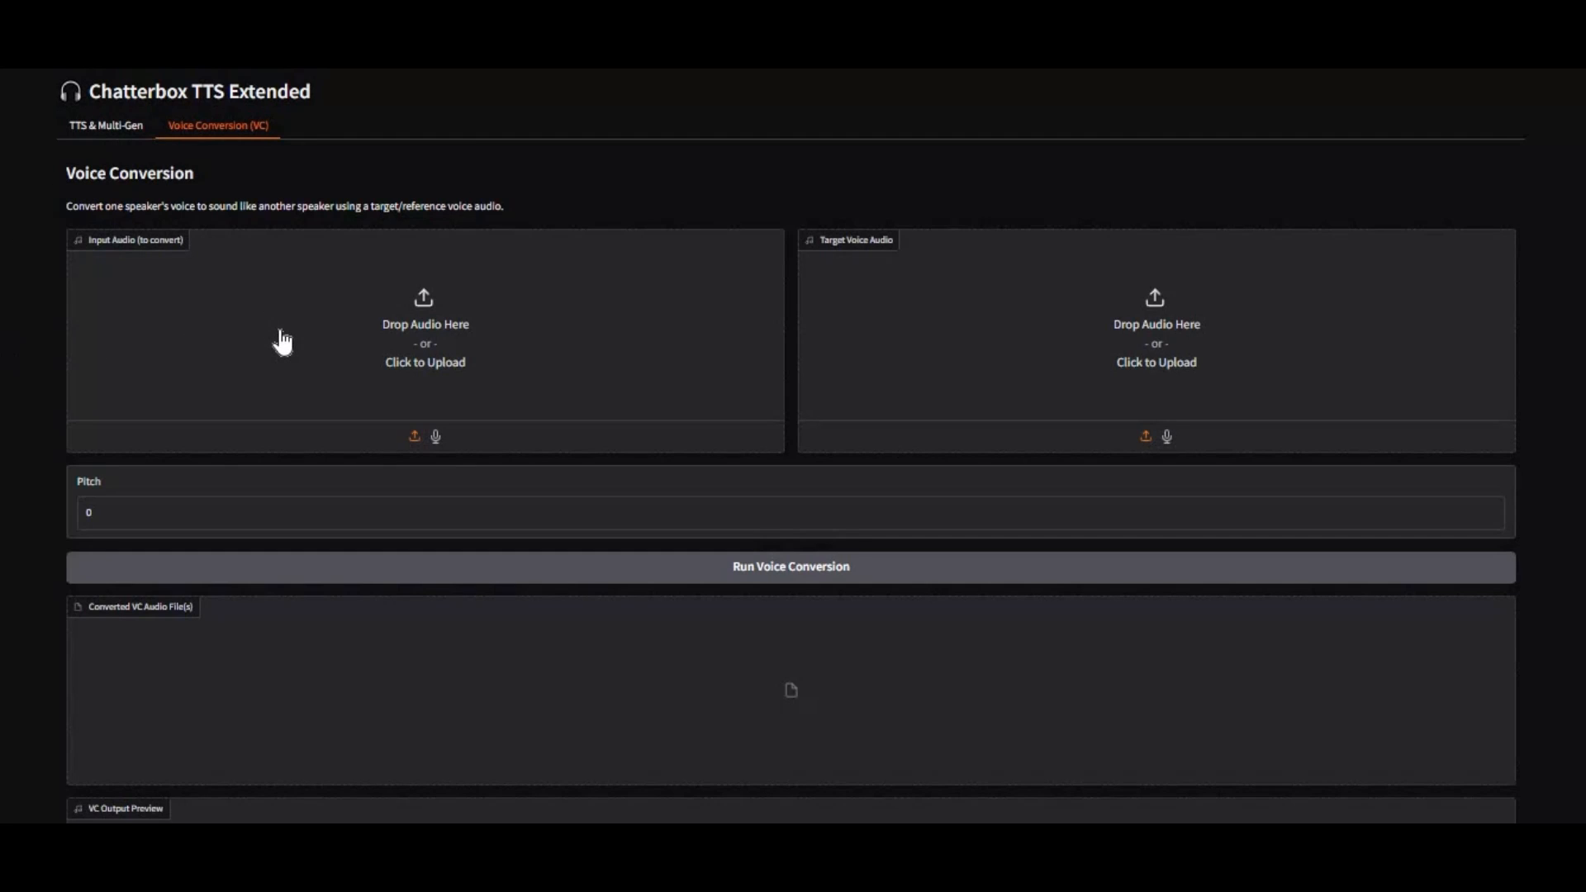
{"action": "mouse_move", "coordinate": [324, 356]}
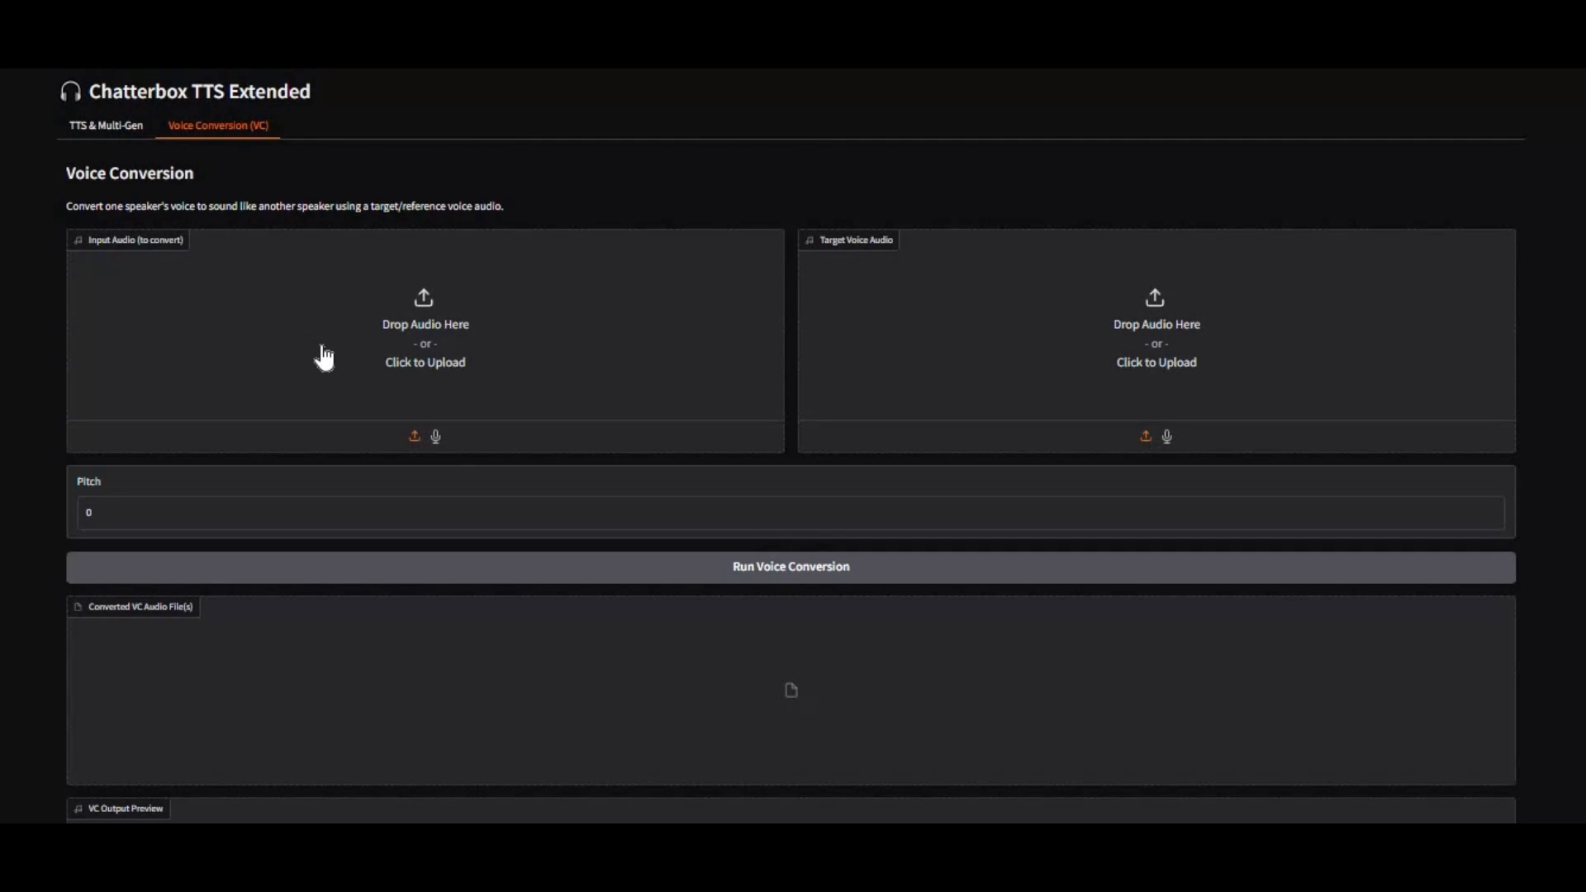
{"action": "mouse_move", "coordinate": [425, 360]}
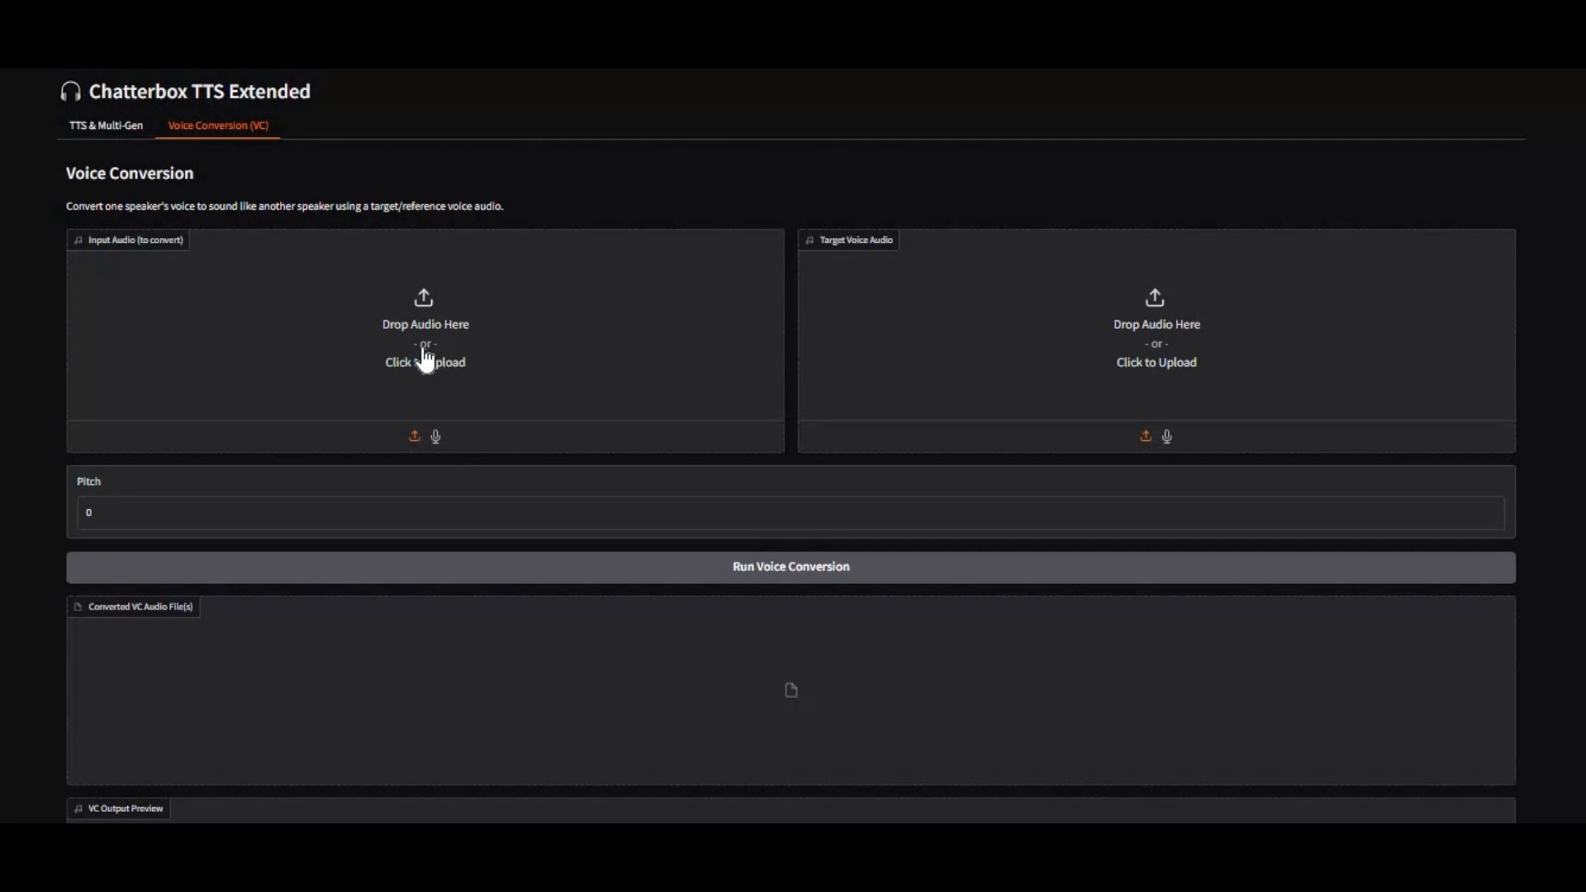
{"action": "mouse_move", "coordinate": [1070, 403]}
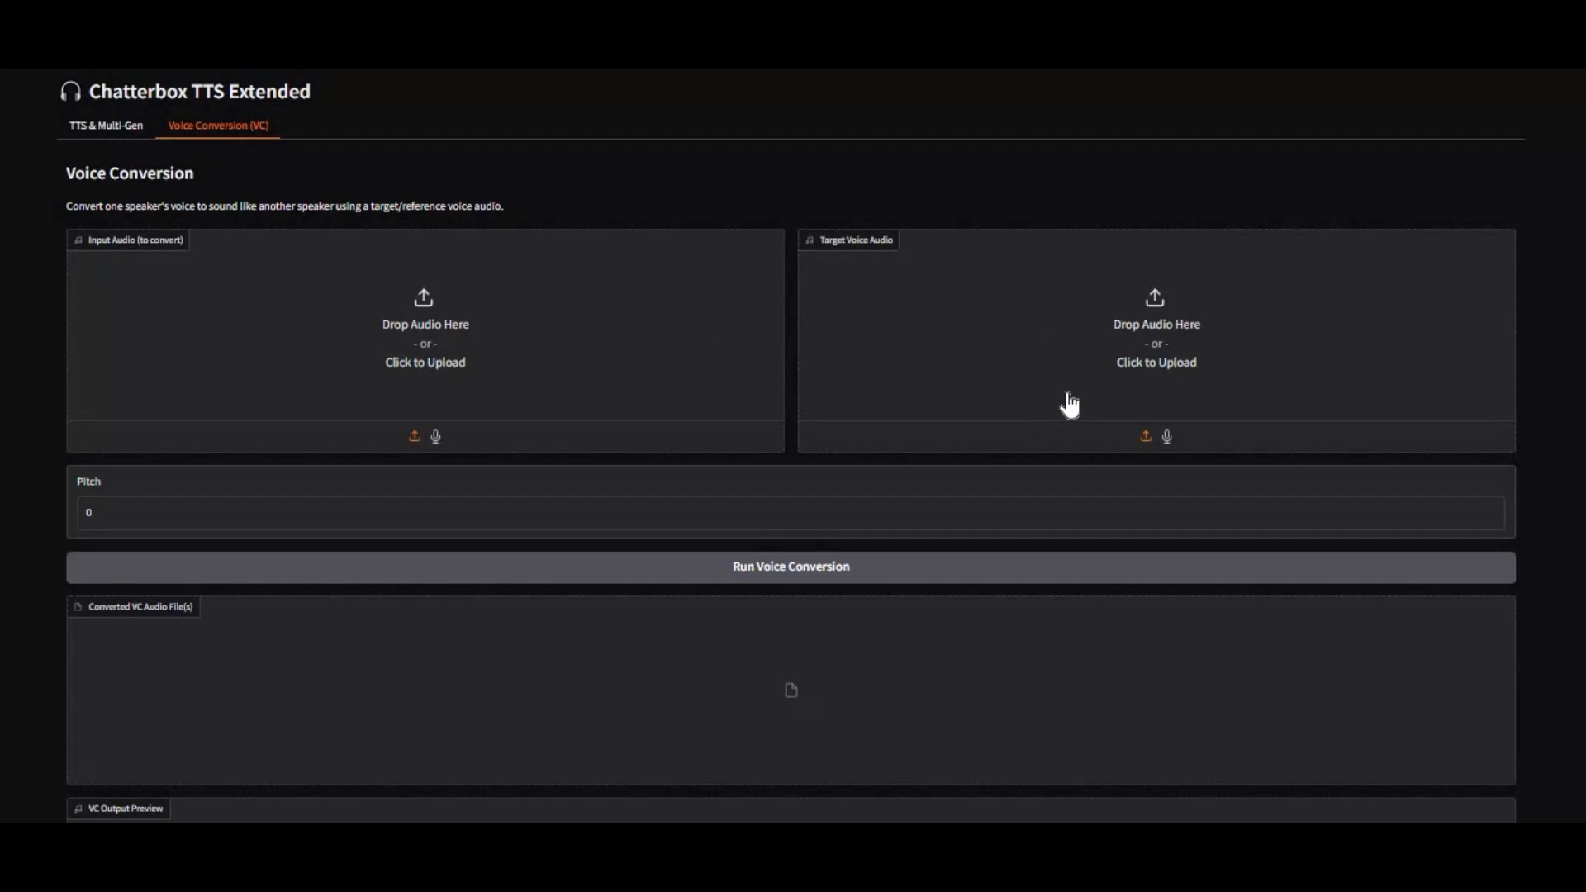
{"action": "mouse_move", "coordinate": [190, 280]}
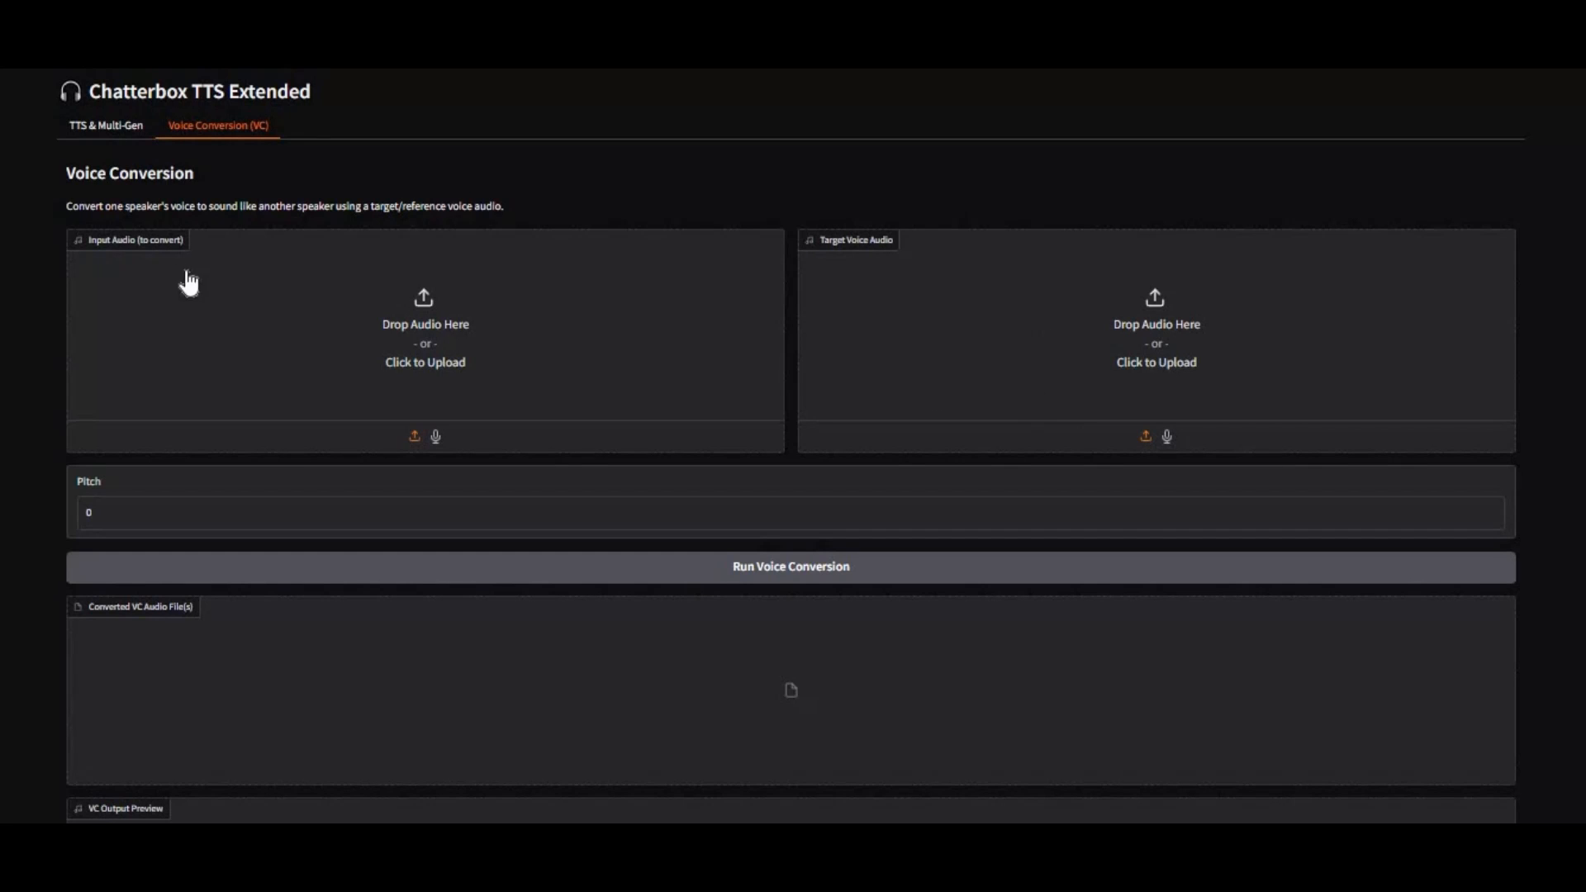
{"action": "scroll", "scroll_direction": "down", "scroll_amount": 3}
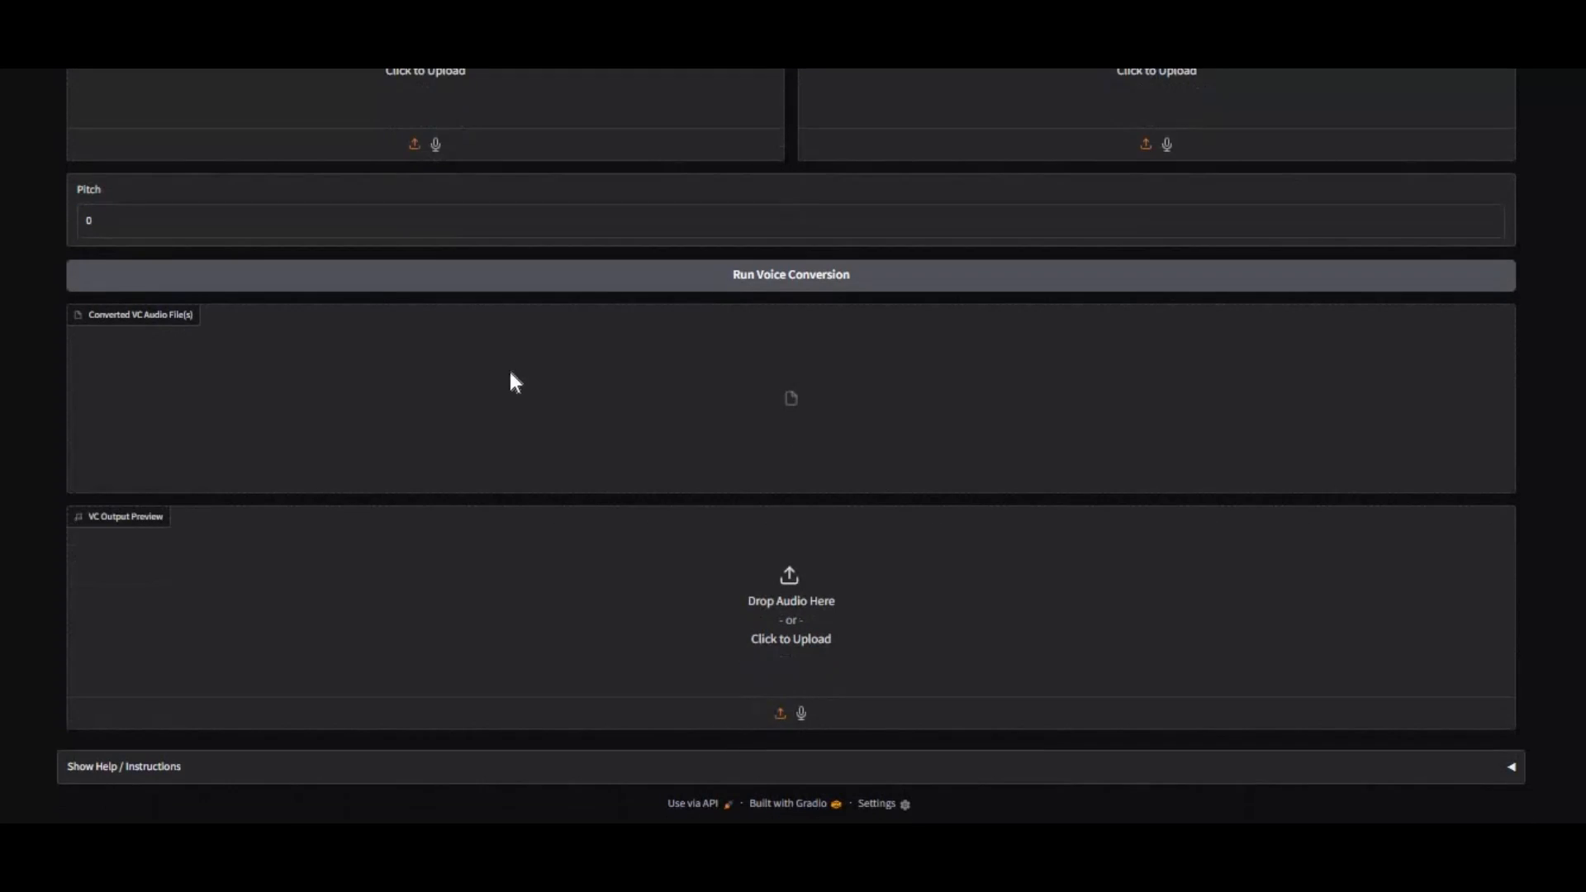
{"action": "scroll", "scroll_direction": "up", "scroll_amount": 3}
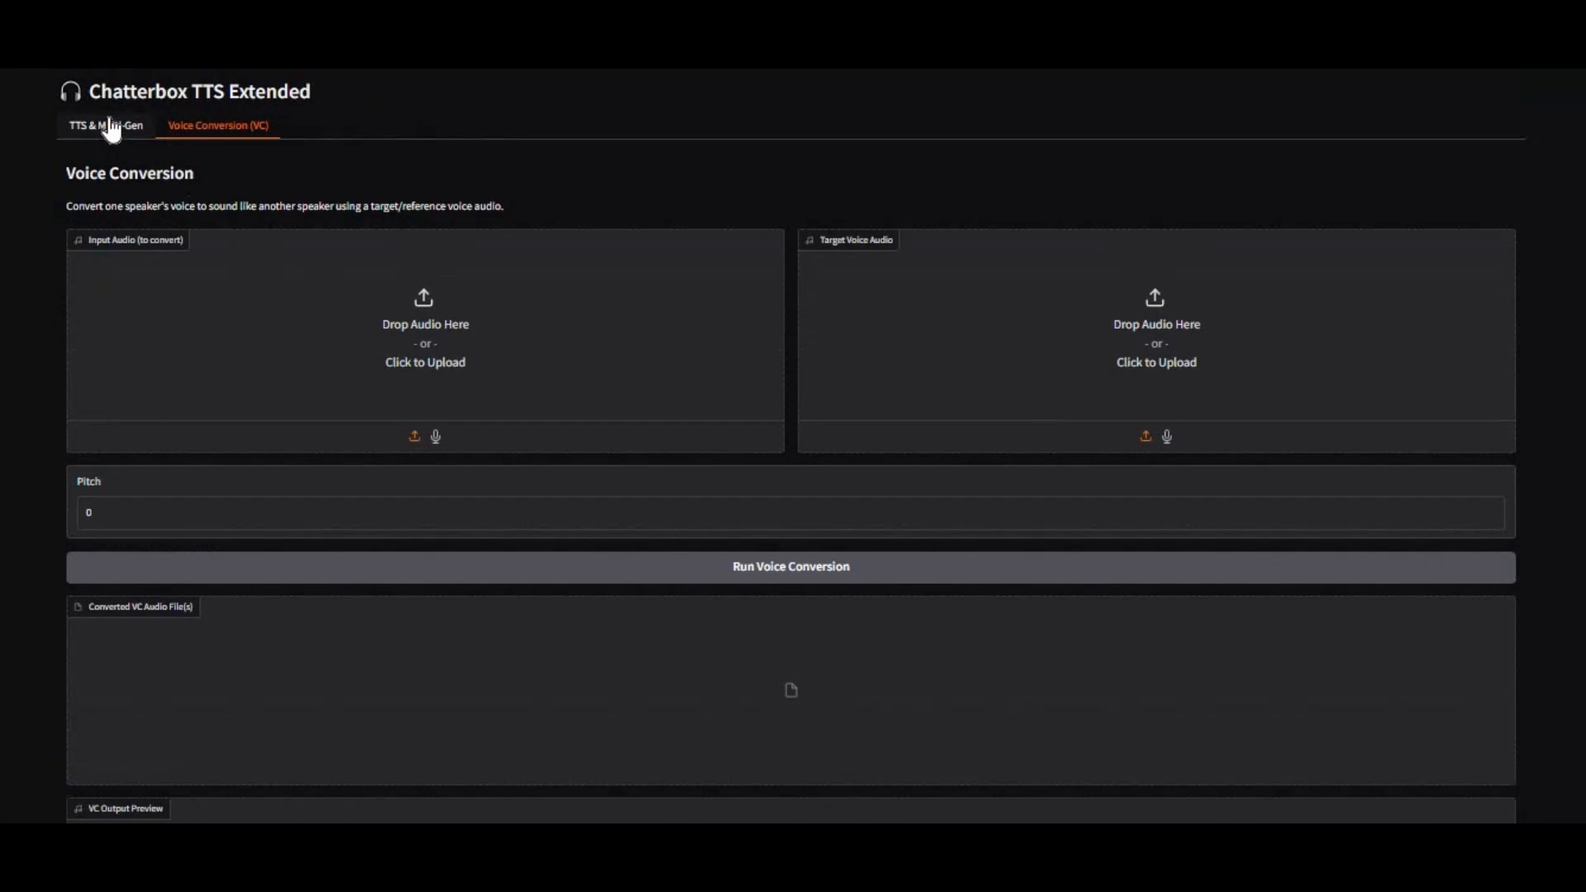
{"action": "left_click", "coordinate": [101, 125]}
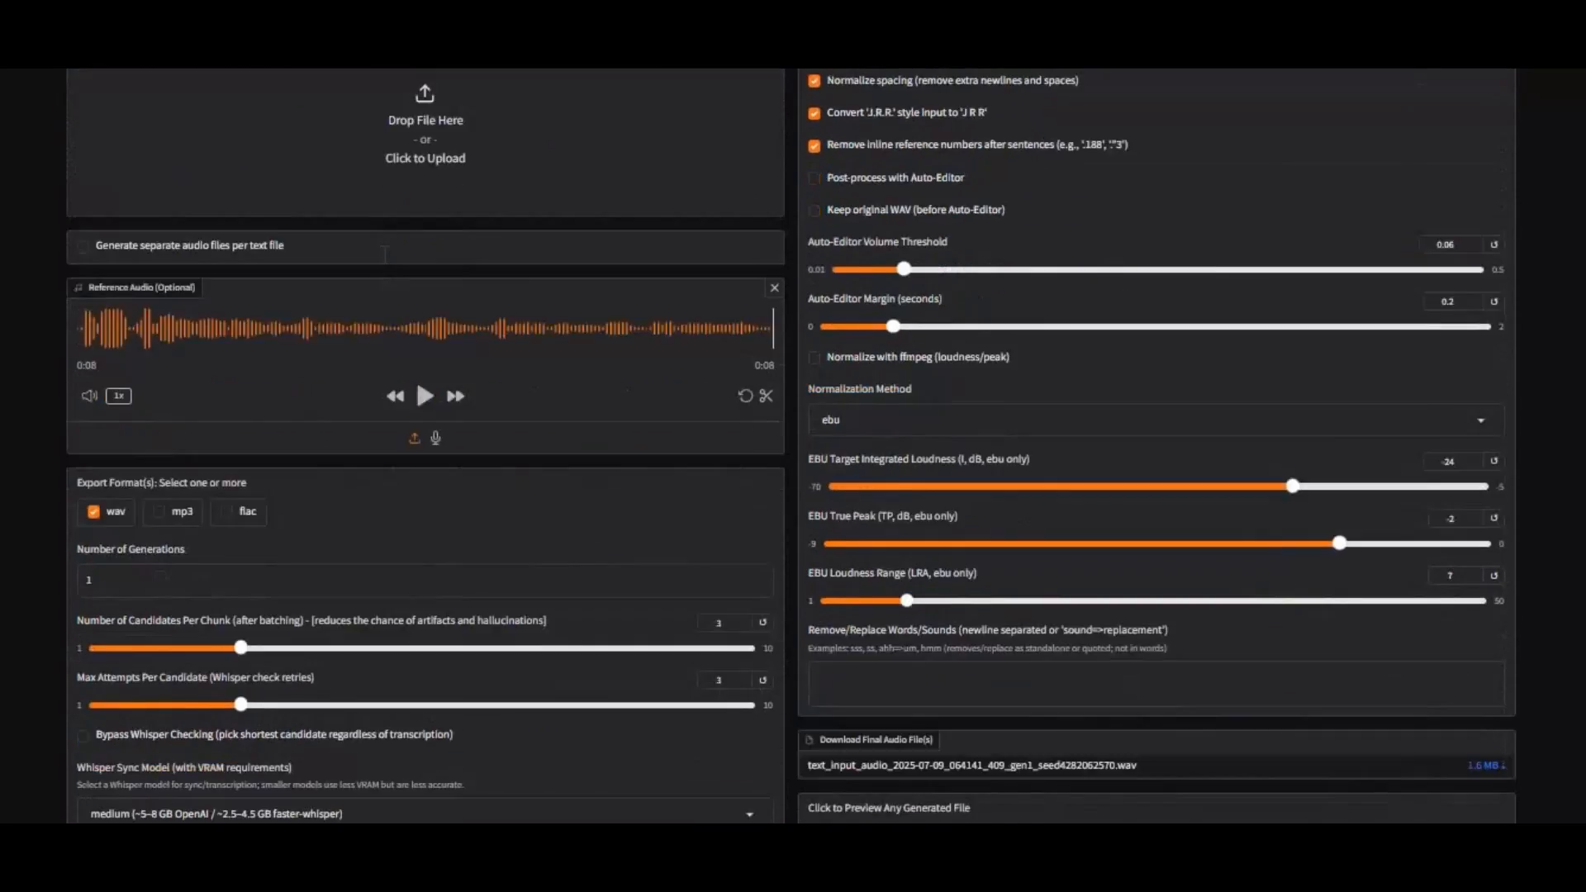
{"action": "scroll", "scroll_direction": "up", "scroll_amount": 3}
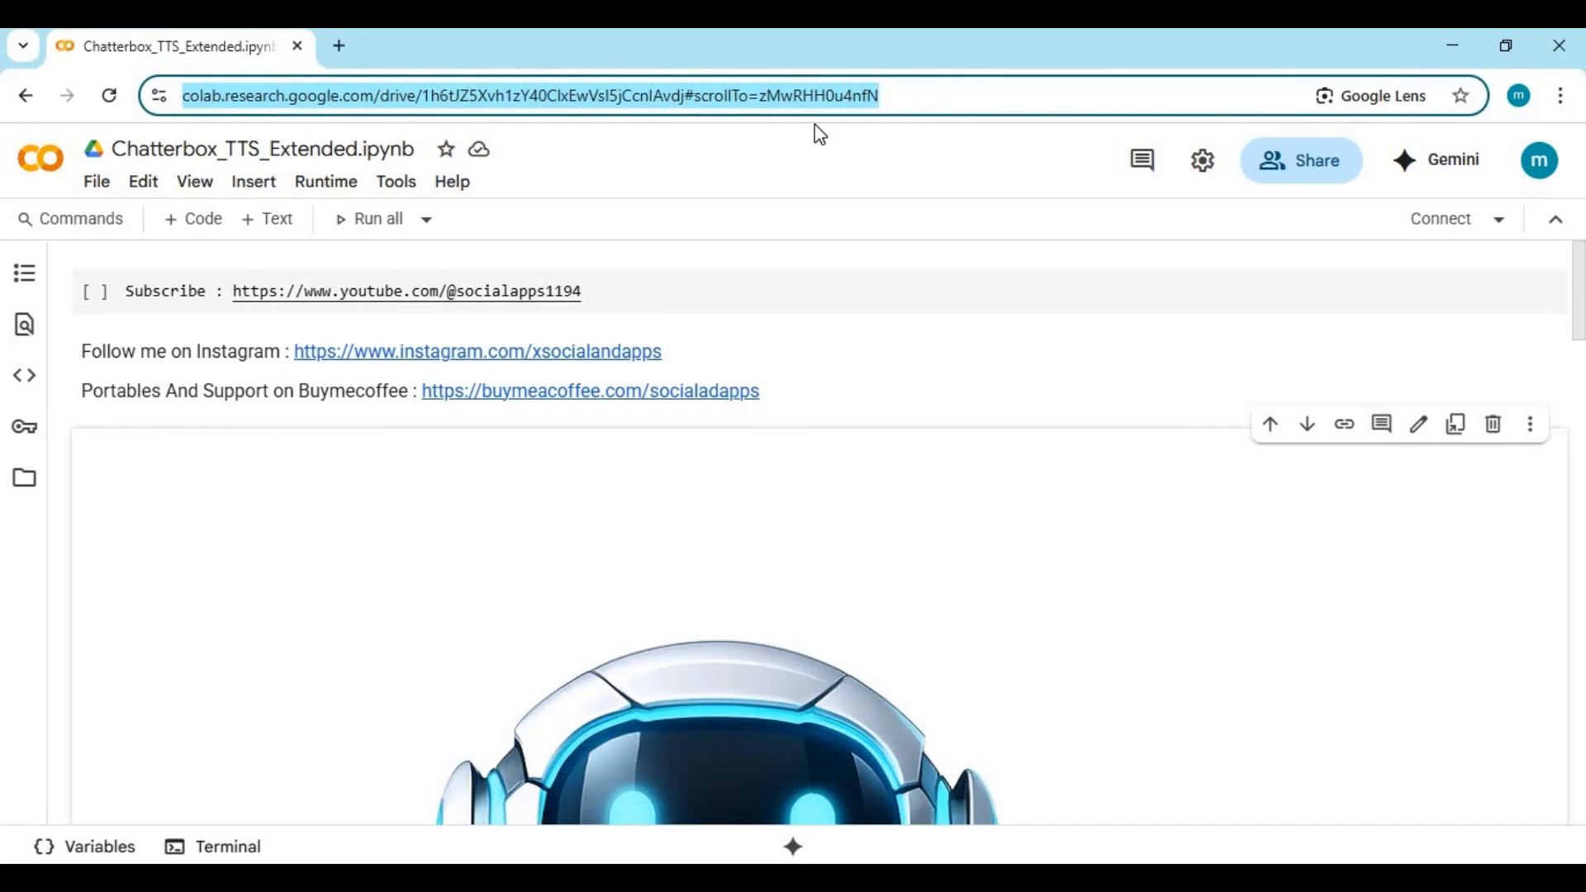
{"action": "mouse_move", "coordinate": [823, 238]}
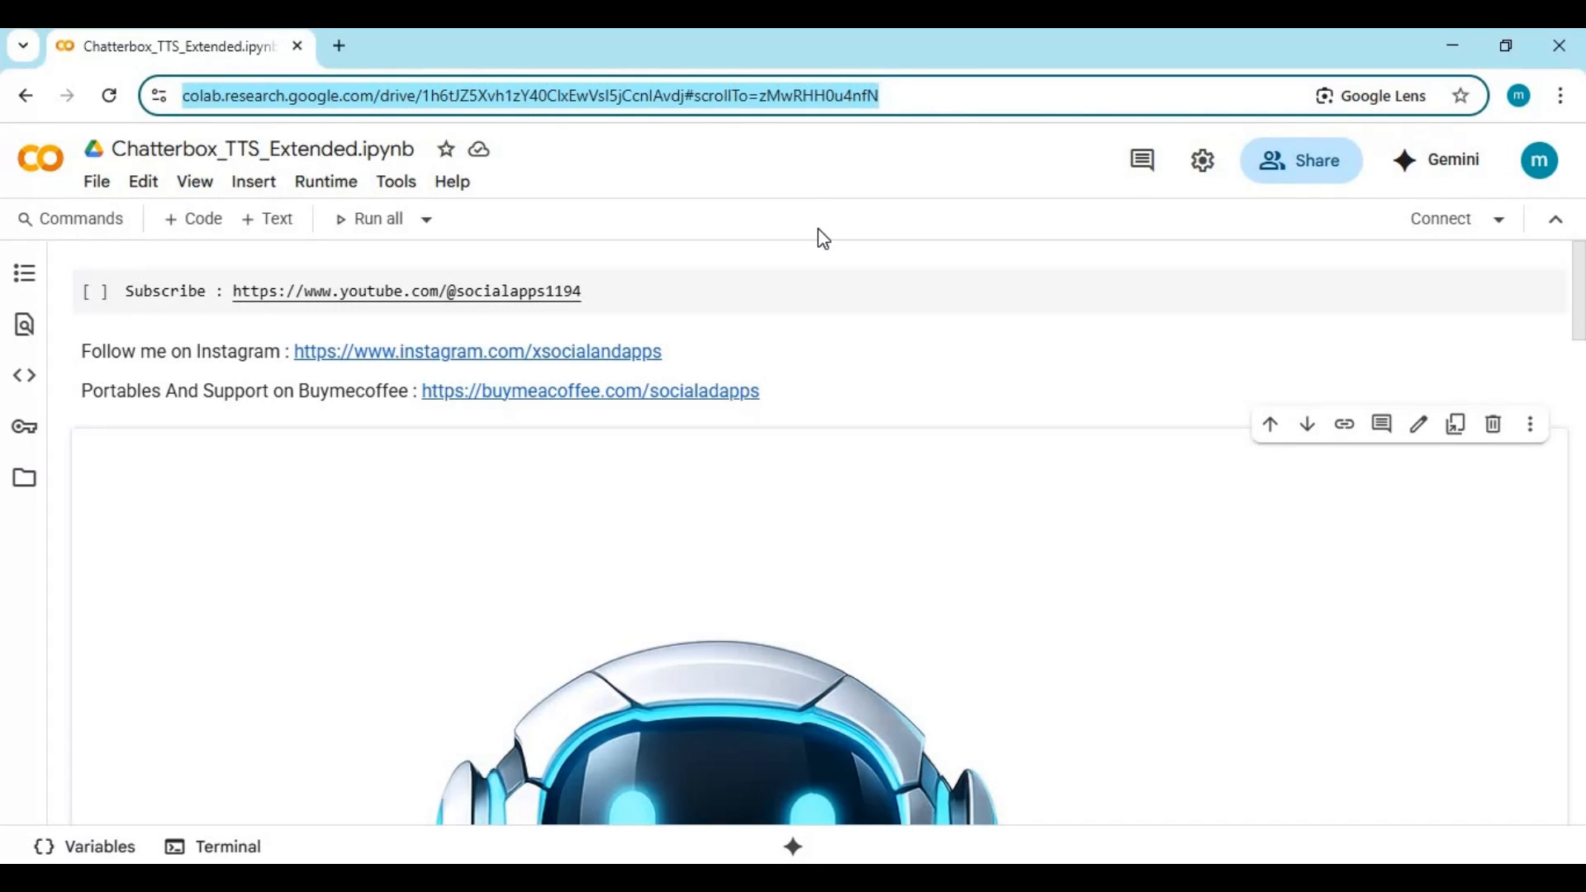
{"action": "mouse_move", "coordinate": [371, 283]}
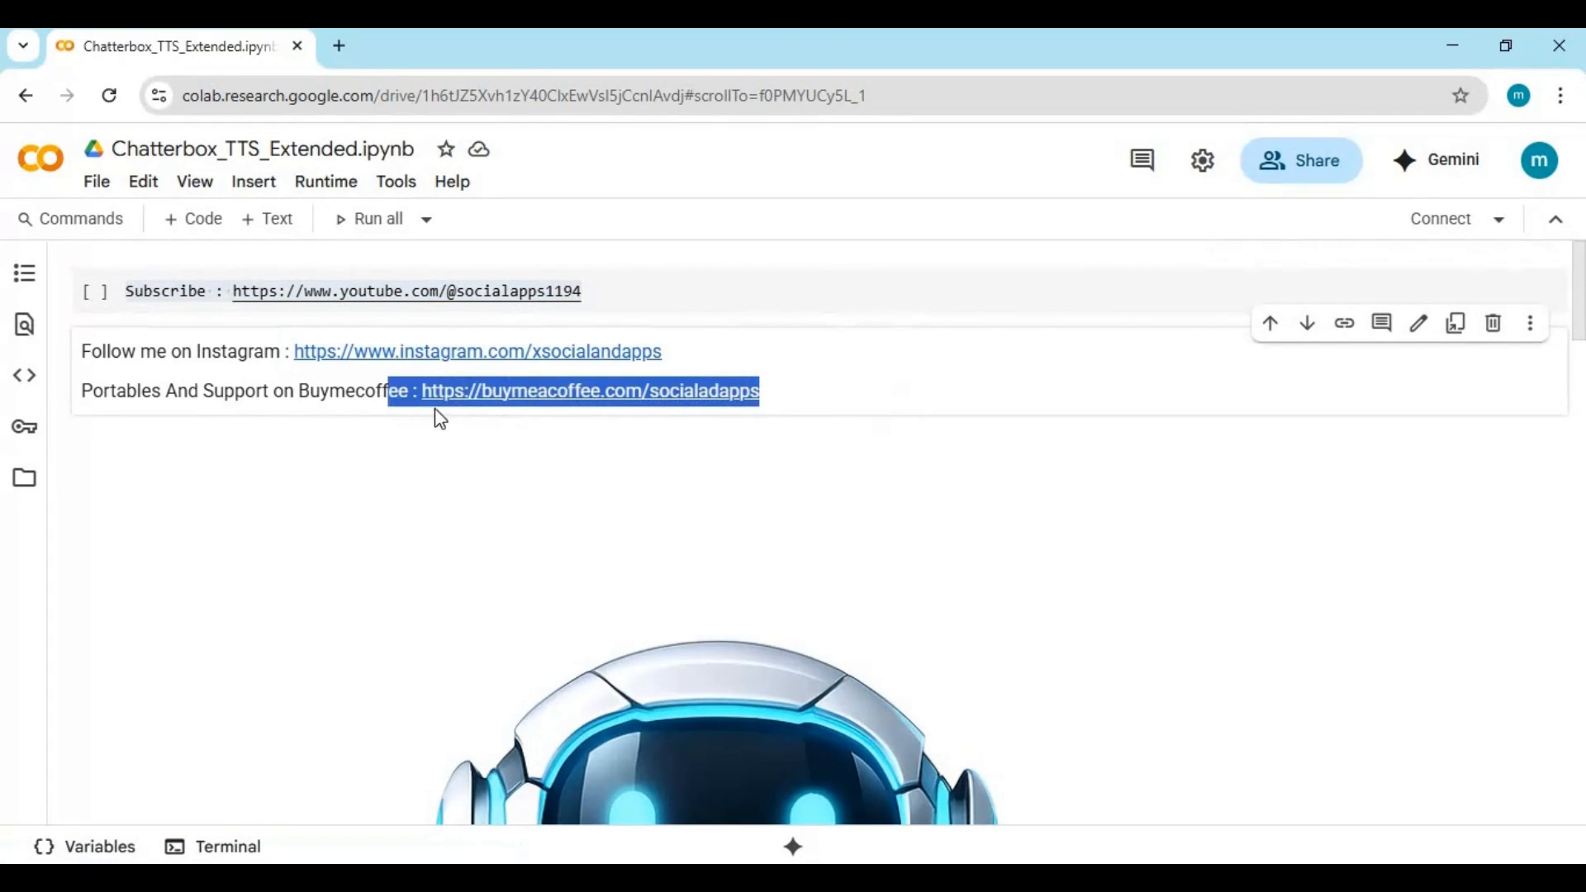
{"action": "scroll", "scroll_direction": "down", "scroll_amount": 3}
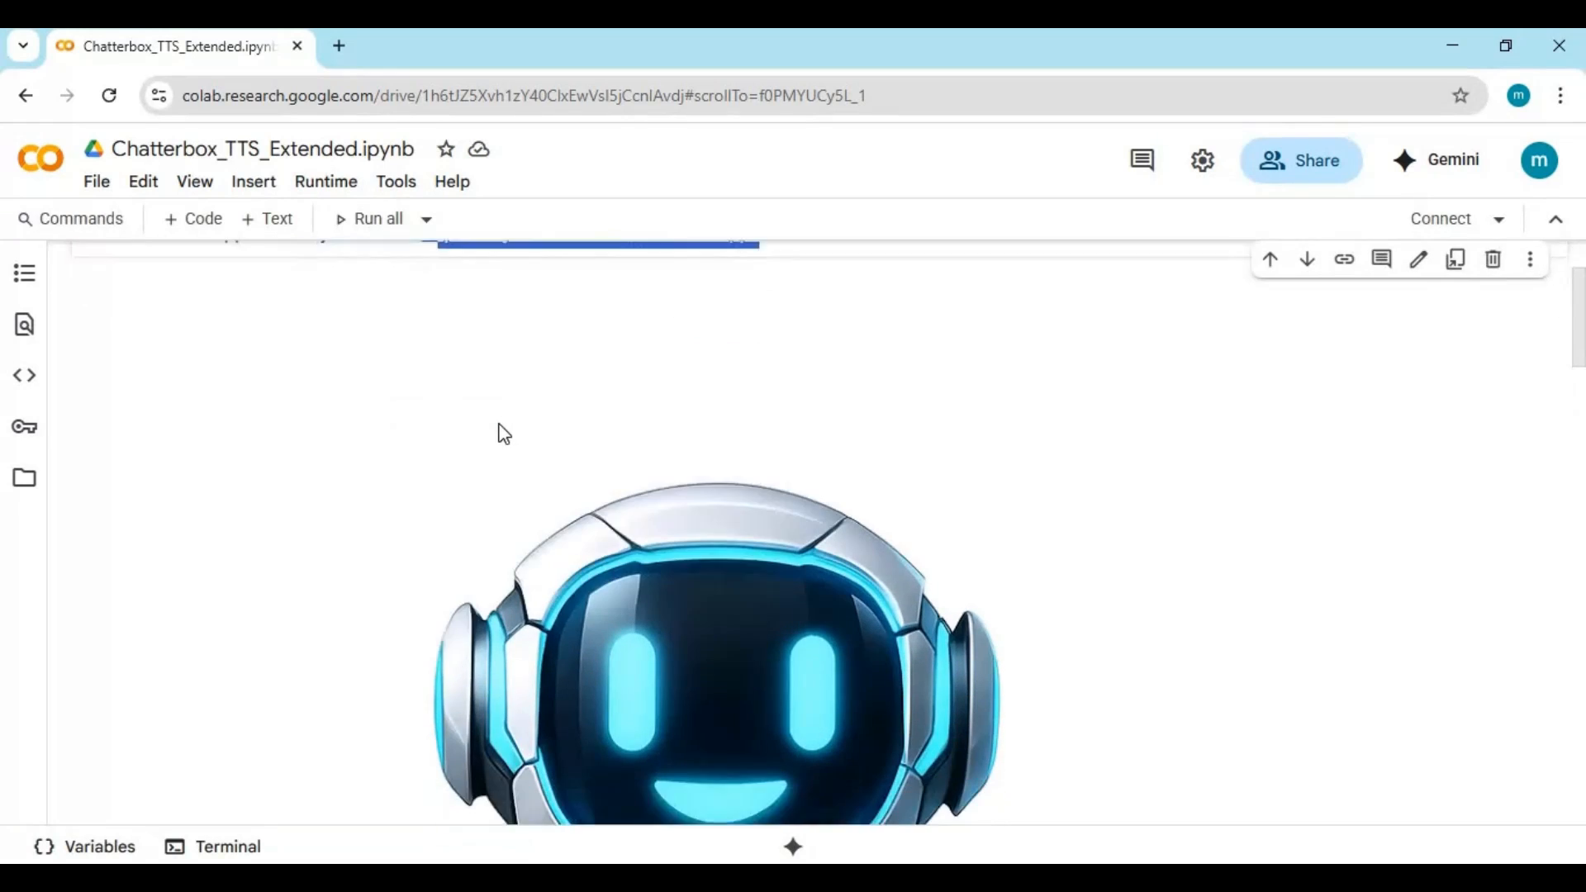
{"action": "scroll", "scroll_direction": "down", "scroll_amount": 3}
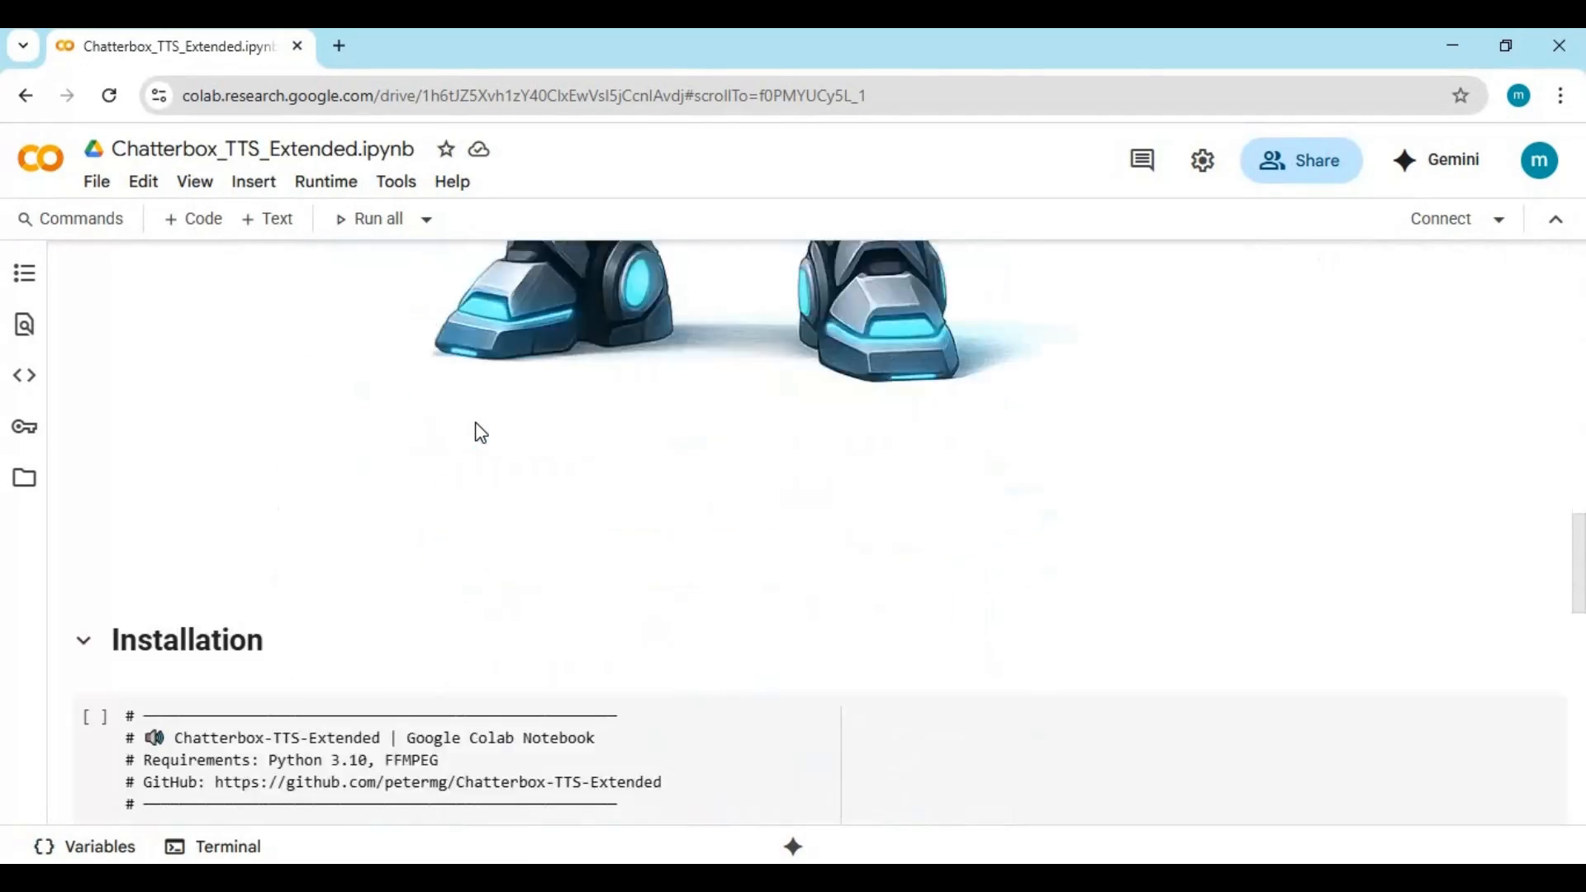
{"action": "scroll", "scroll_direction": "down", "scroll_amount": 3}
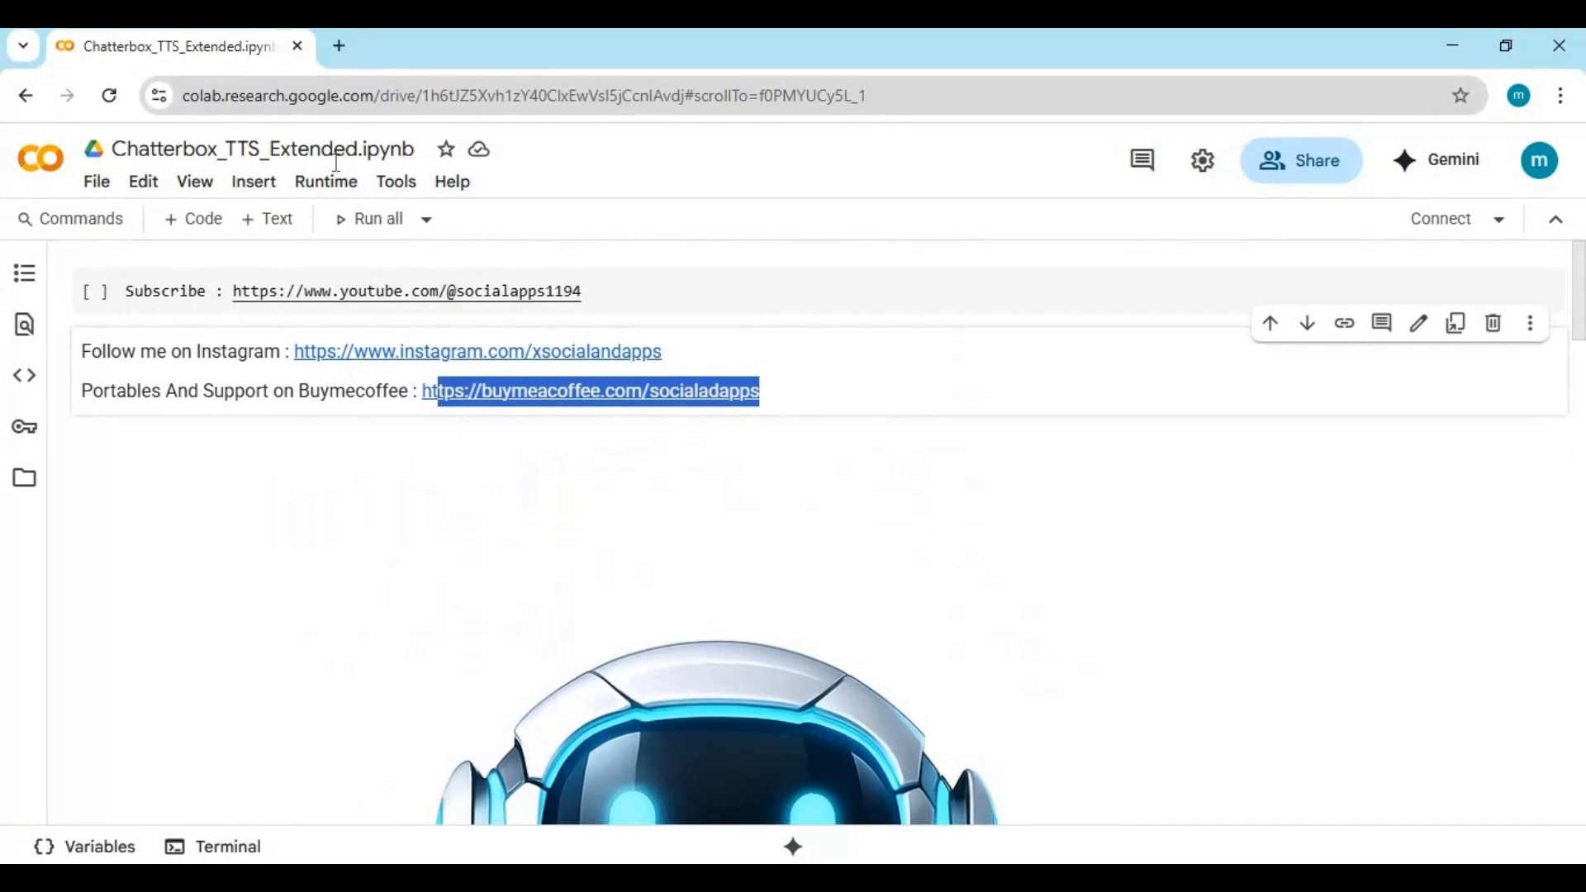
Connect the Colab notebook to a Python 3 runtime until it shows Connected.
{"action": "left_click", "coordinate": [325, 181]}
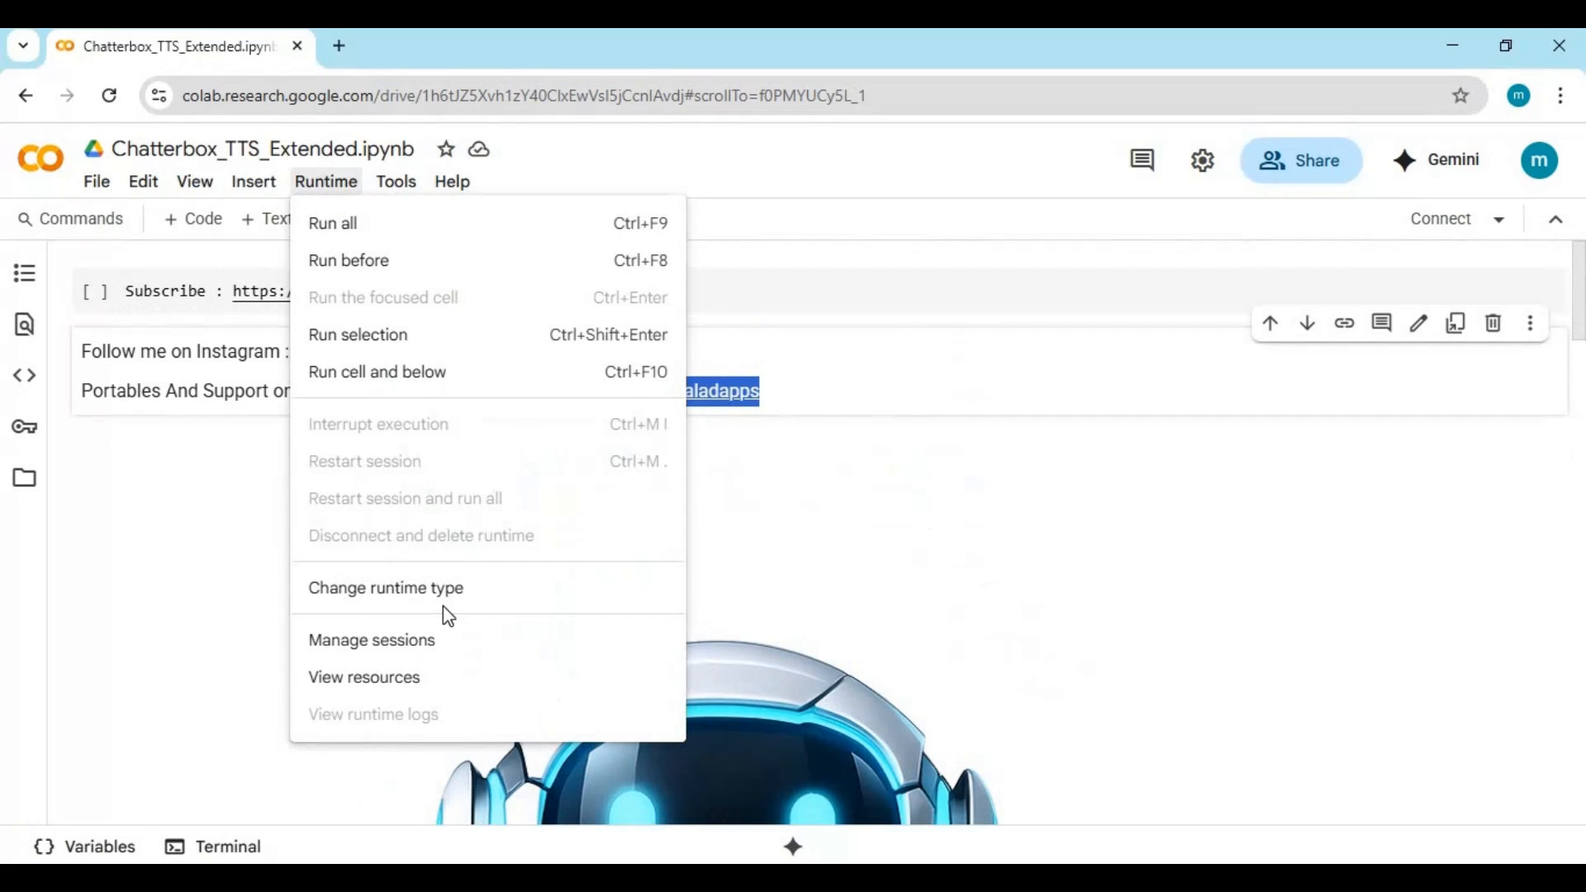
{"action": "left_click", "coordinate": [384, 588]}
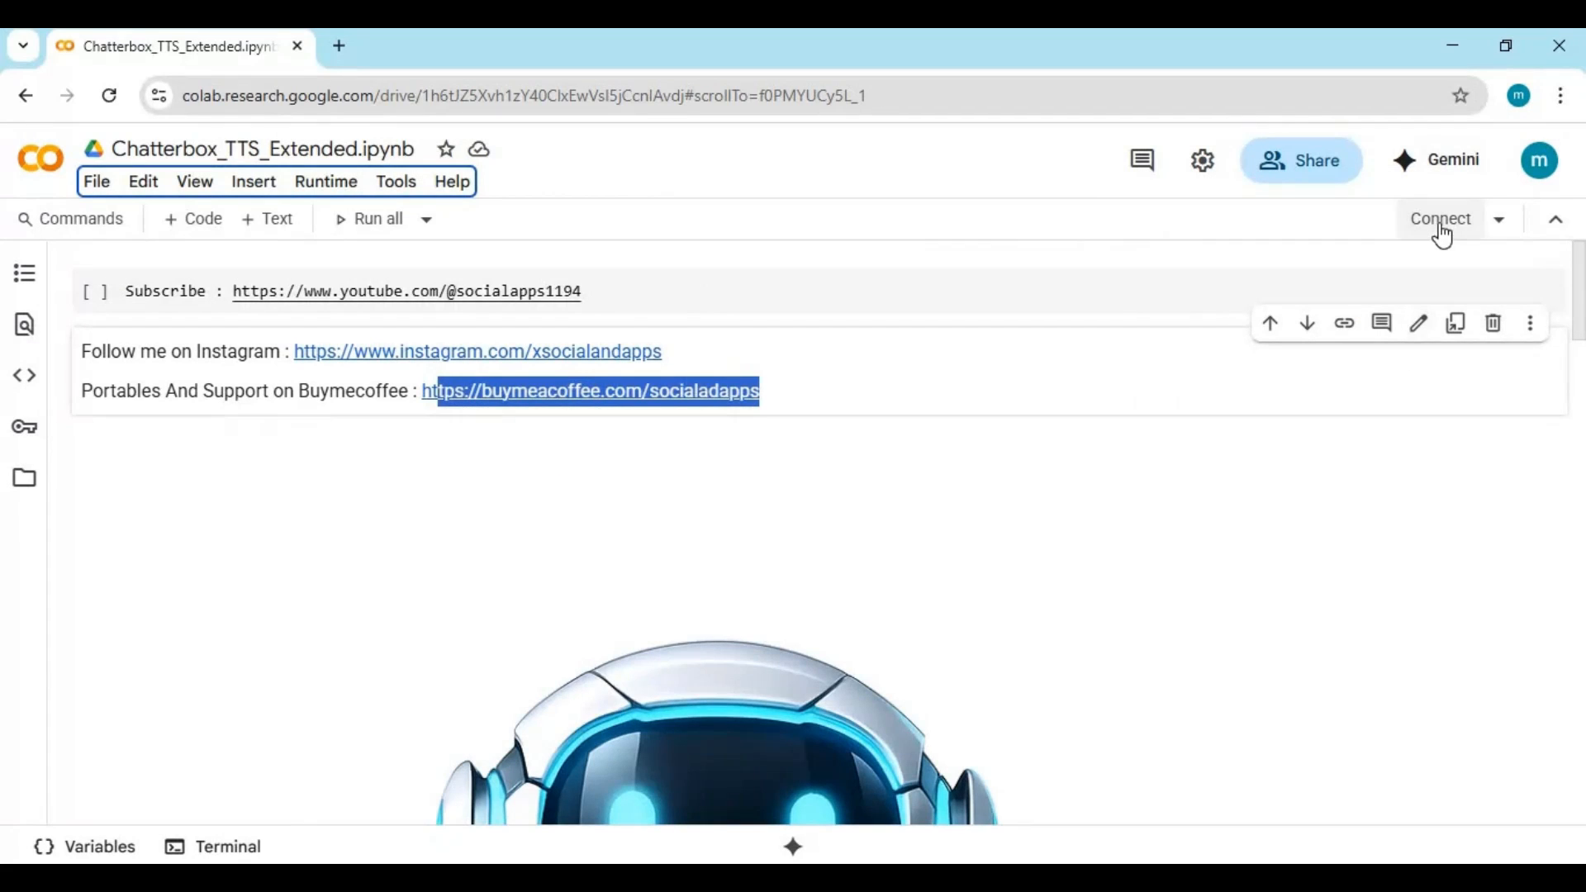
{"action": "left_click", "coordinate": [1439, 218]}
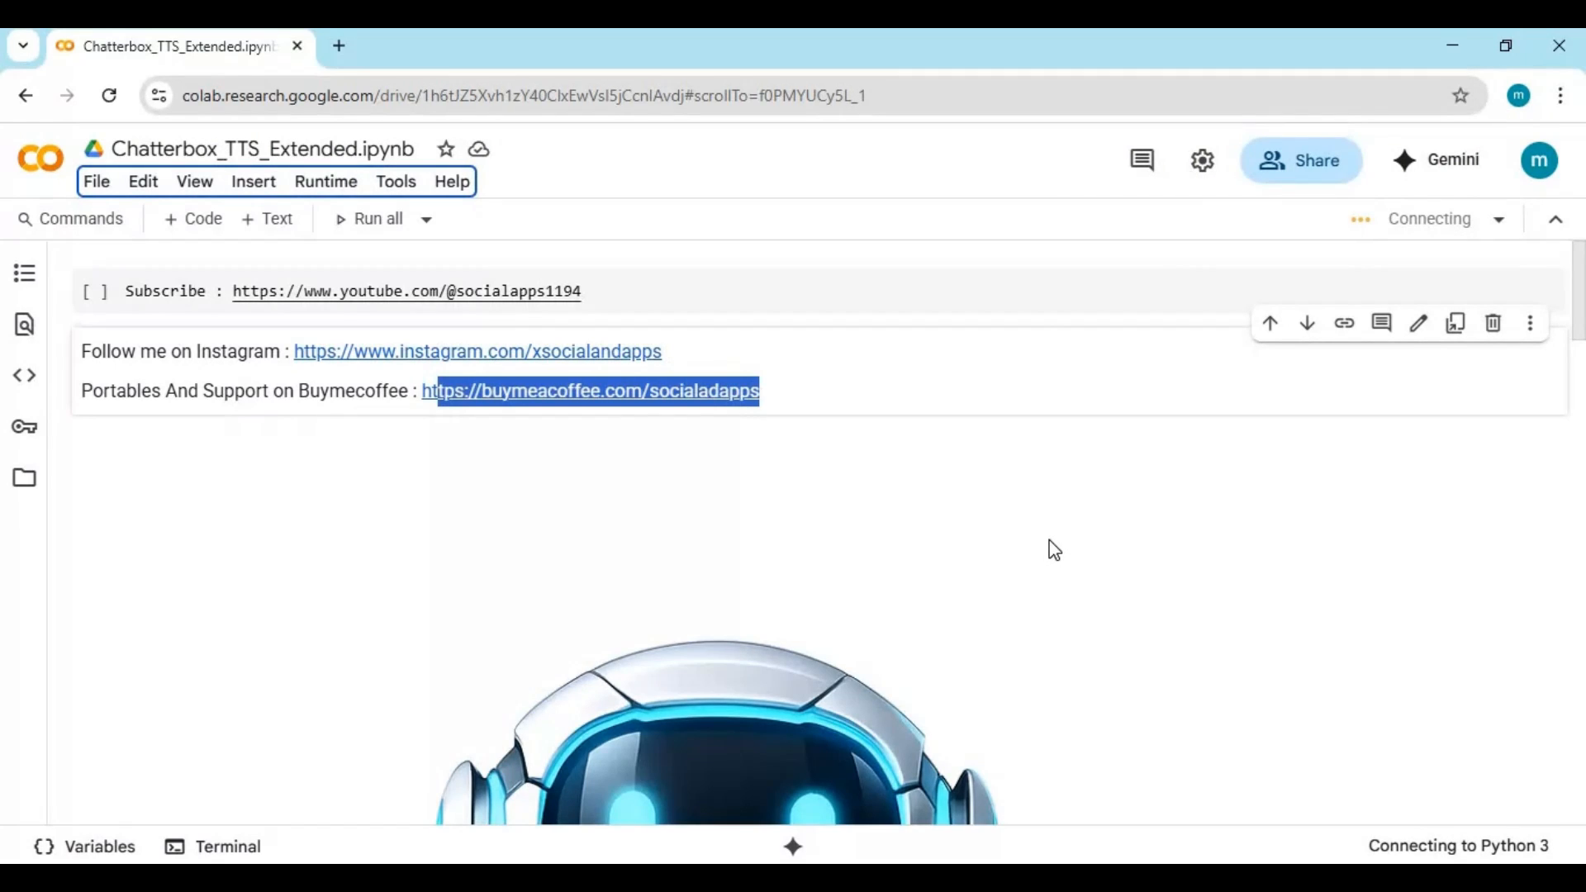
{"action": "mouse_move", "coordinate": [1001, 554]}
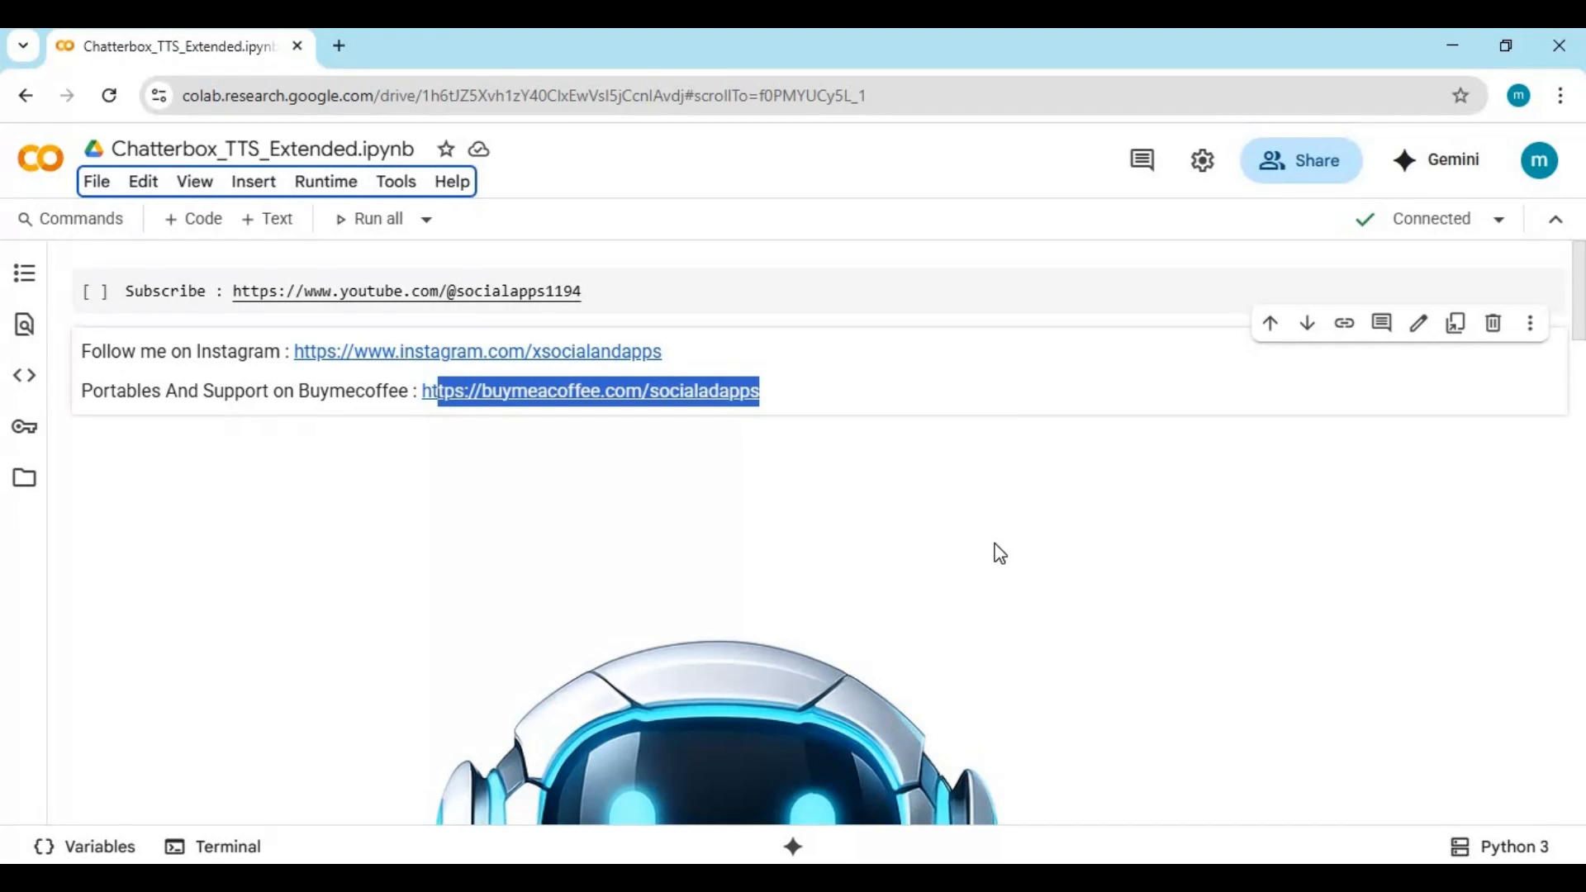
{"action": "scroll", "scroll_direction": "down", "scroll_amount": 3}
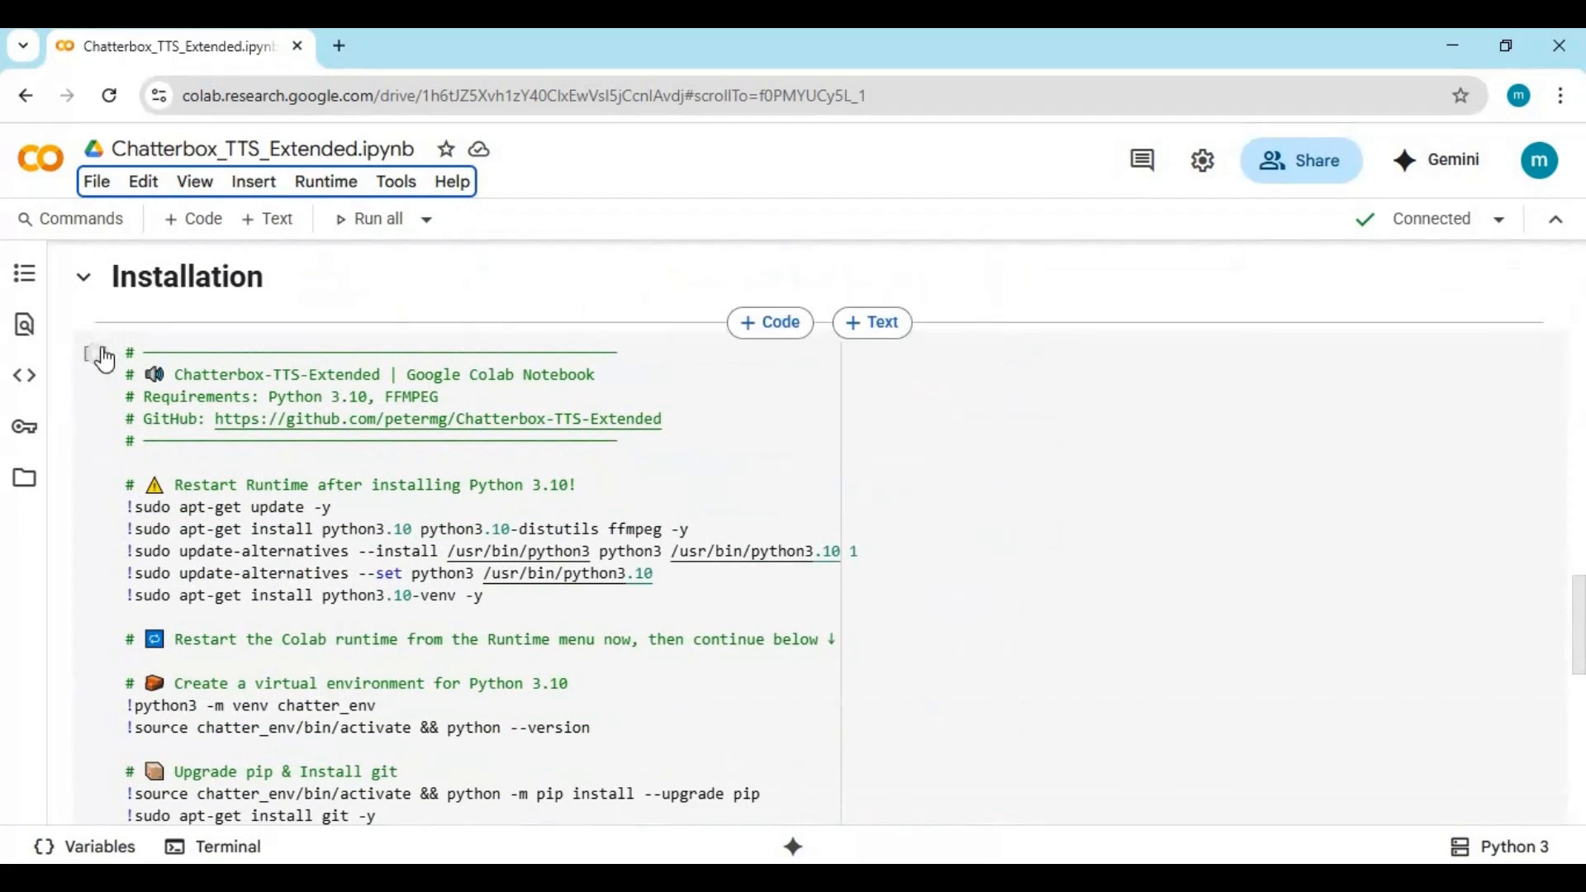
Run the Installation cell, then the 'Run the app' cell to load the model.
{"action": "left_click", "coordinate": [94, 352]}
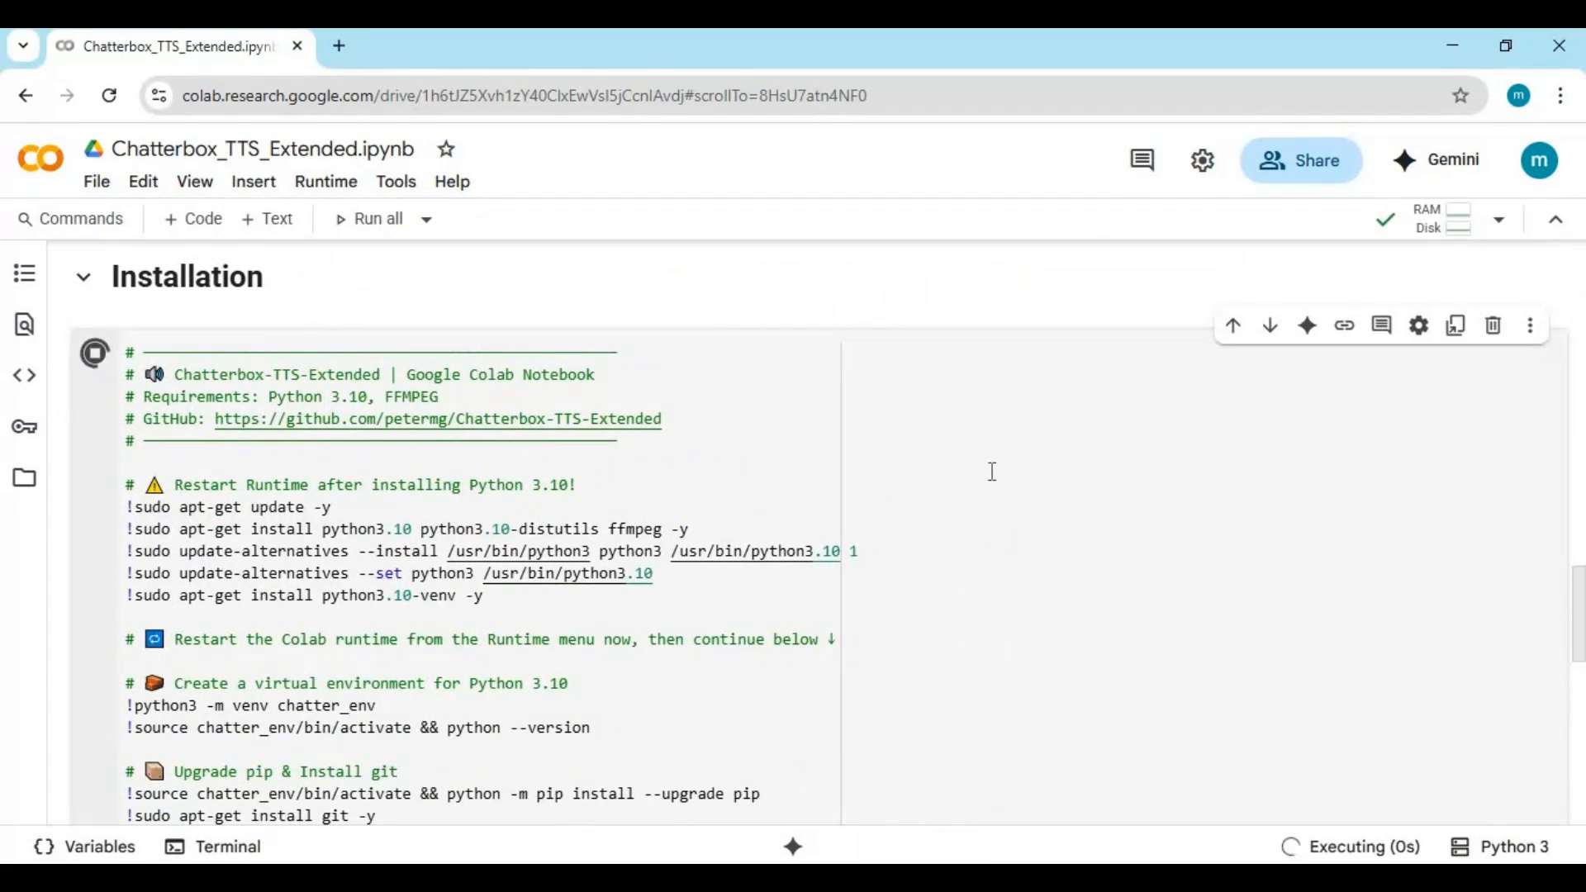
{"action": "scroll", "scroll_direction": "down", "scroll_amount": 3}
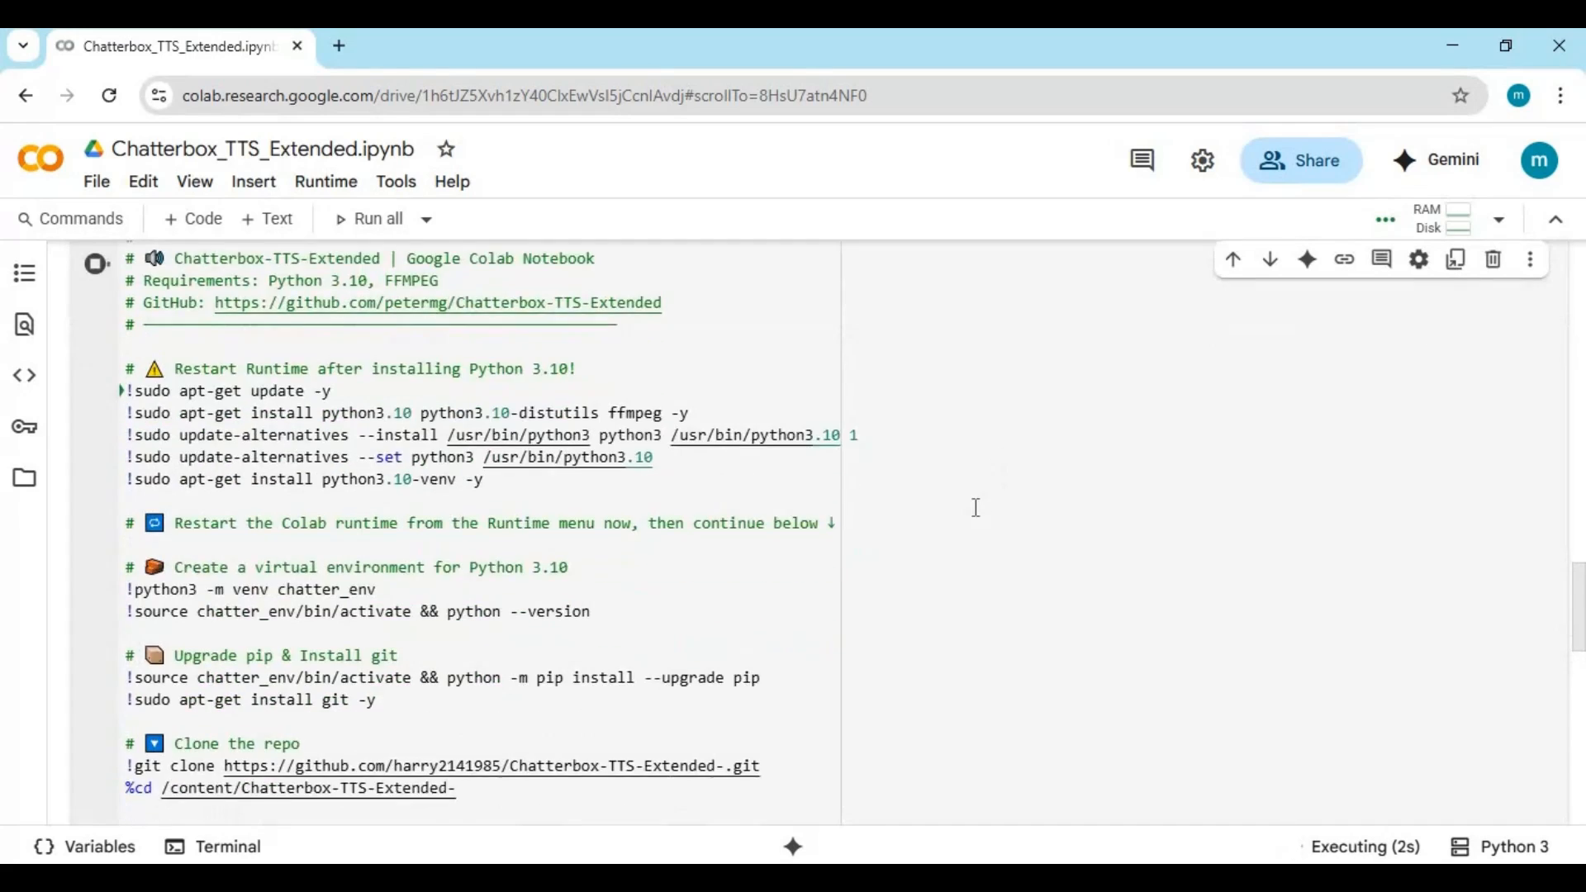
{"action": "scroll", "scroll_direction": "down", "scroll_amount": 3}
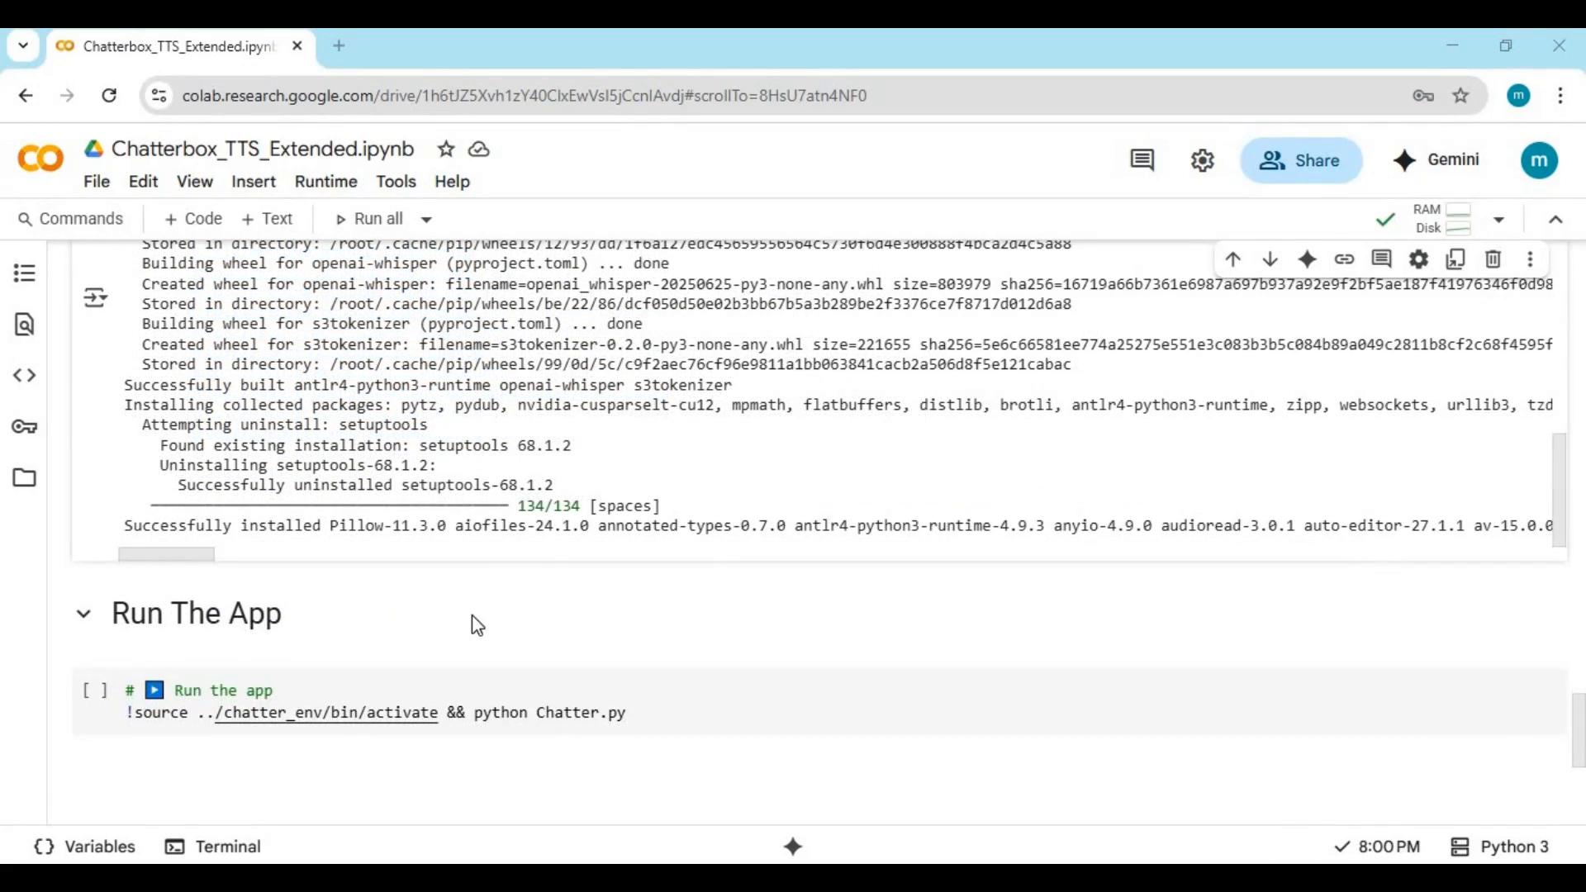
{"action": "left_click", "coordinate": [94, 691]}
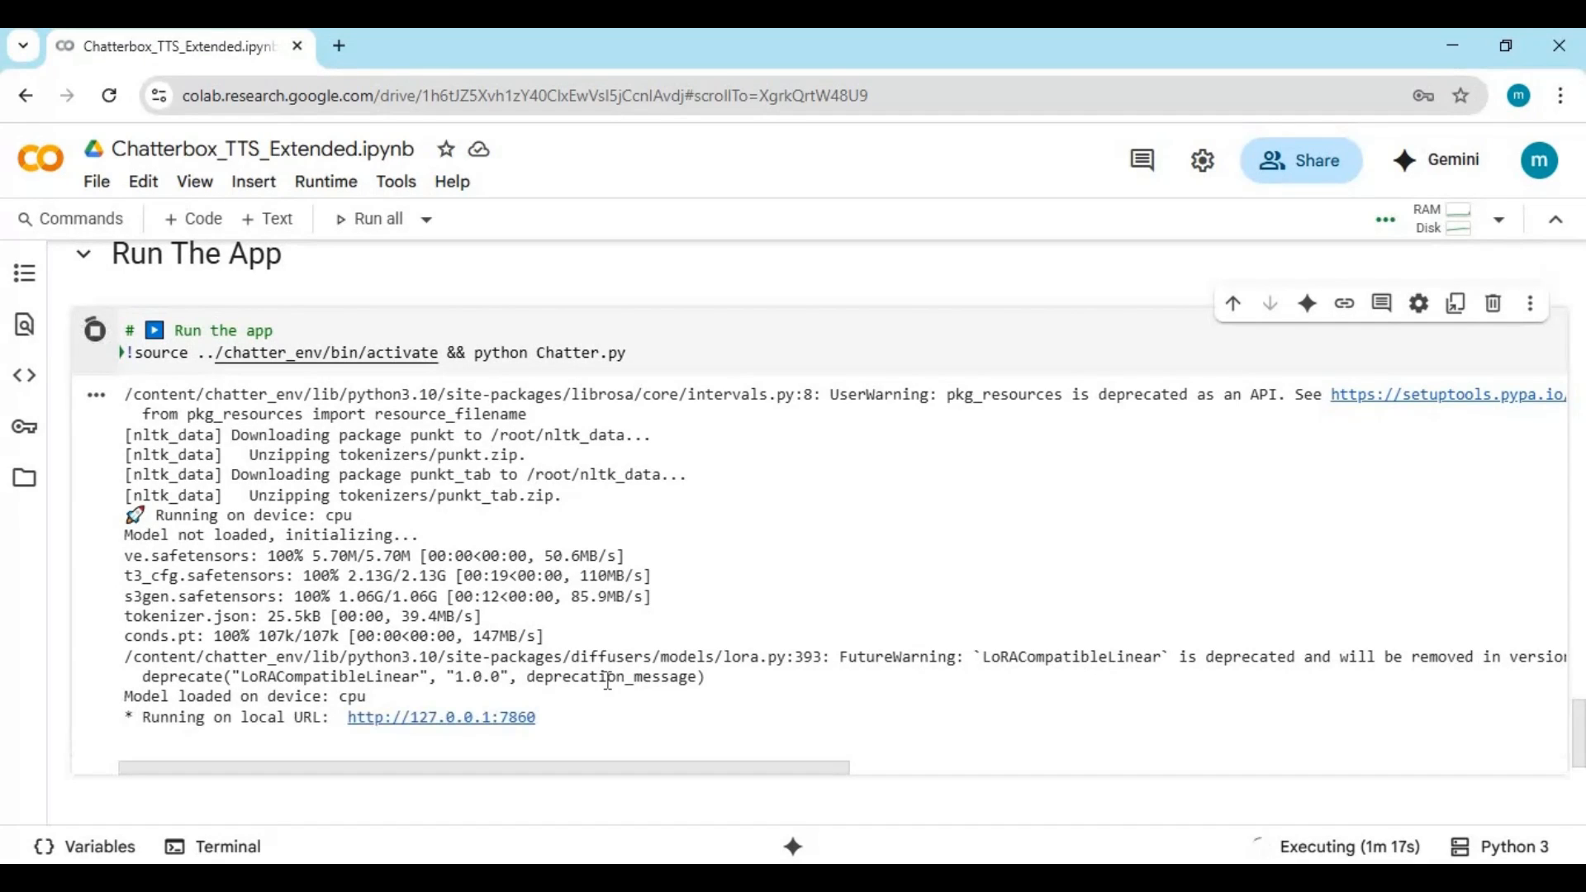
Open the gradio.live public share link in a new browser tab.
{"action": "scroll", "scroll_direction": "down", "scroll_amount": 3}
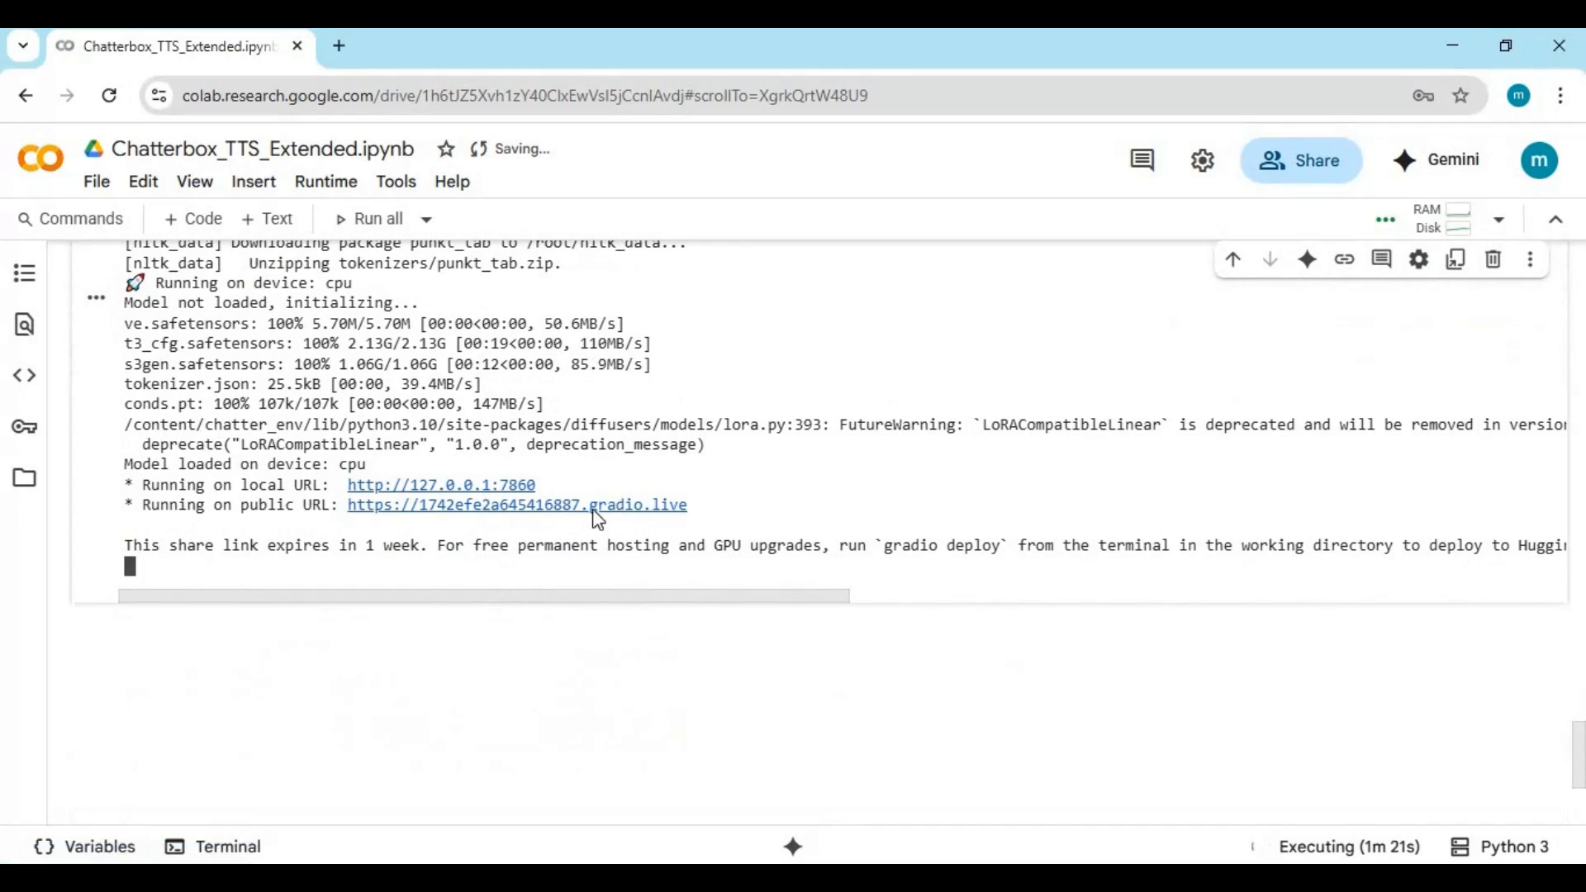
{"action": "left_click", "coordinate": [515, 505]}
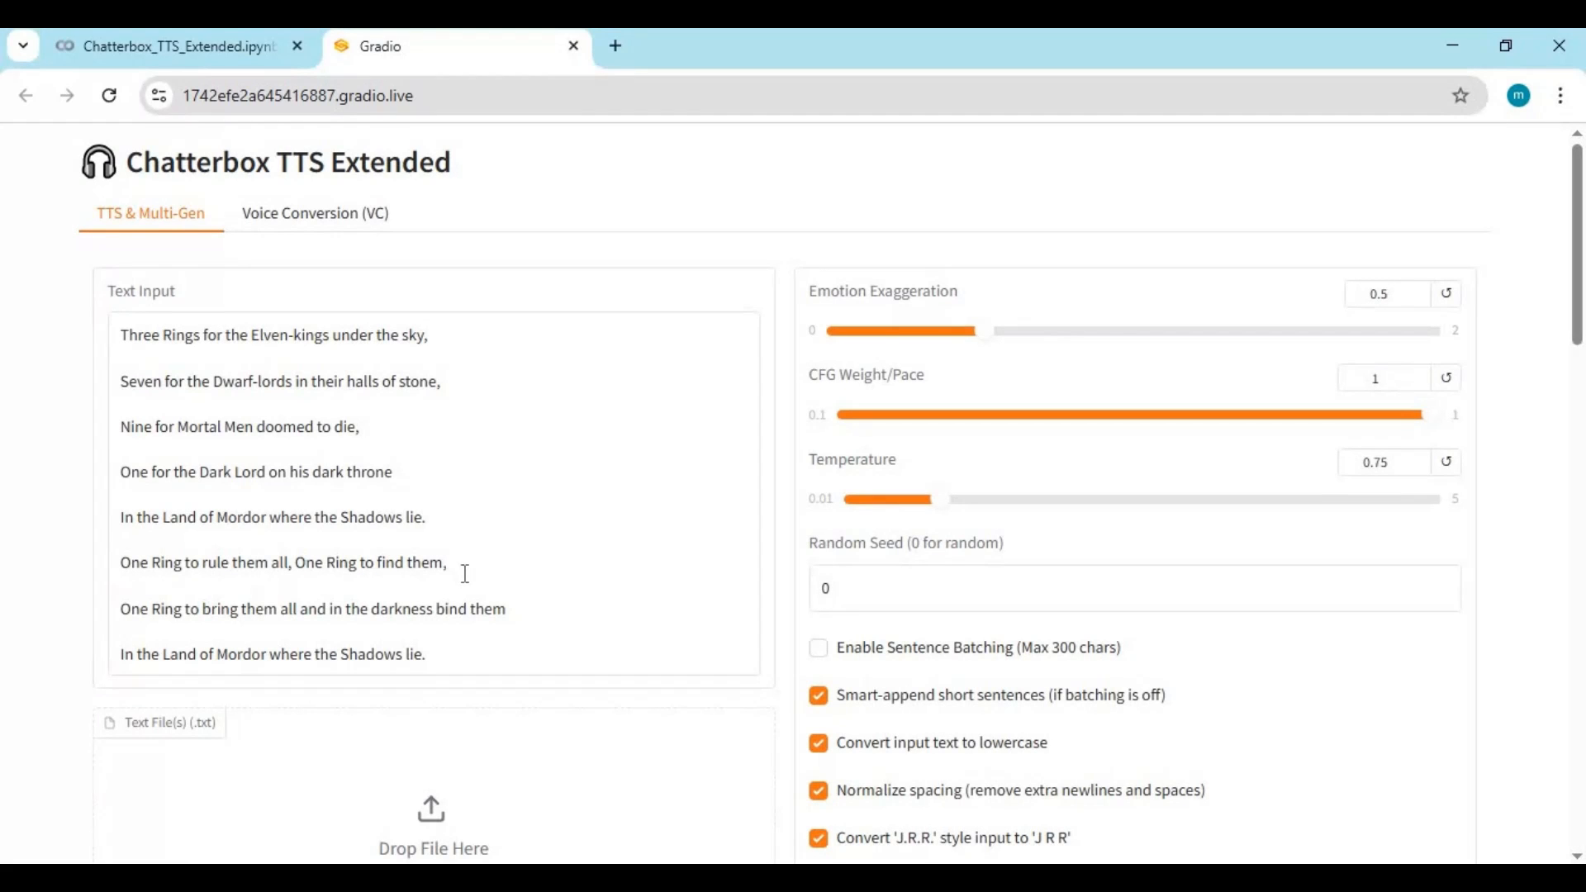
Upload Clony-rmYqP from Downloads as the eight-second reference audio.
{"action": "scroll", "scroll_direction": "down", "scroll_amount": 3}
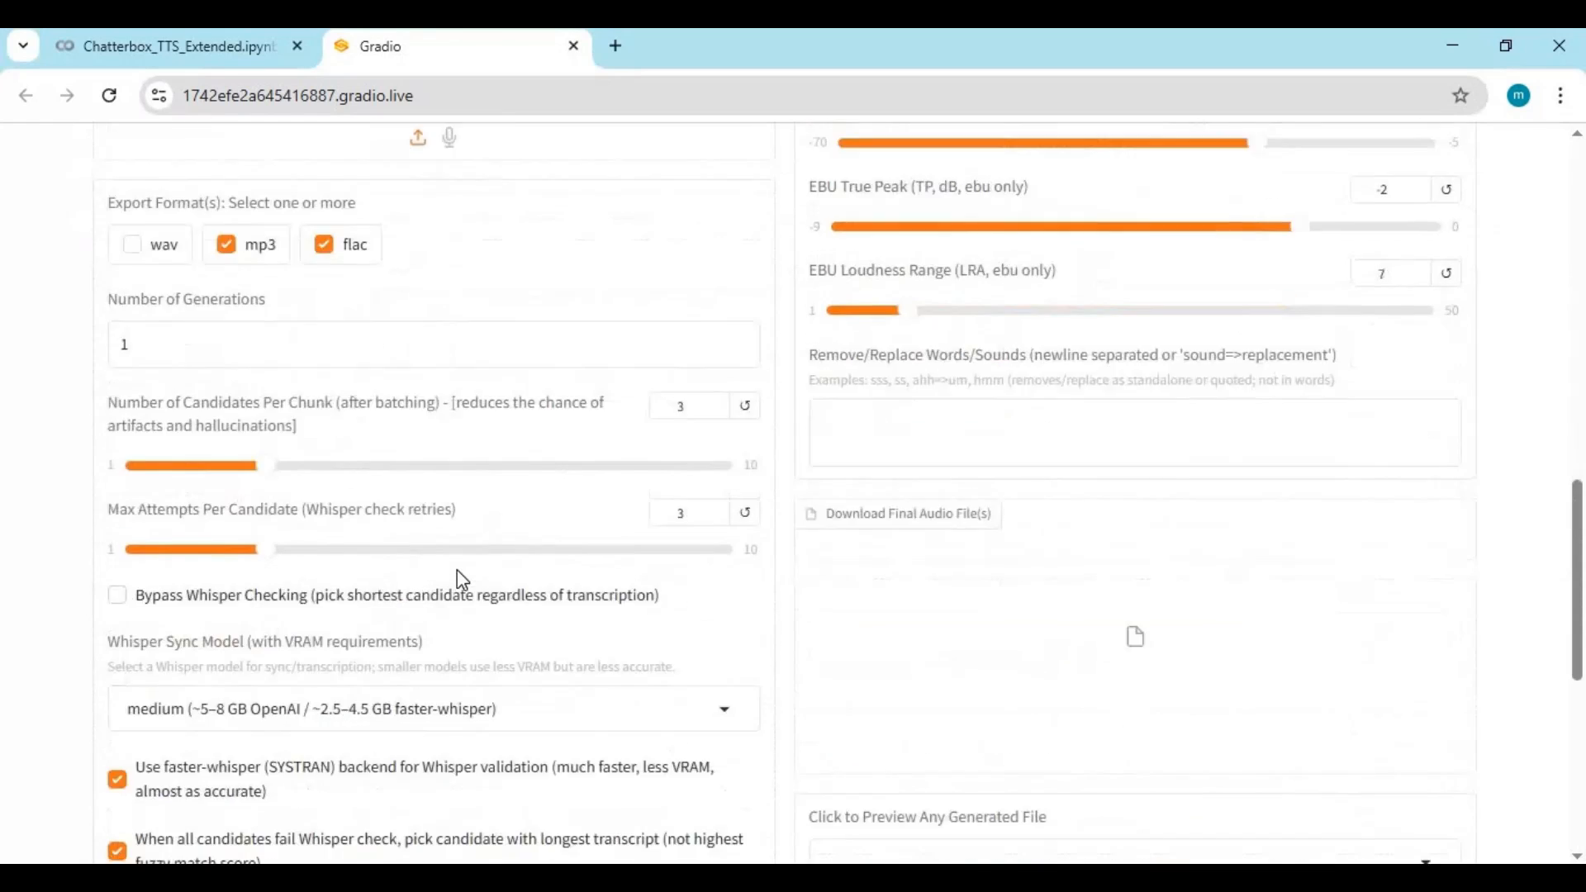
{"action": "scroll", "scroll_direction": "up", "scroll_amount": 3}
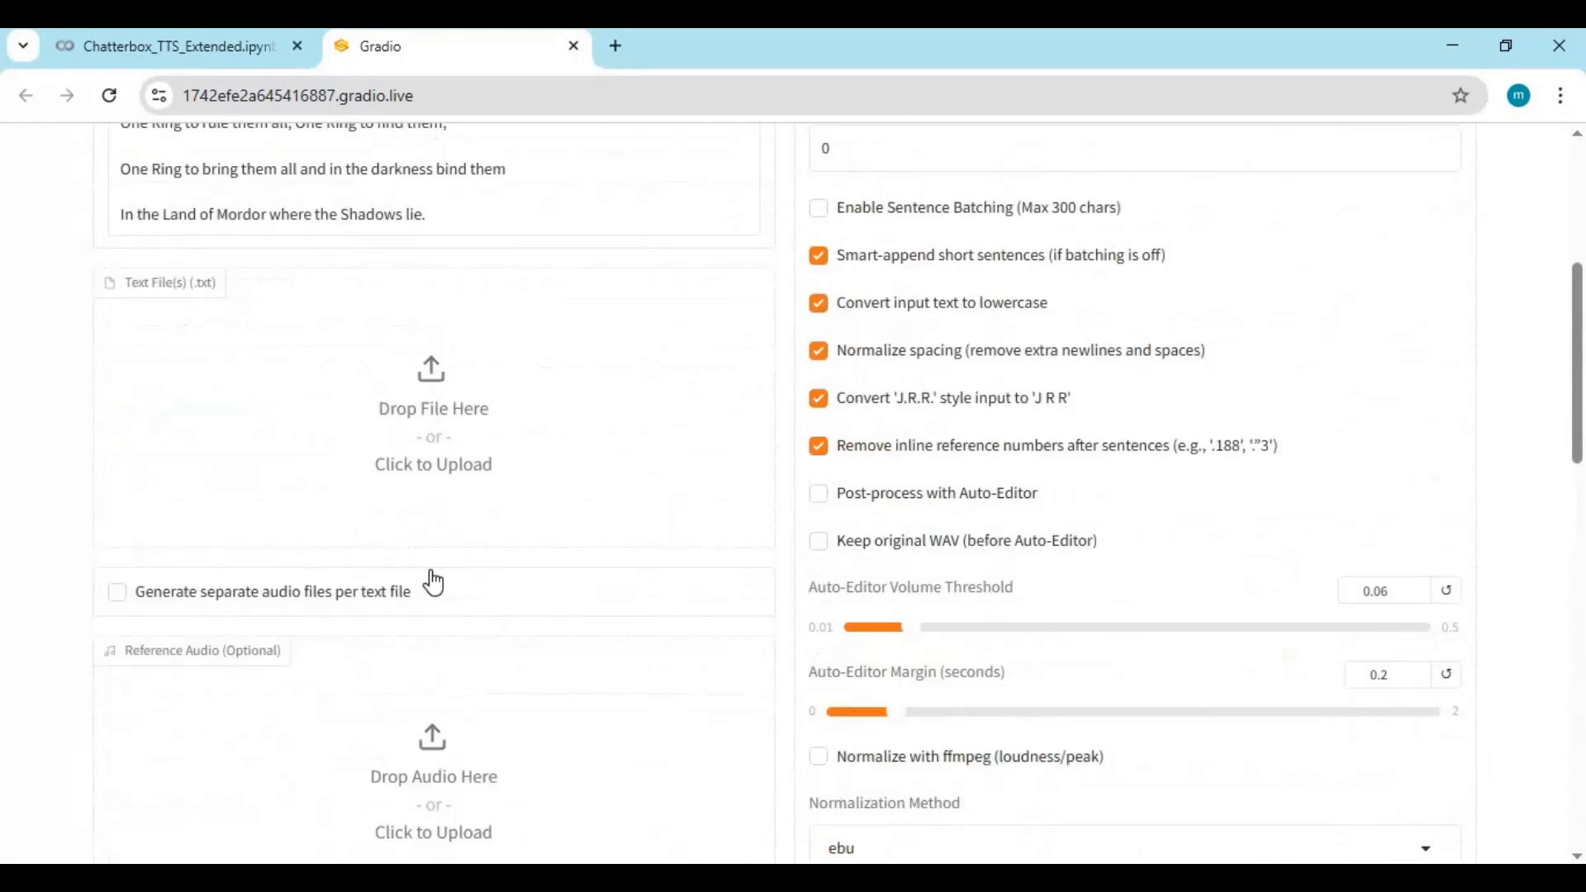
{"action": "scroll", "scroll_direction": "up", "scroll_amount": 3}
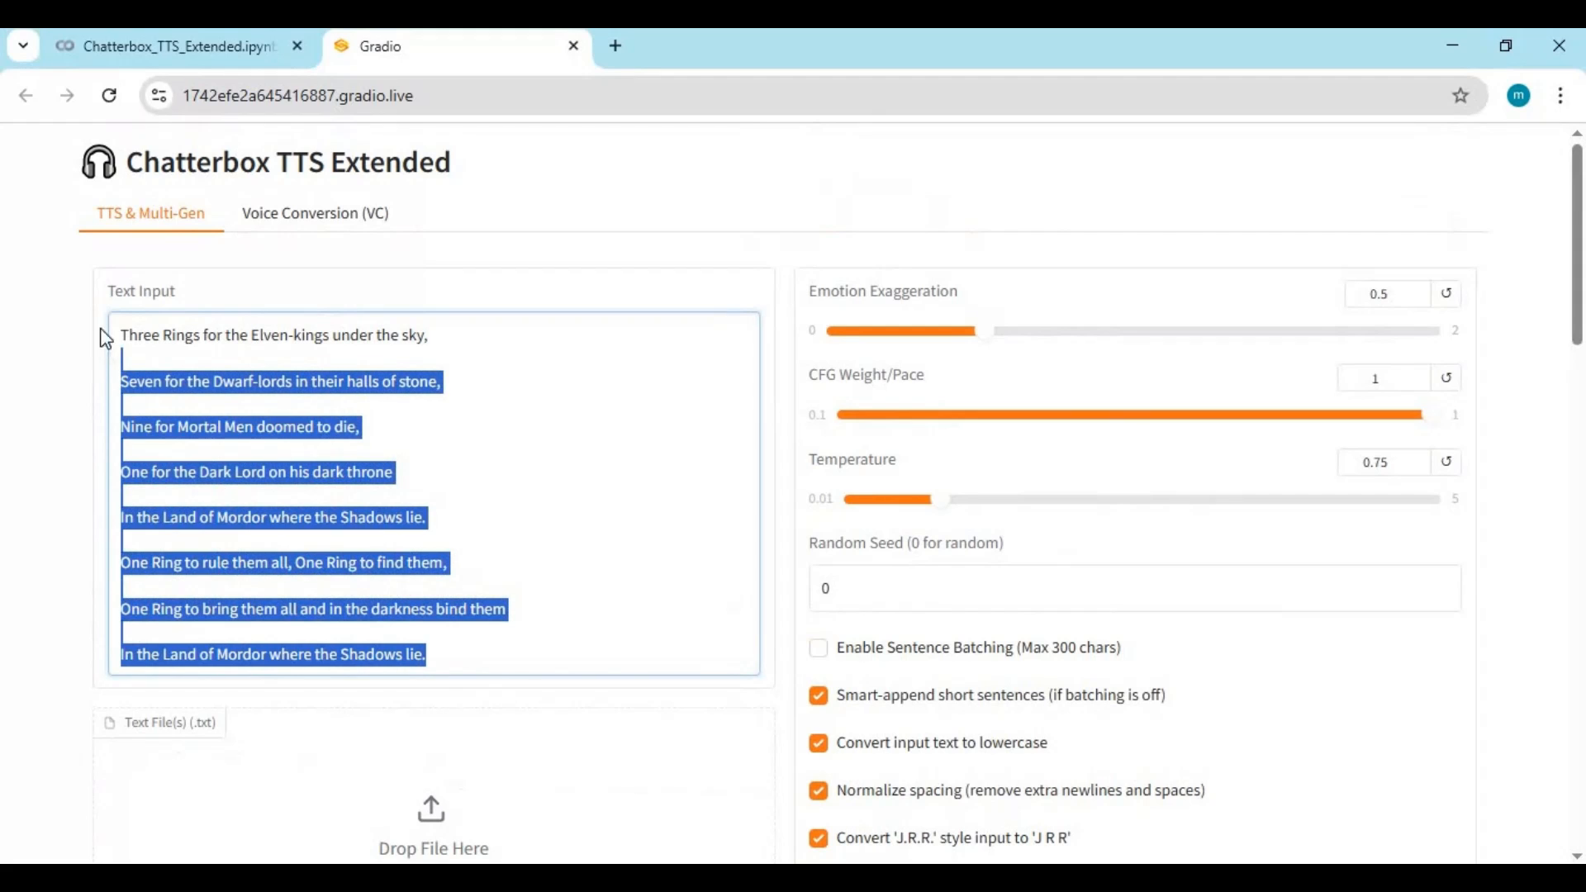
{"action": "scroll", "scroll_direction": "down", "scroll_amount": 3}
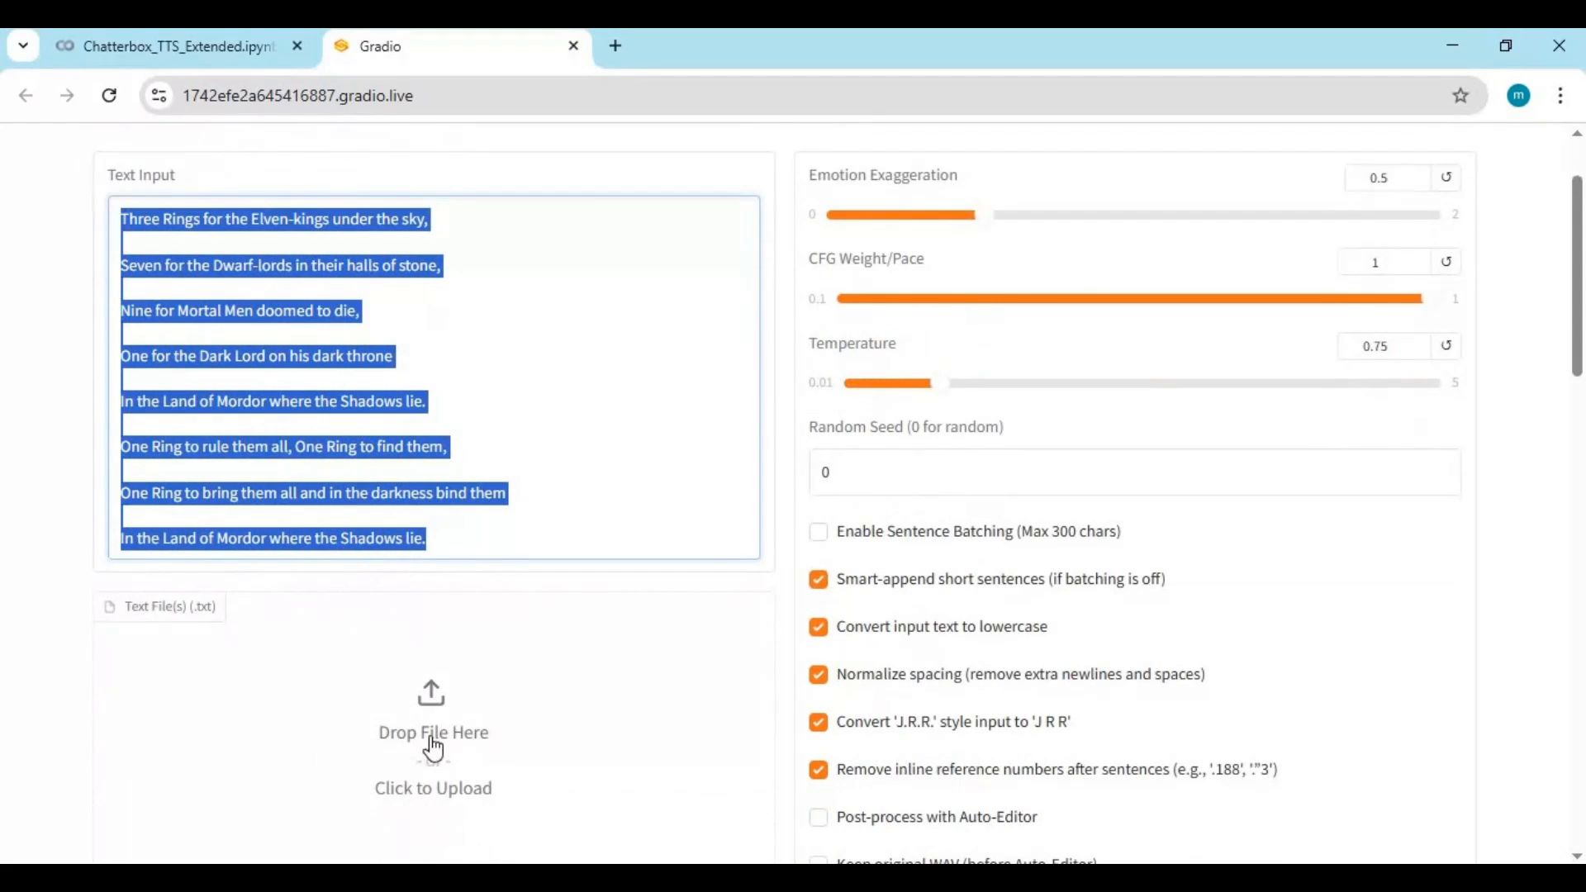
{"action": "scroll", "scroll_direction": "down", "scroll_amount": 3}
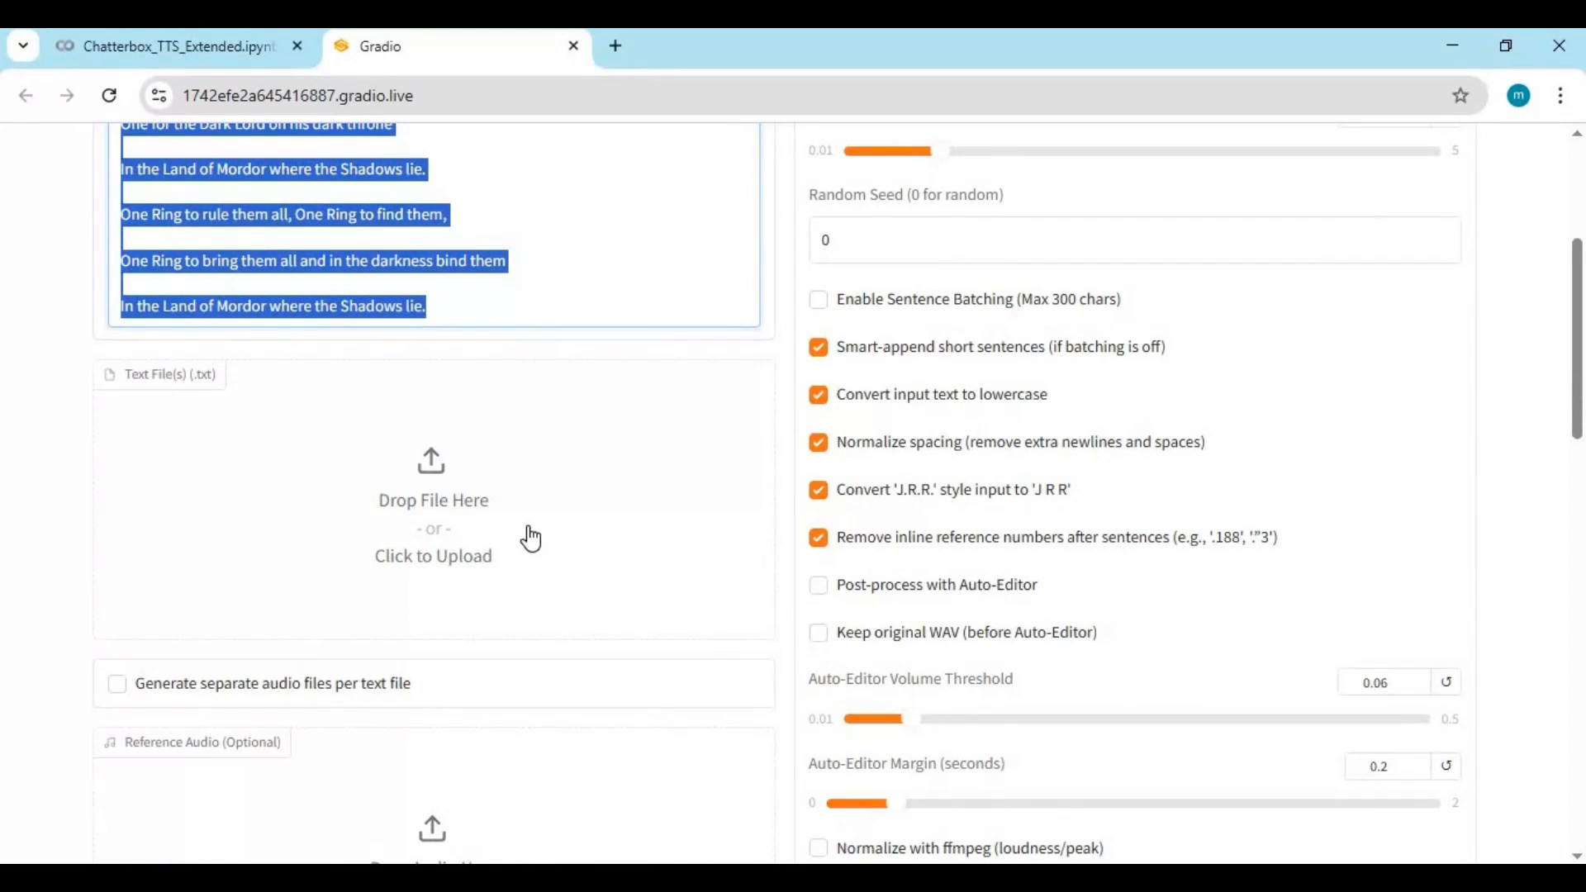
{"action": "mouse_move", "coordinate": [537, 557]}
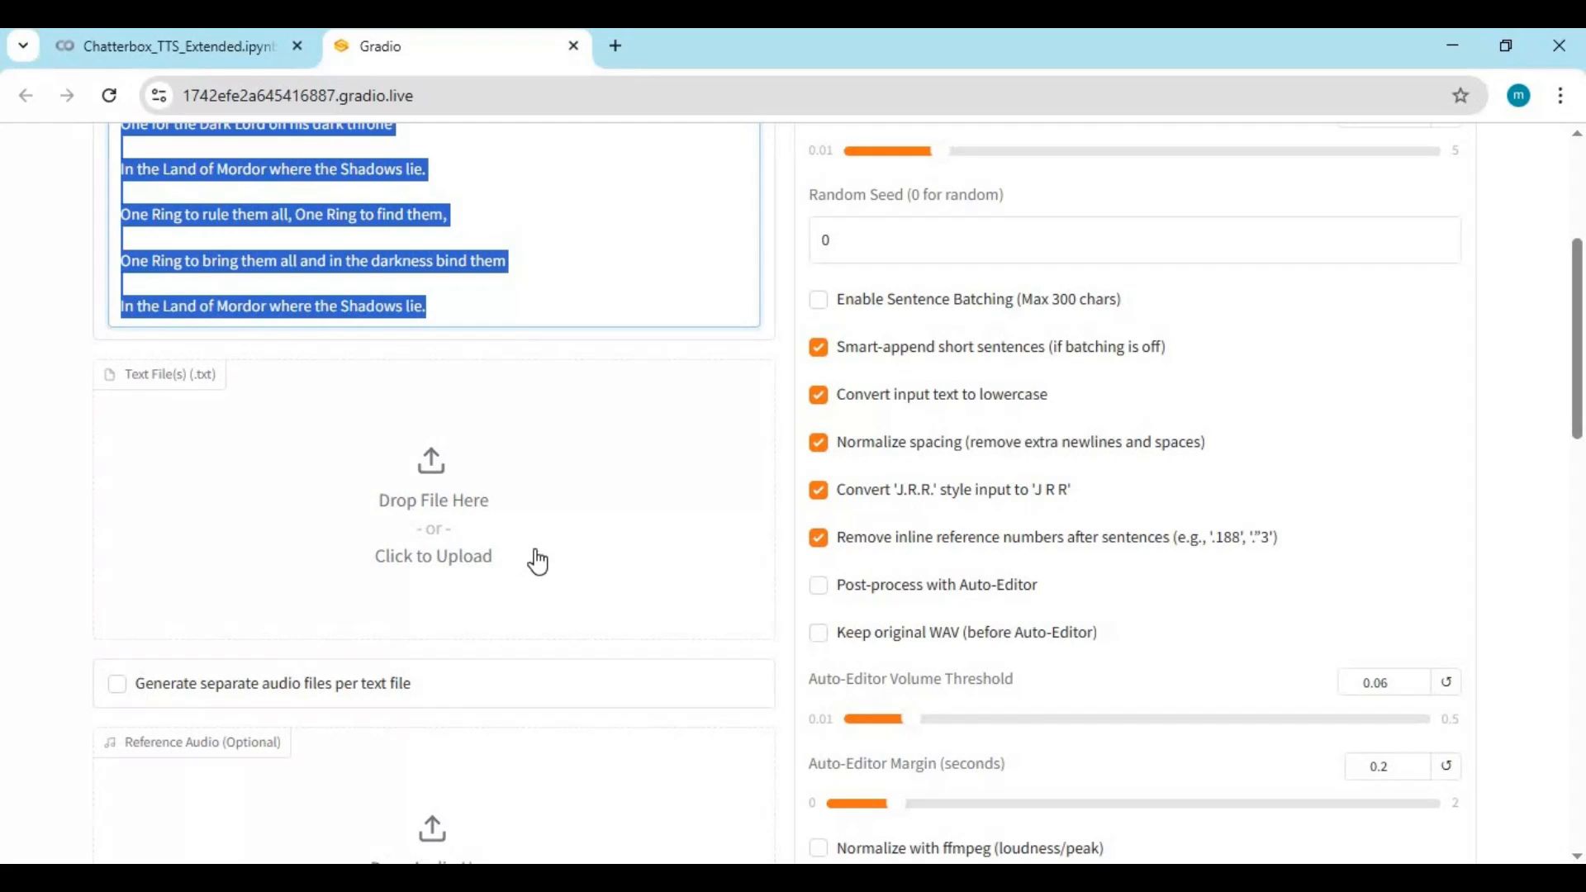
{"action": "scroll", "scroll_direction": "down", "scroll_amount": 3}
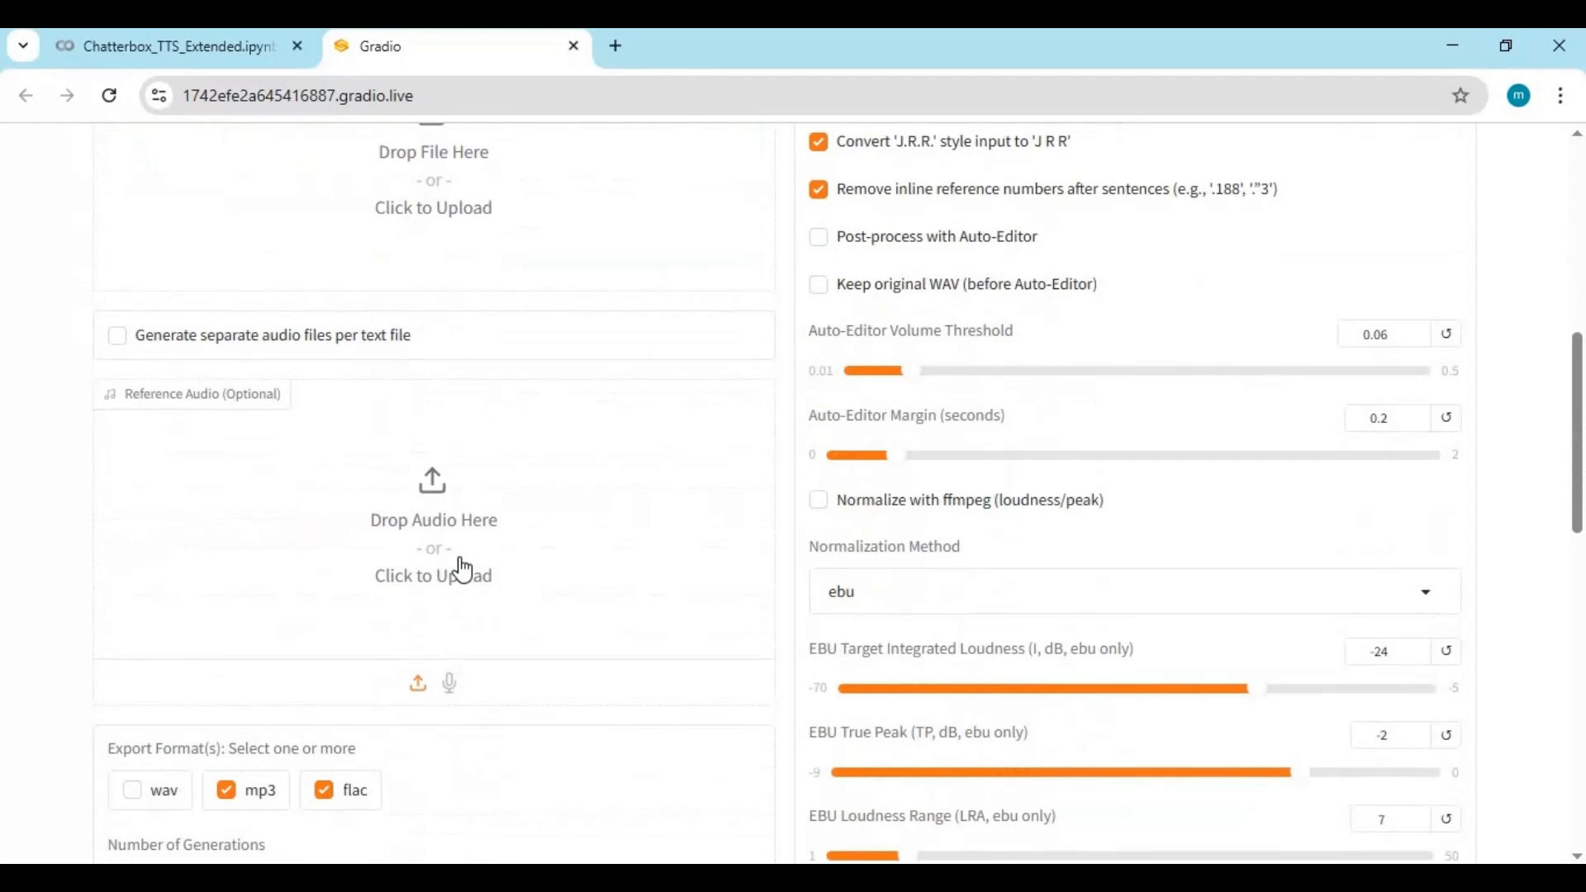
{"action": "left_click", "coordinate": [432, 575]}
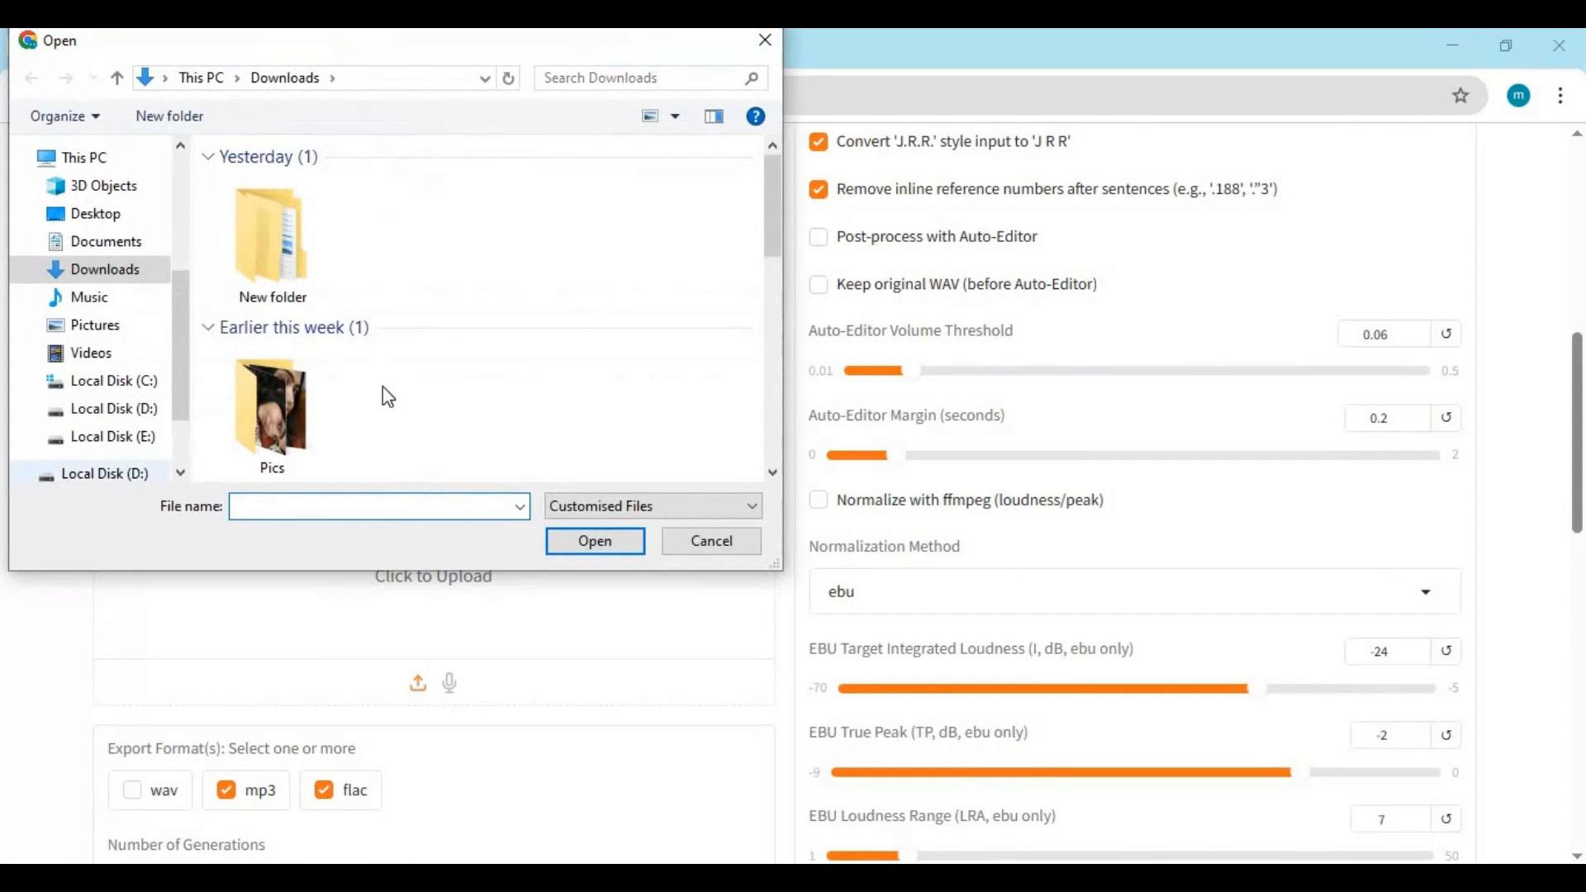
{"action": "scroll", "scroll_direction": "down", "scroll_amount": 3}
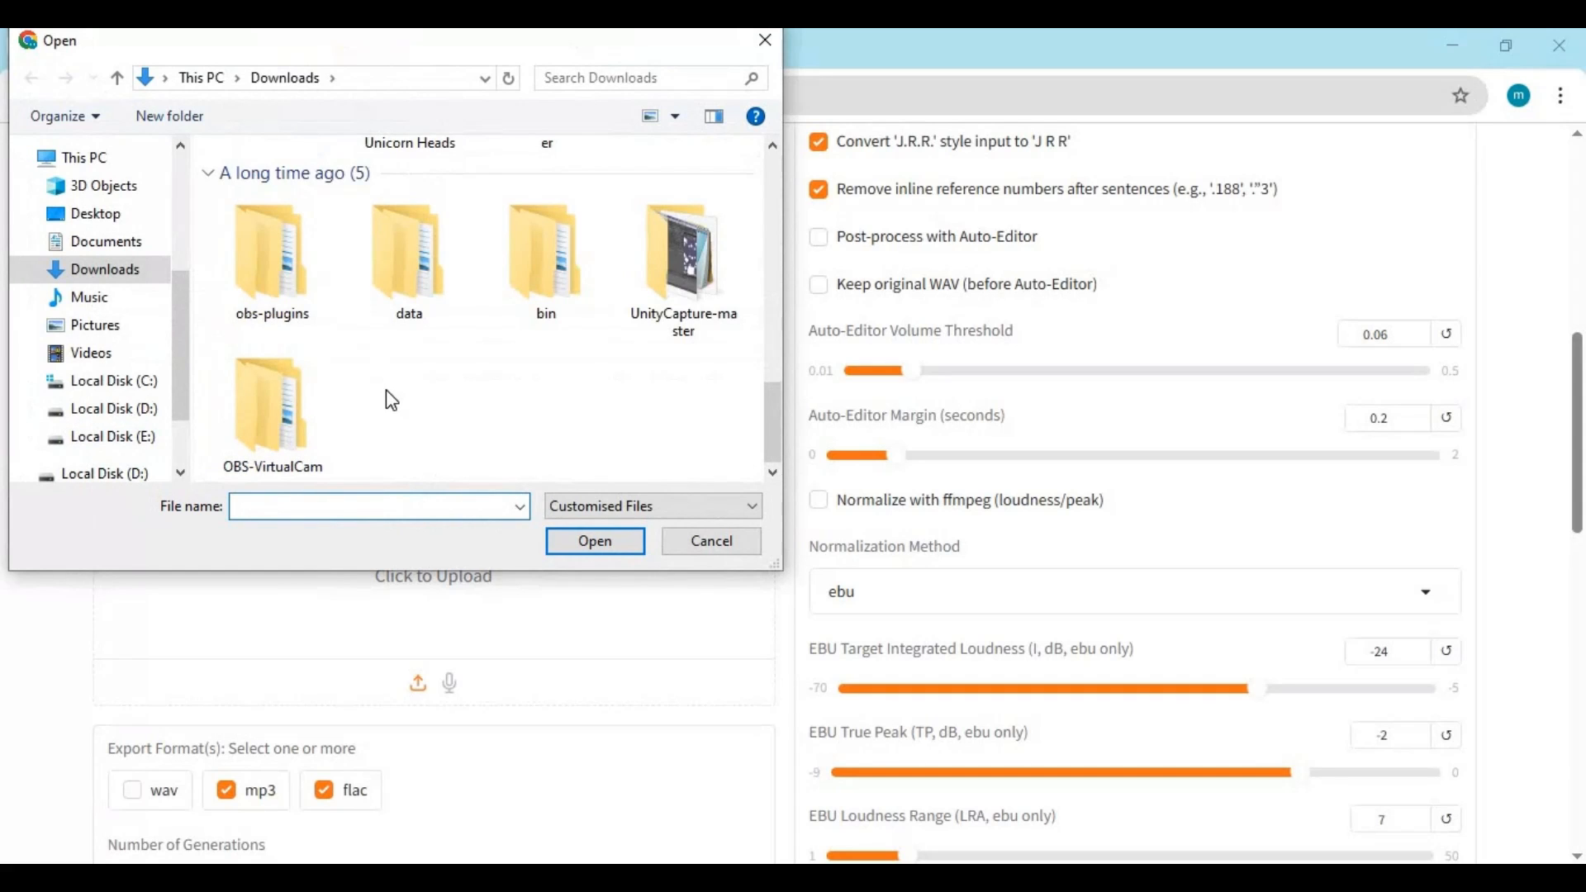
{"action": "left_click", "coordinate": [409, 382]}
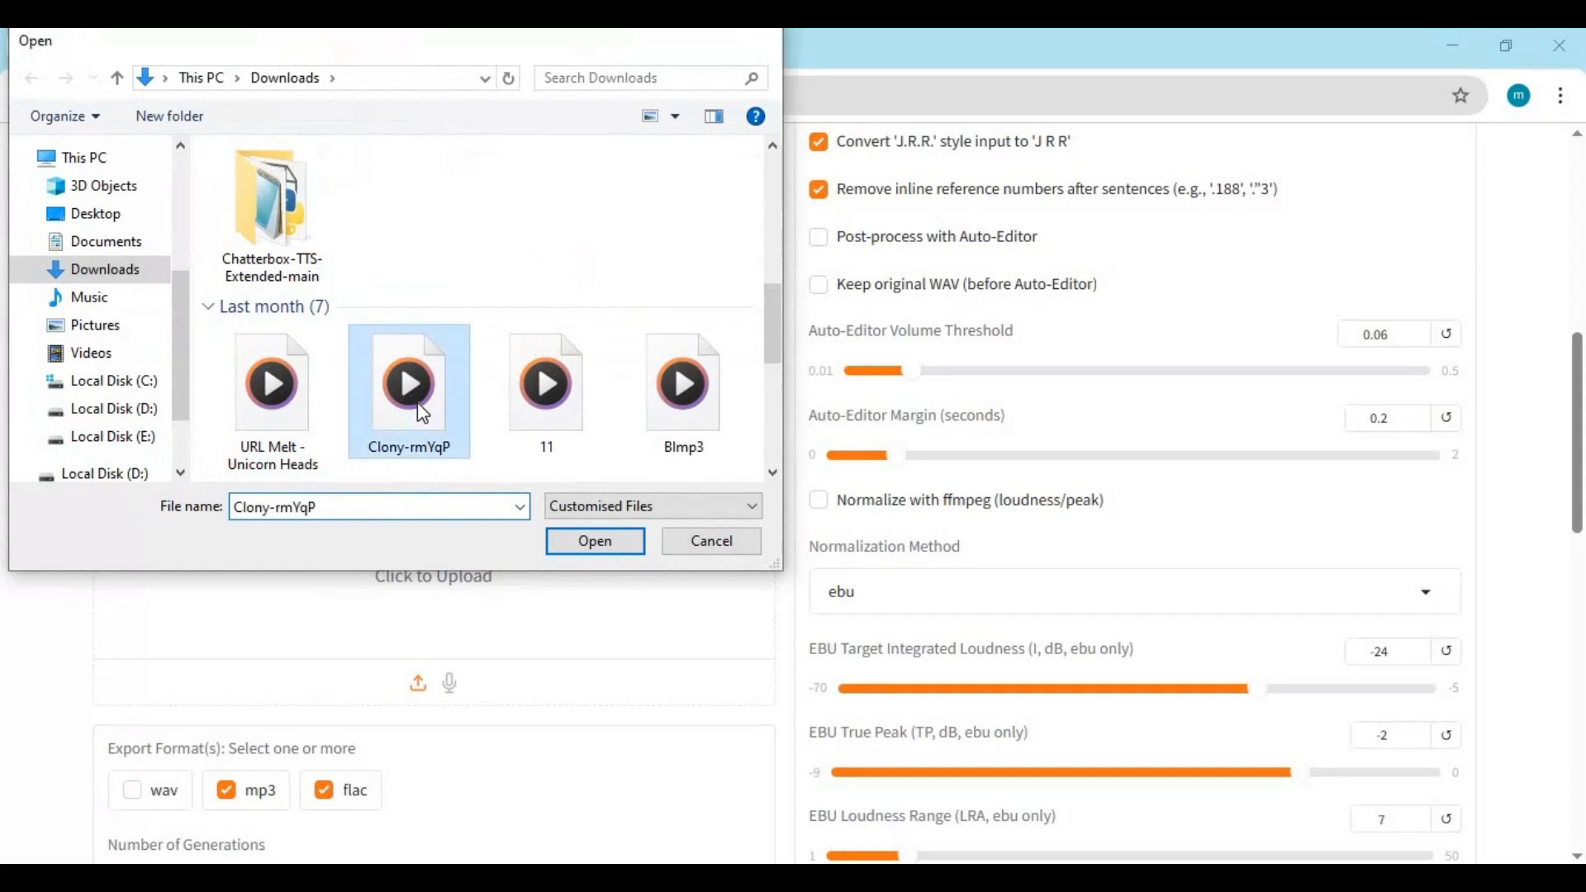
{"action": "left_click", "coordinate": [595, 540]}
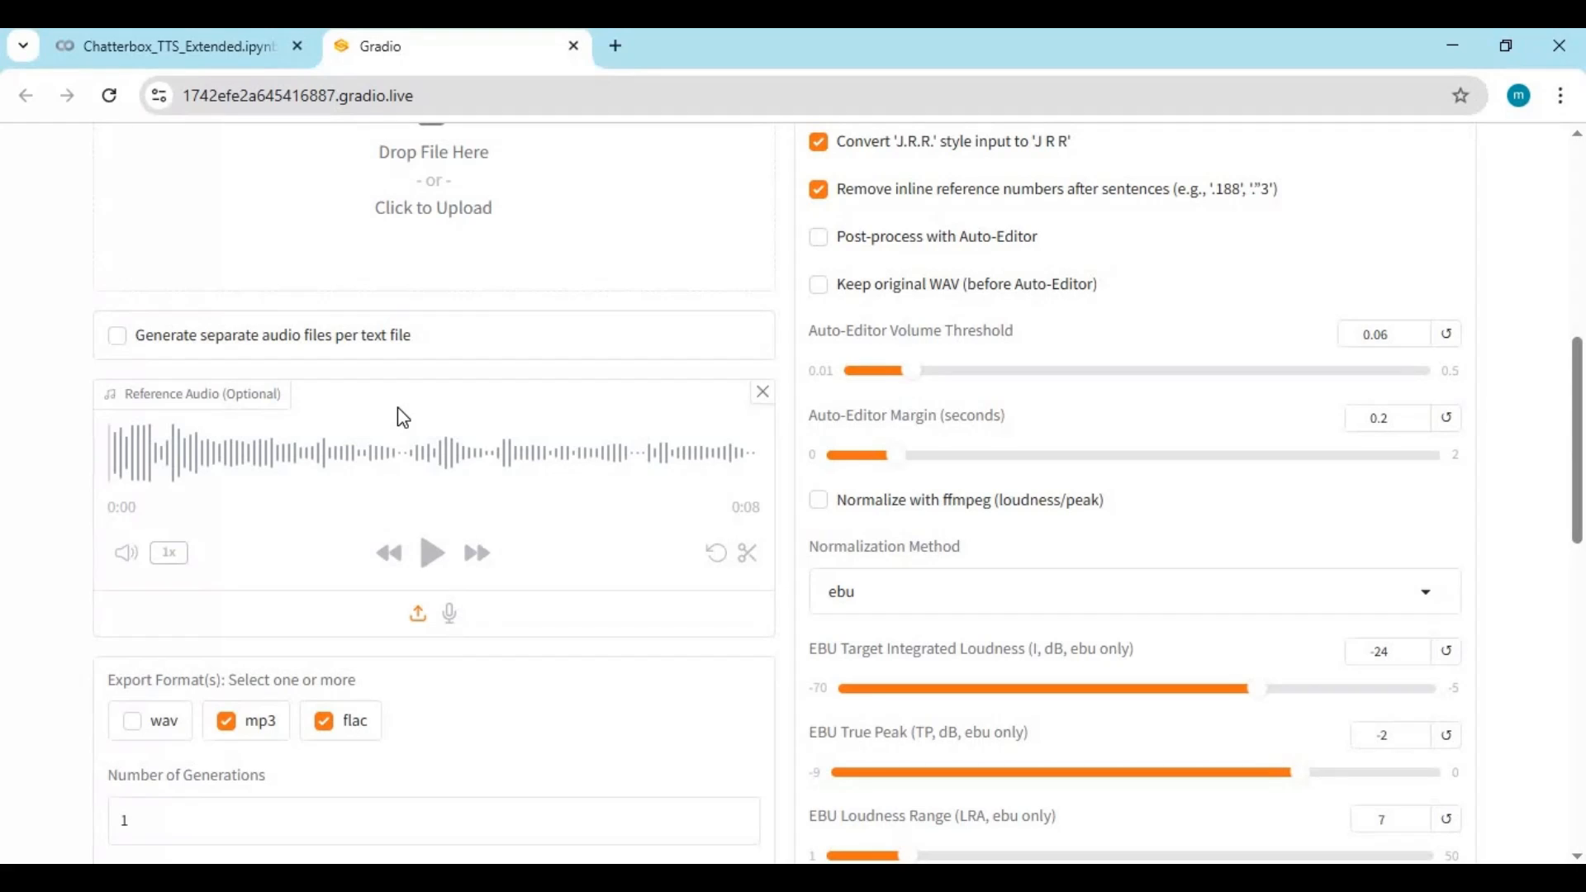
{"action": "mouse_move", "coordinate": [307, 747]}
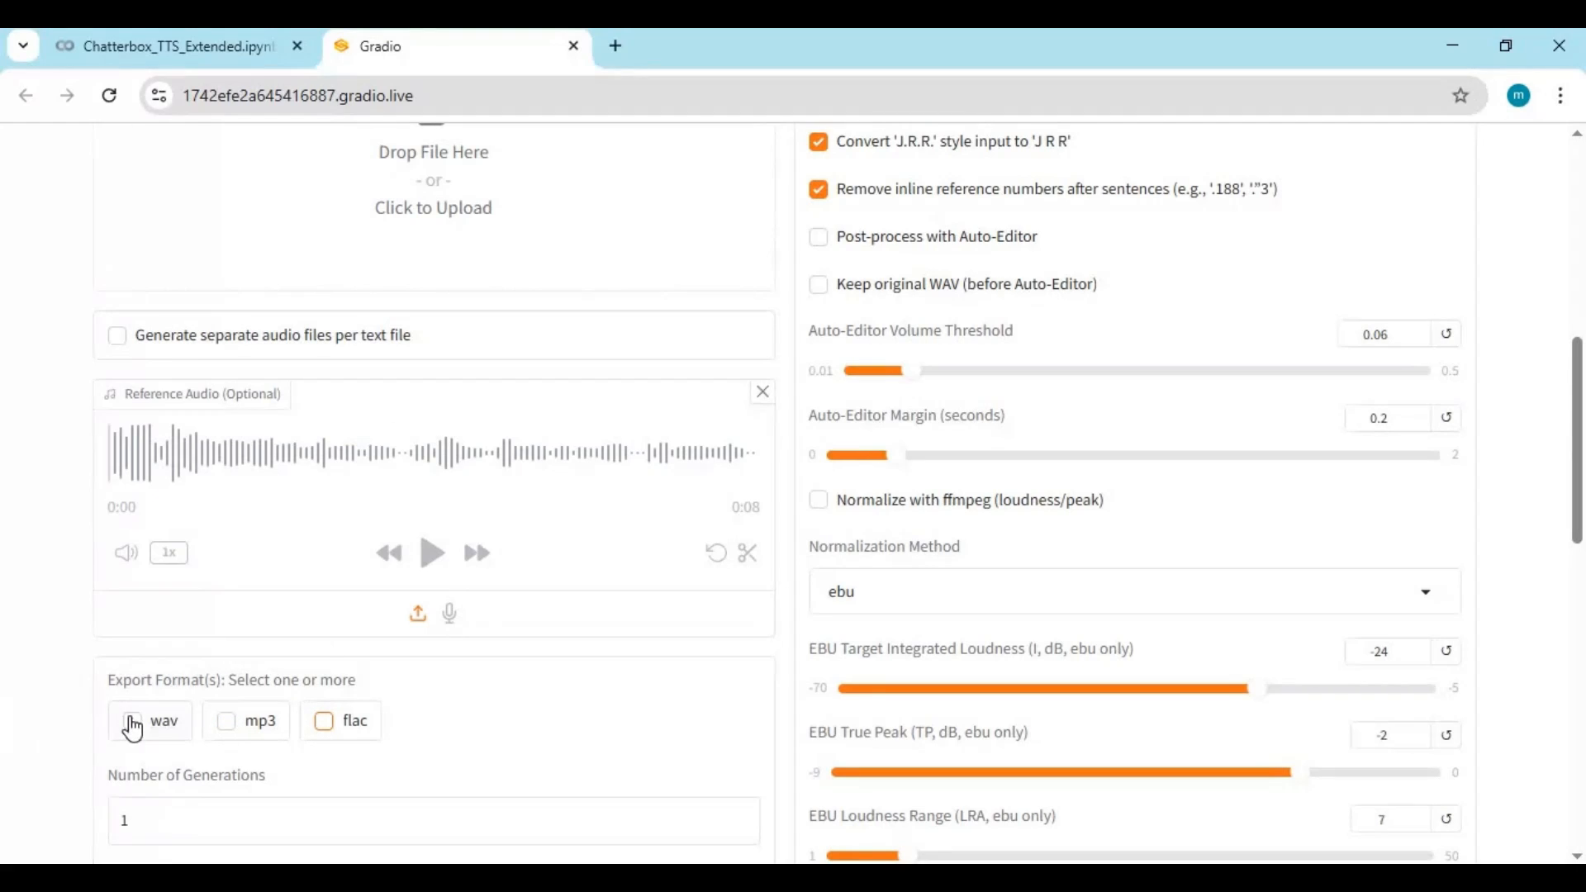
Set Export Format(s) to WAV only and Candidates Per Chunk to 1.
{"action": "left_click", "coordinate": [132, 721]}
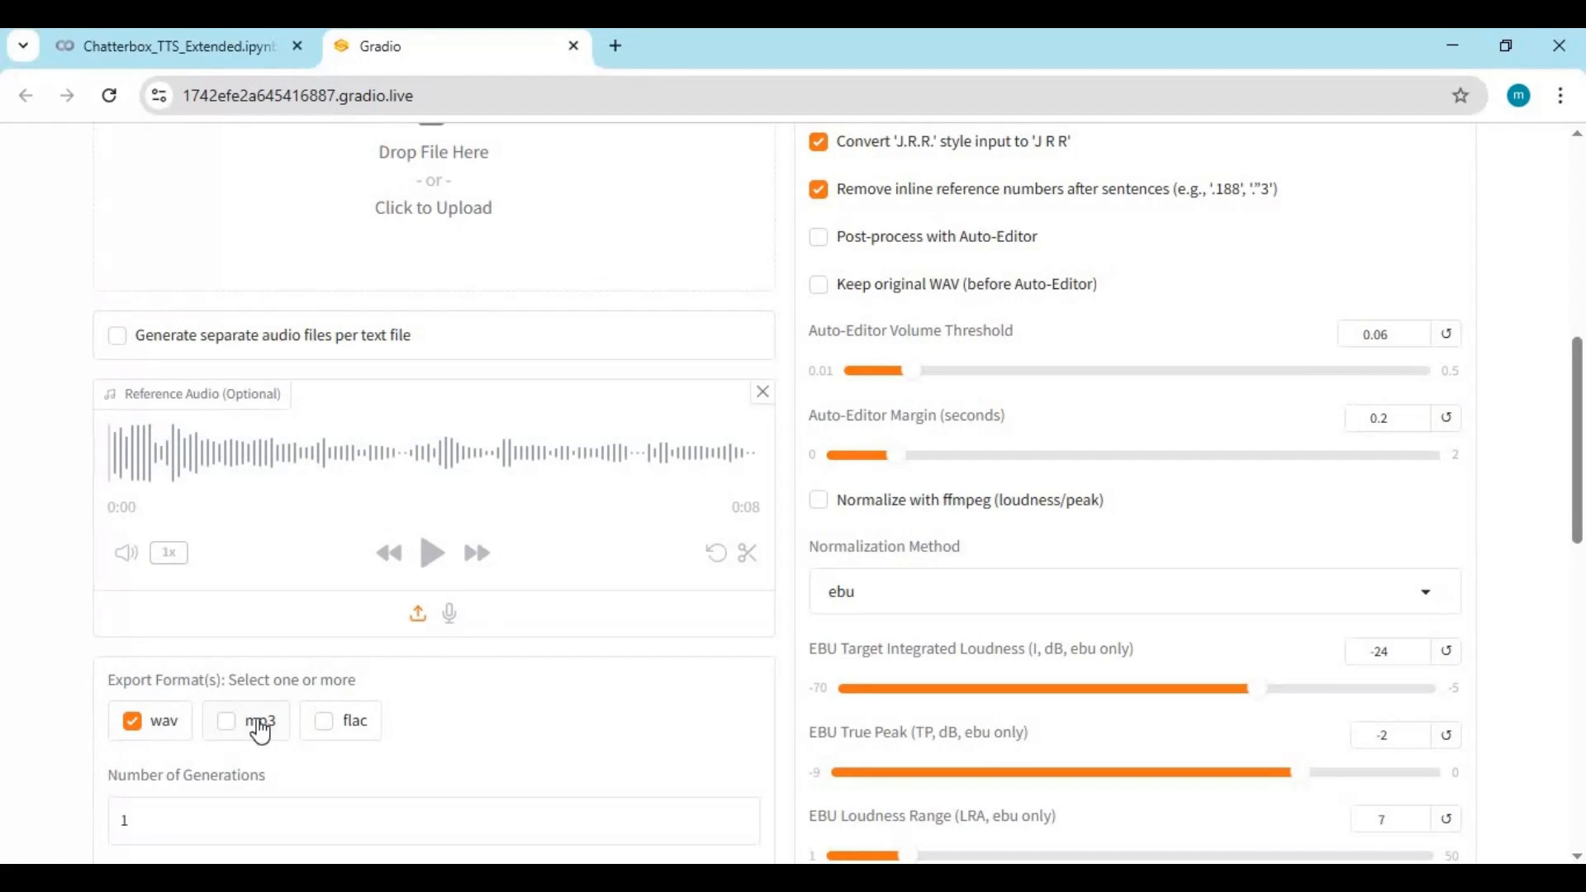
{"action": "scroll", "scroll_direction": "down", "scroll_amount": 3}
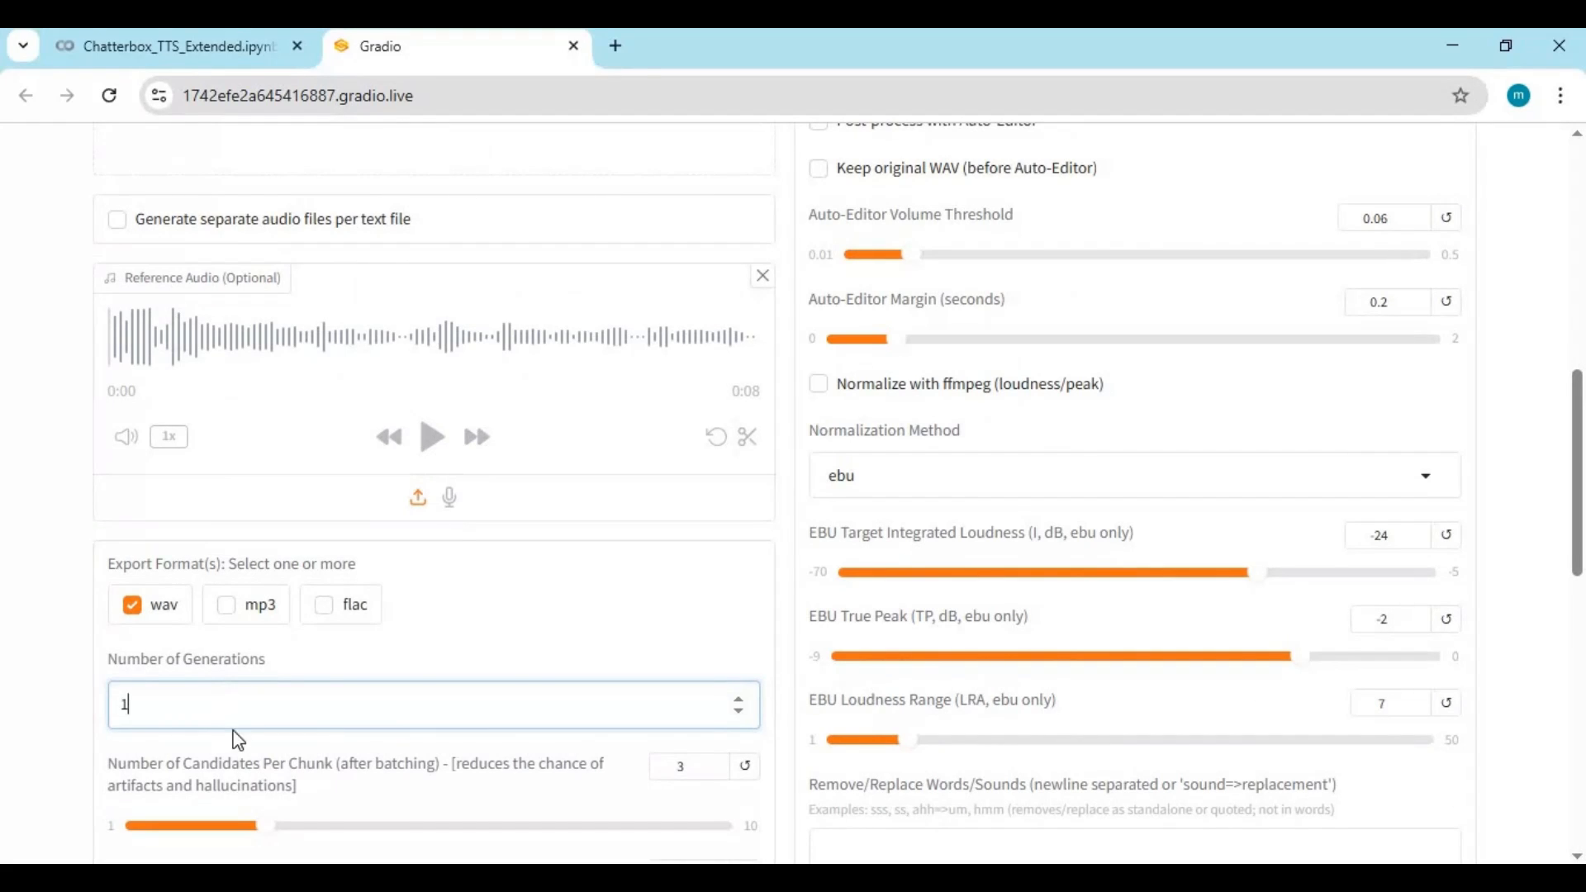
{"action": "scroll", "scroll_direction": "down", "scroll_amount": 3}
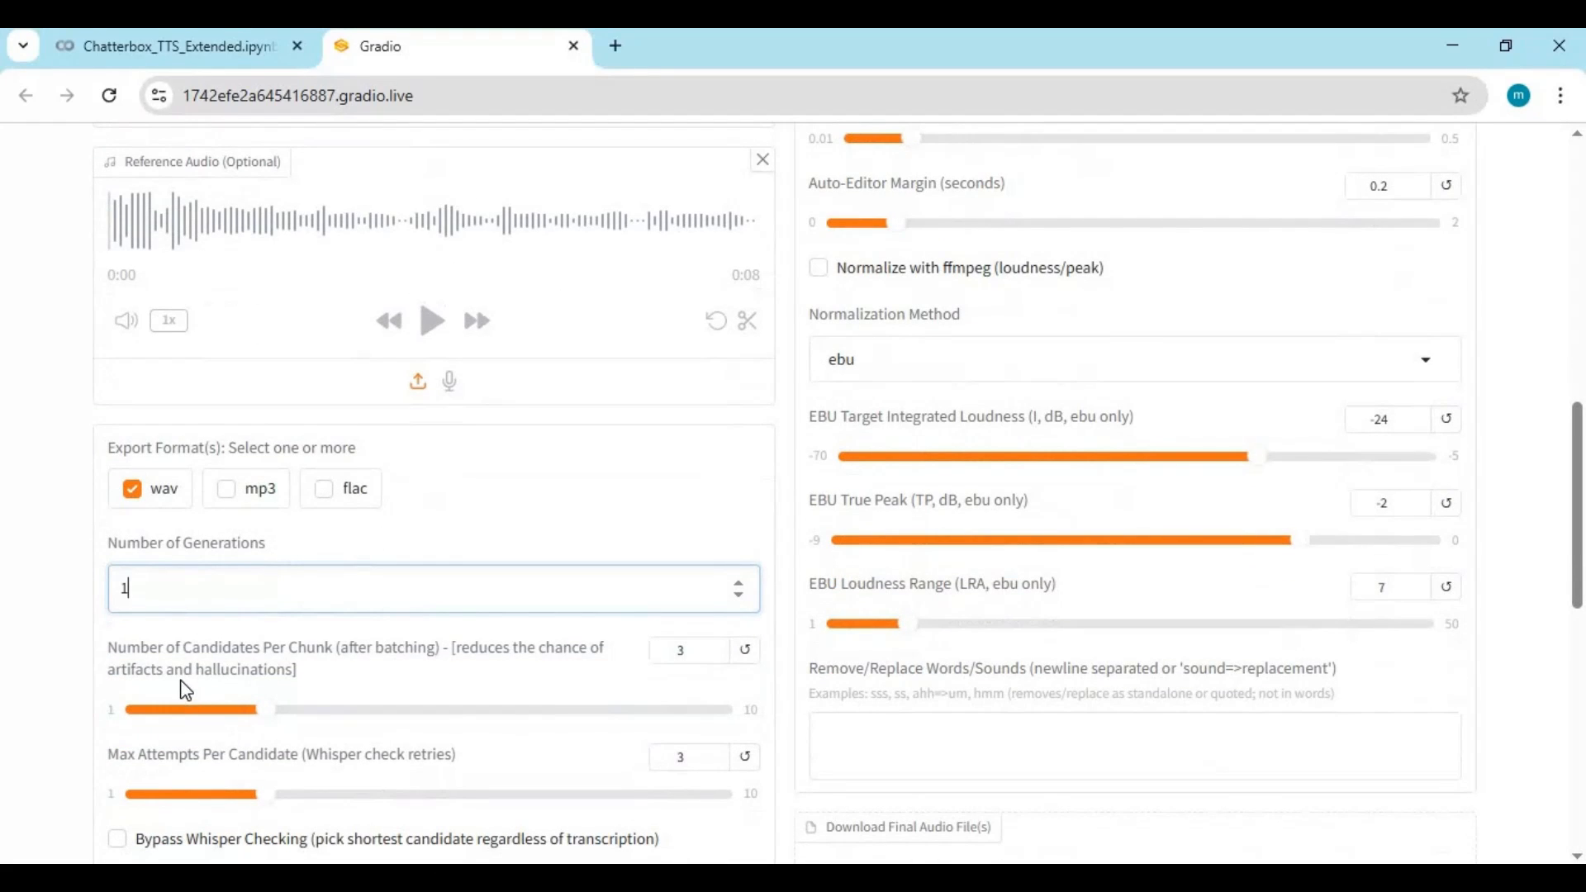
{"action": "mouse_move", "coordinate": [438, 716]}
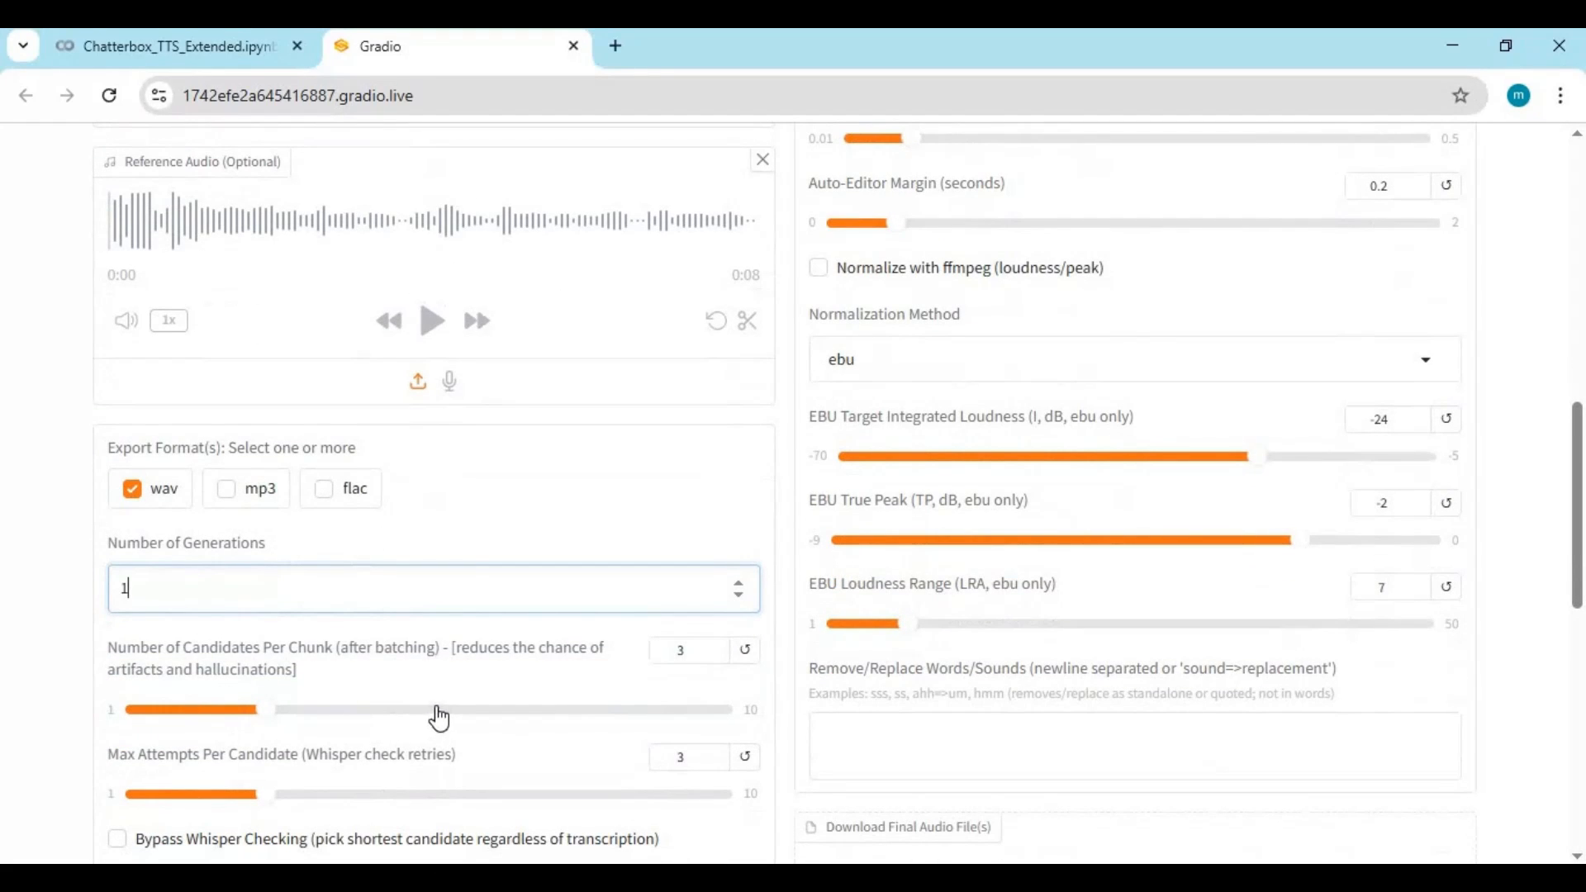
{"action": "mouse_move", "coordinate": [220, 711]}
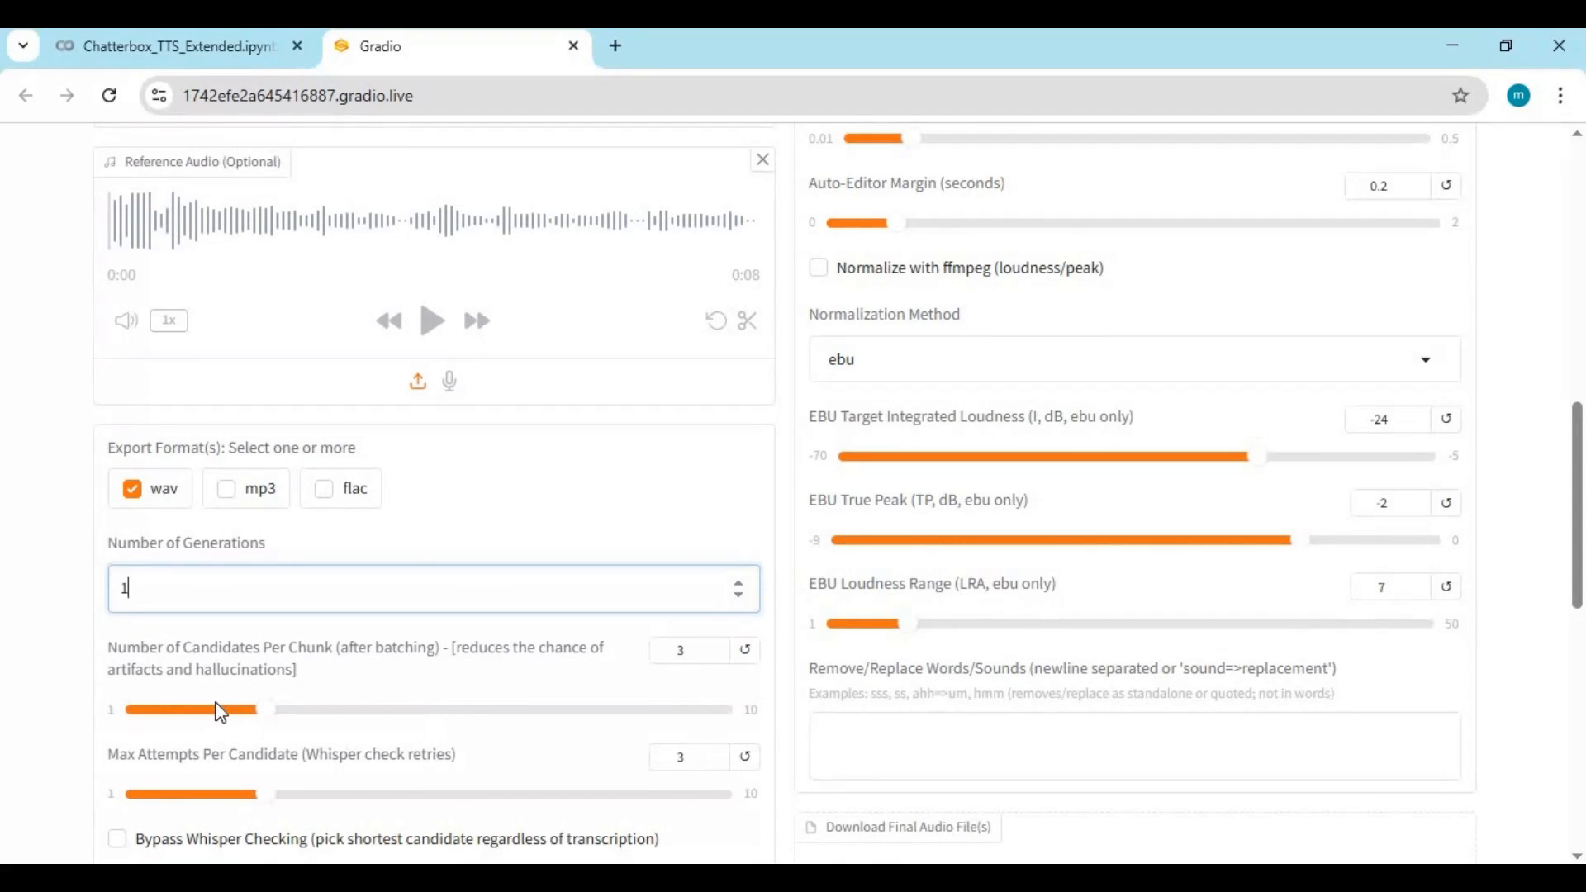
{"action": "mouse_move", "coordinate": [263, 720]}
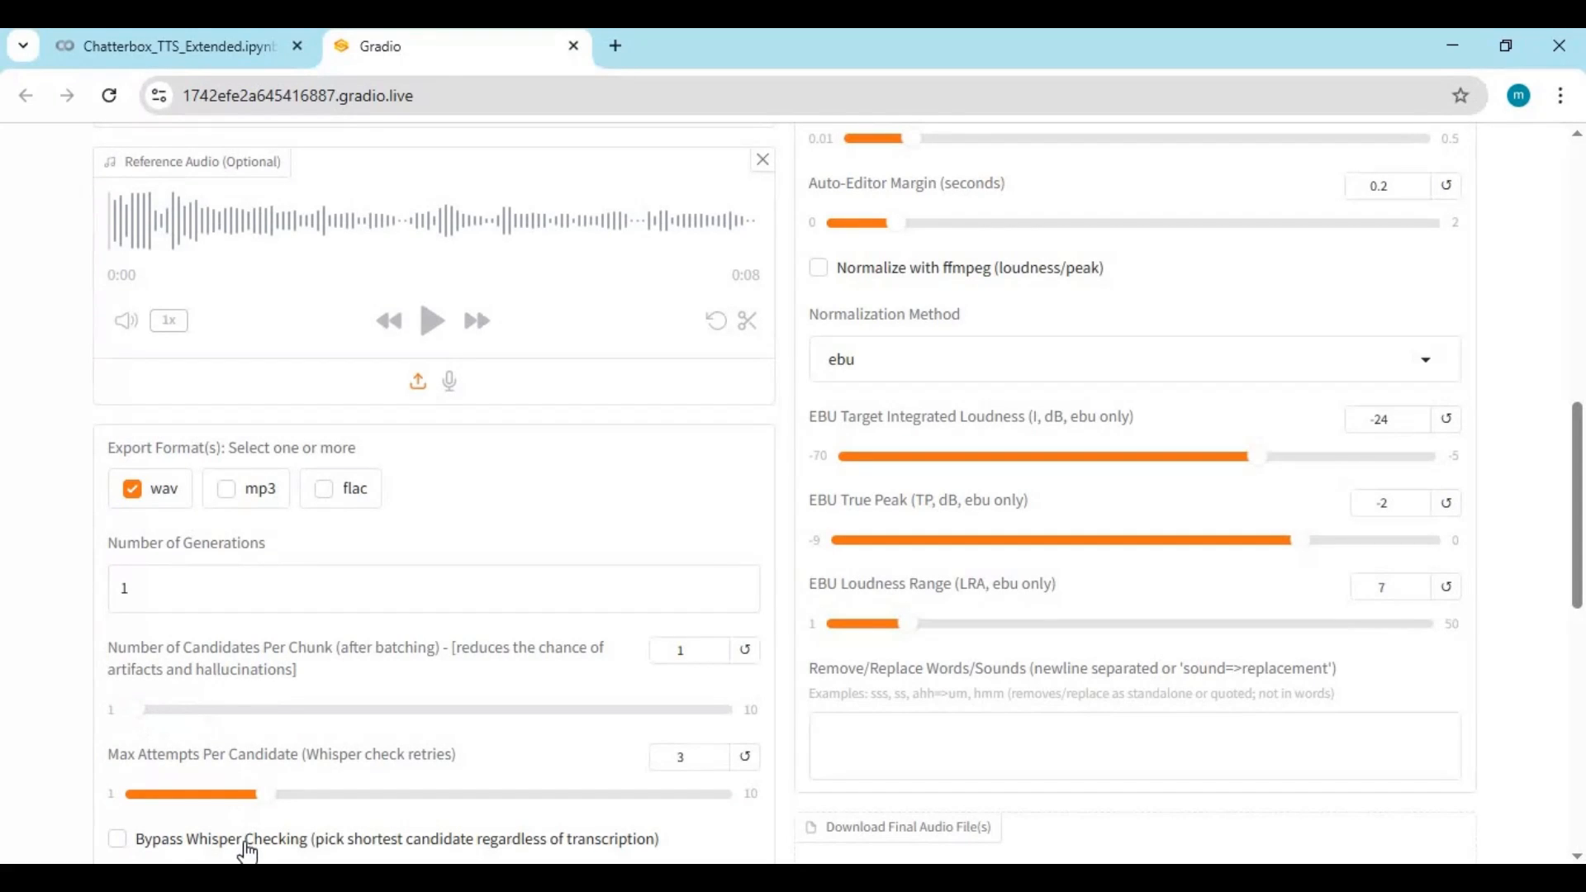
{"action": "mouse_move", "coordinate": [224, 828]}
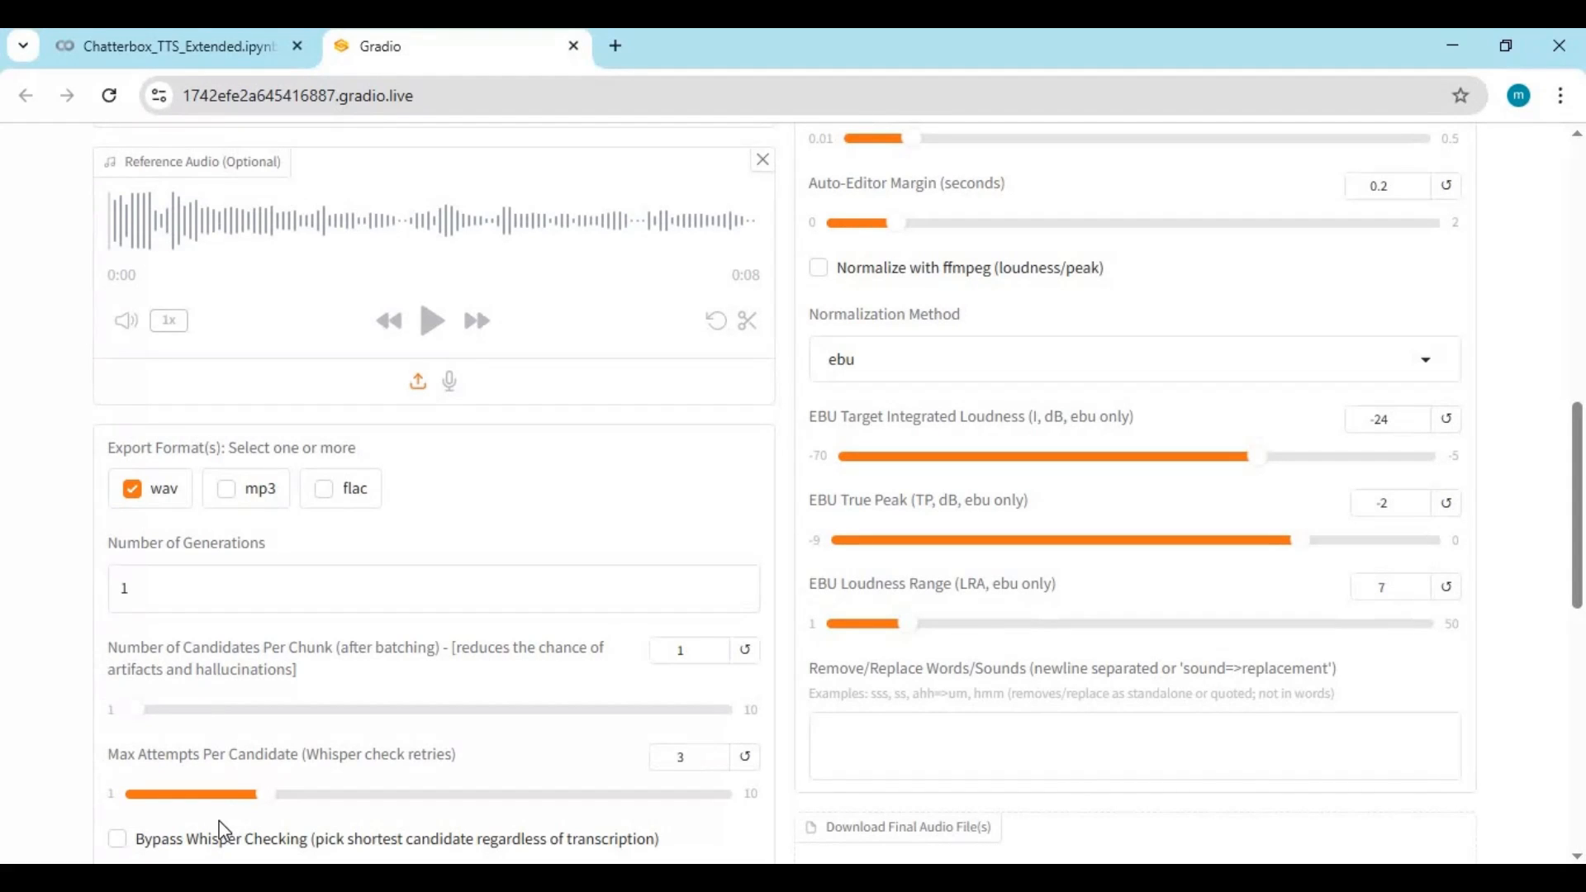
{"action": "scroll", "scroll_direction": "down", "scroll_amount": 3}
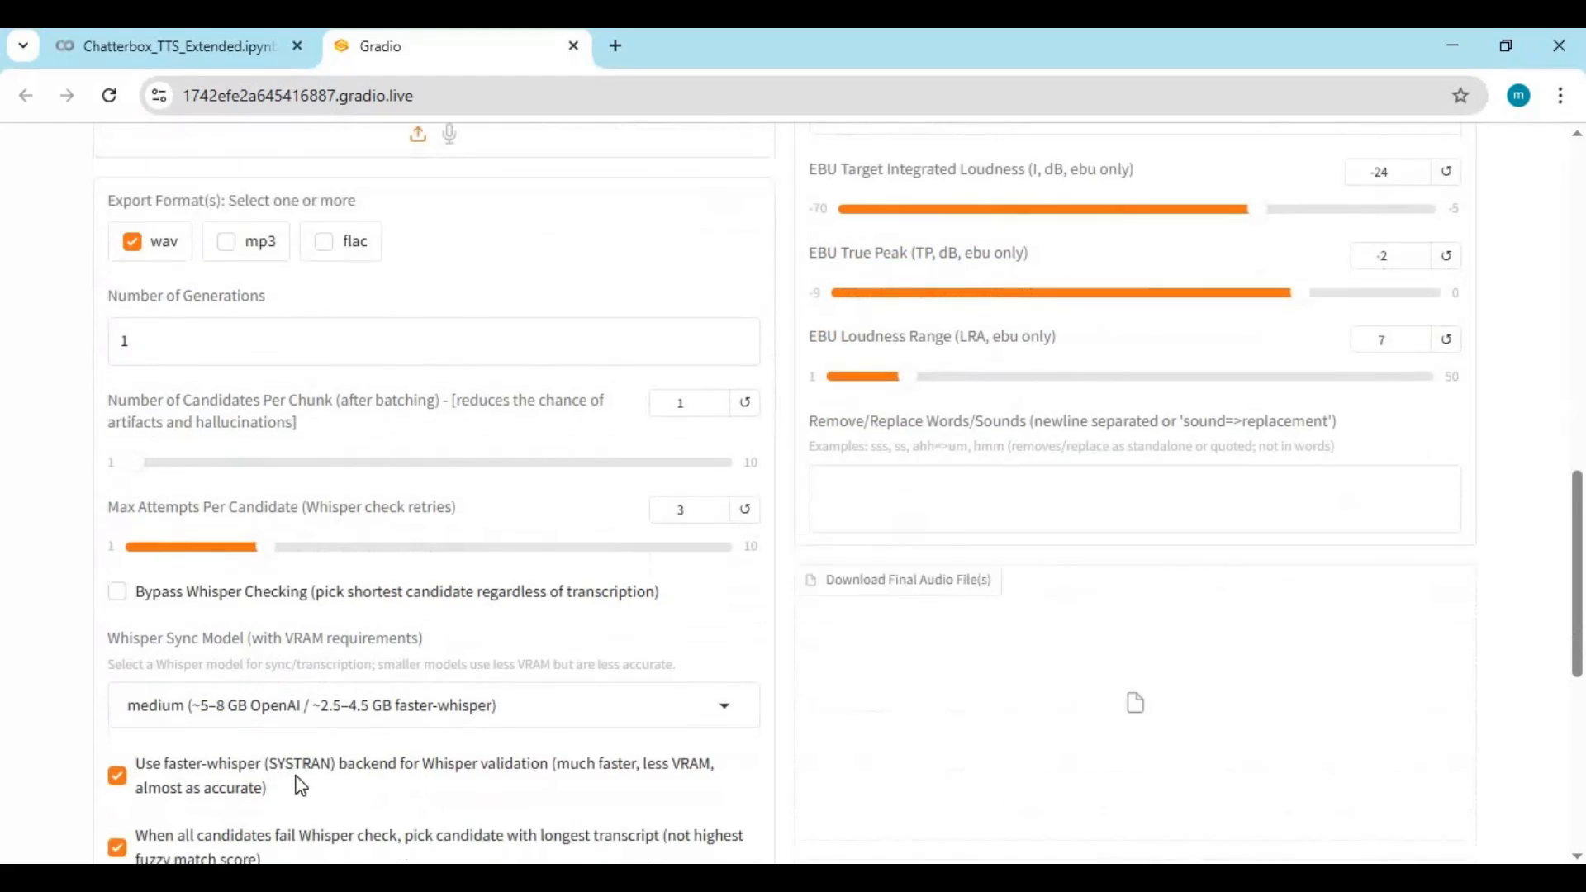
{"action": "scroll", "scroll_direction": "down", "scroll_amount": 3}
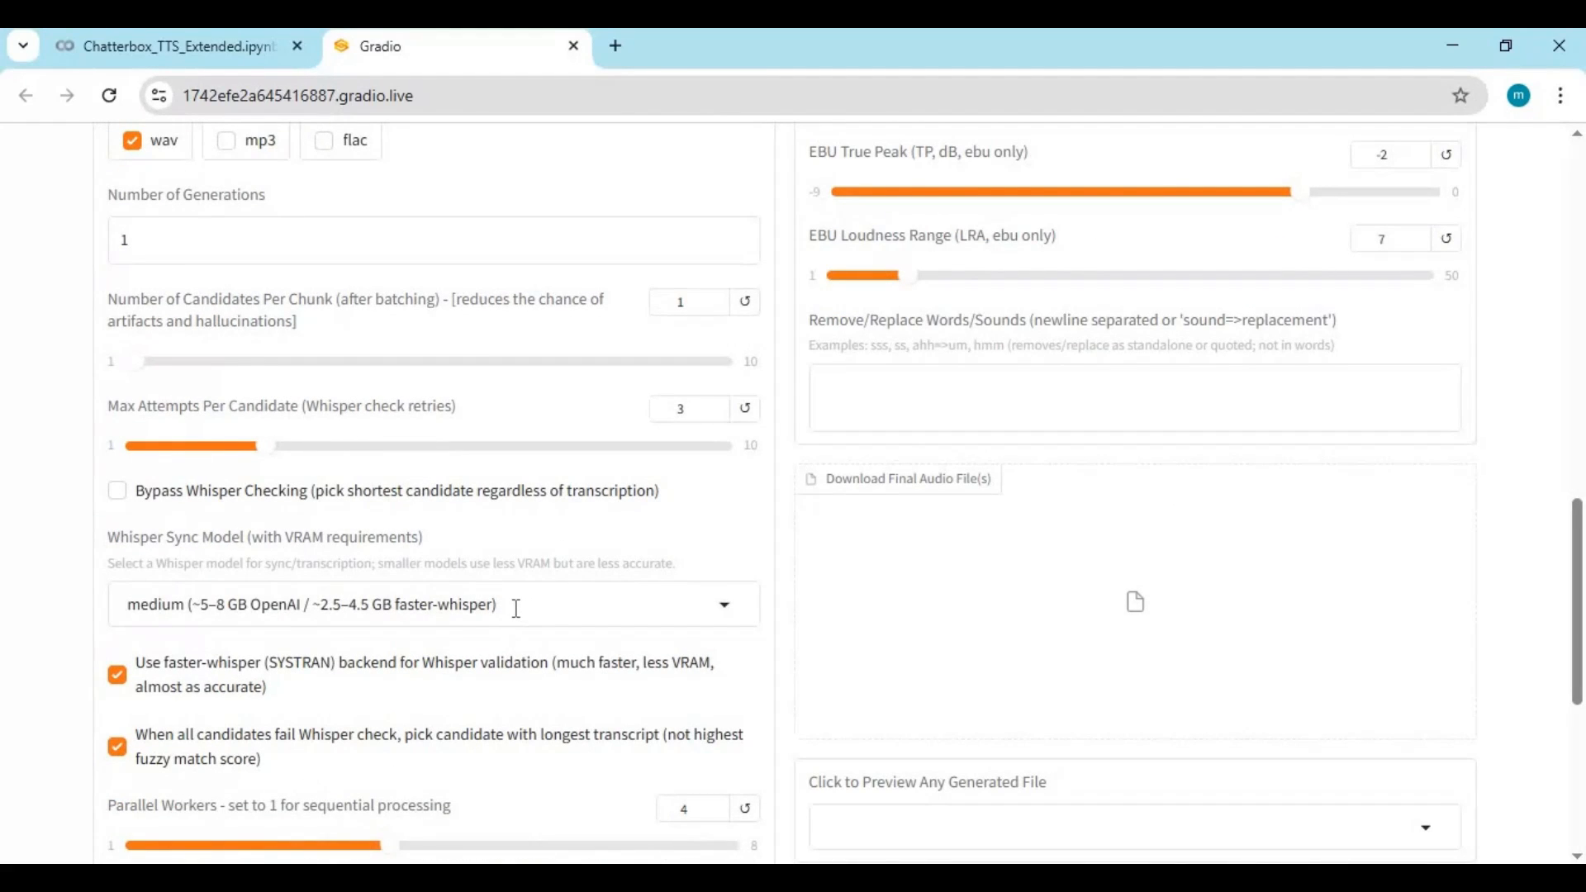
{"action": "left_click", "coordinate": [433, 604]}
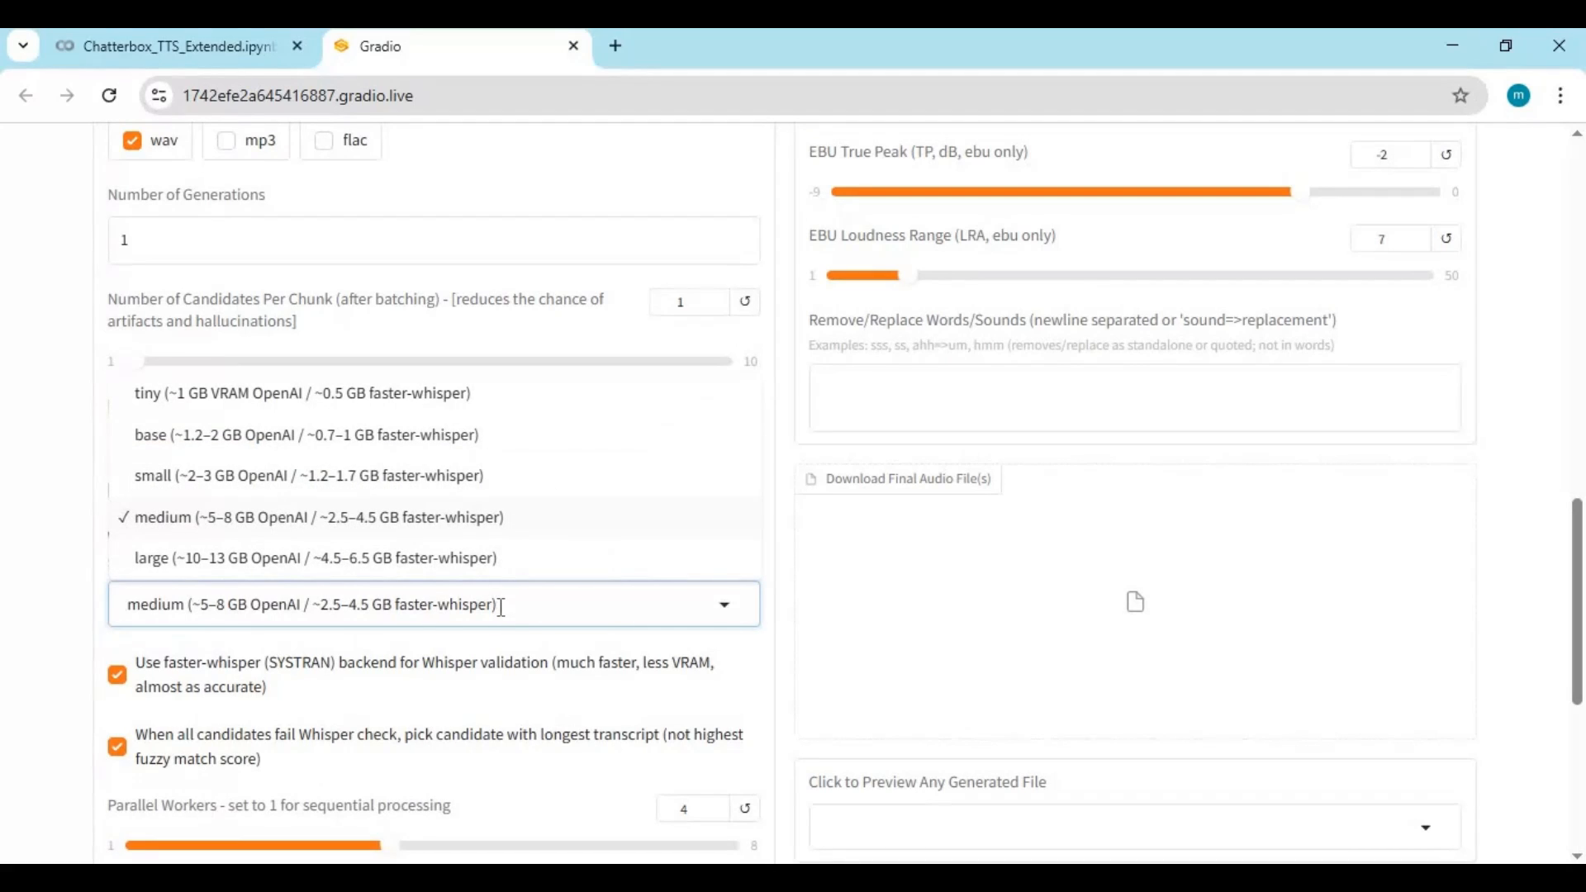
{"action": "mouse_move", "coordinate": [454, 382]}
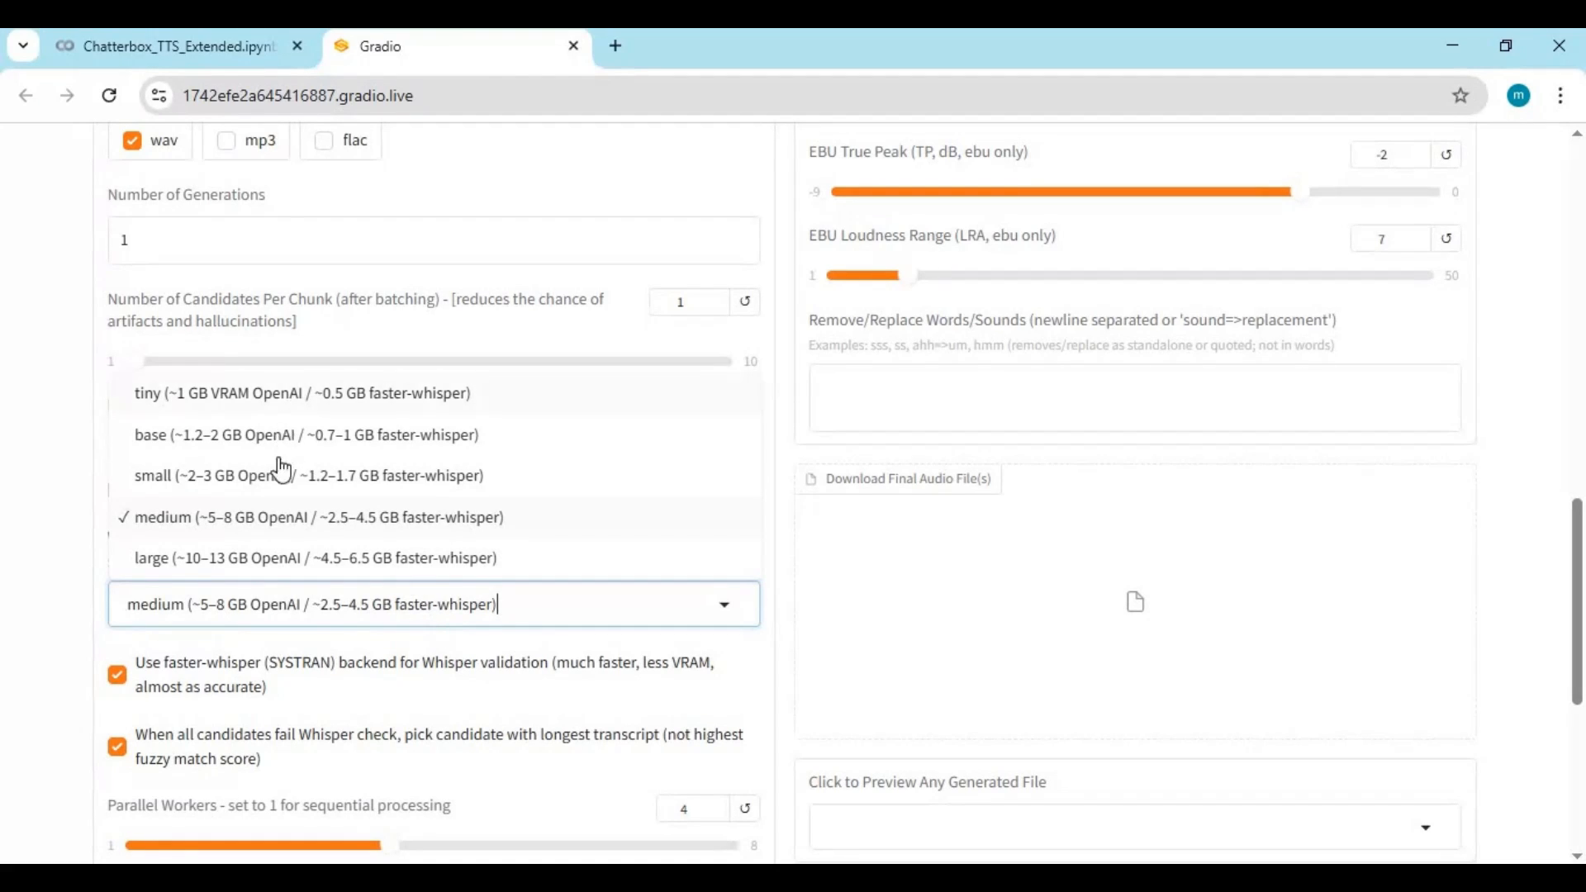
{"action": "left_click", "coordinate": [307, 474]}
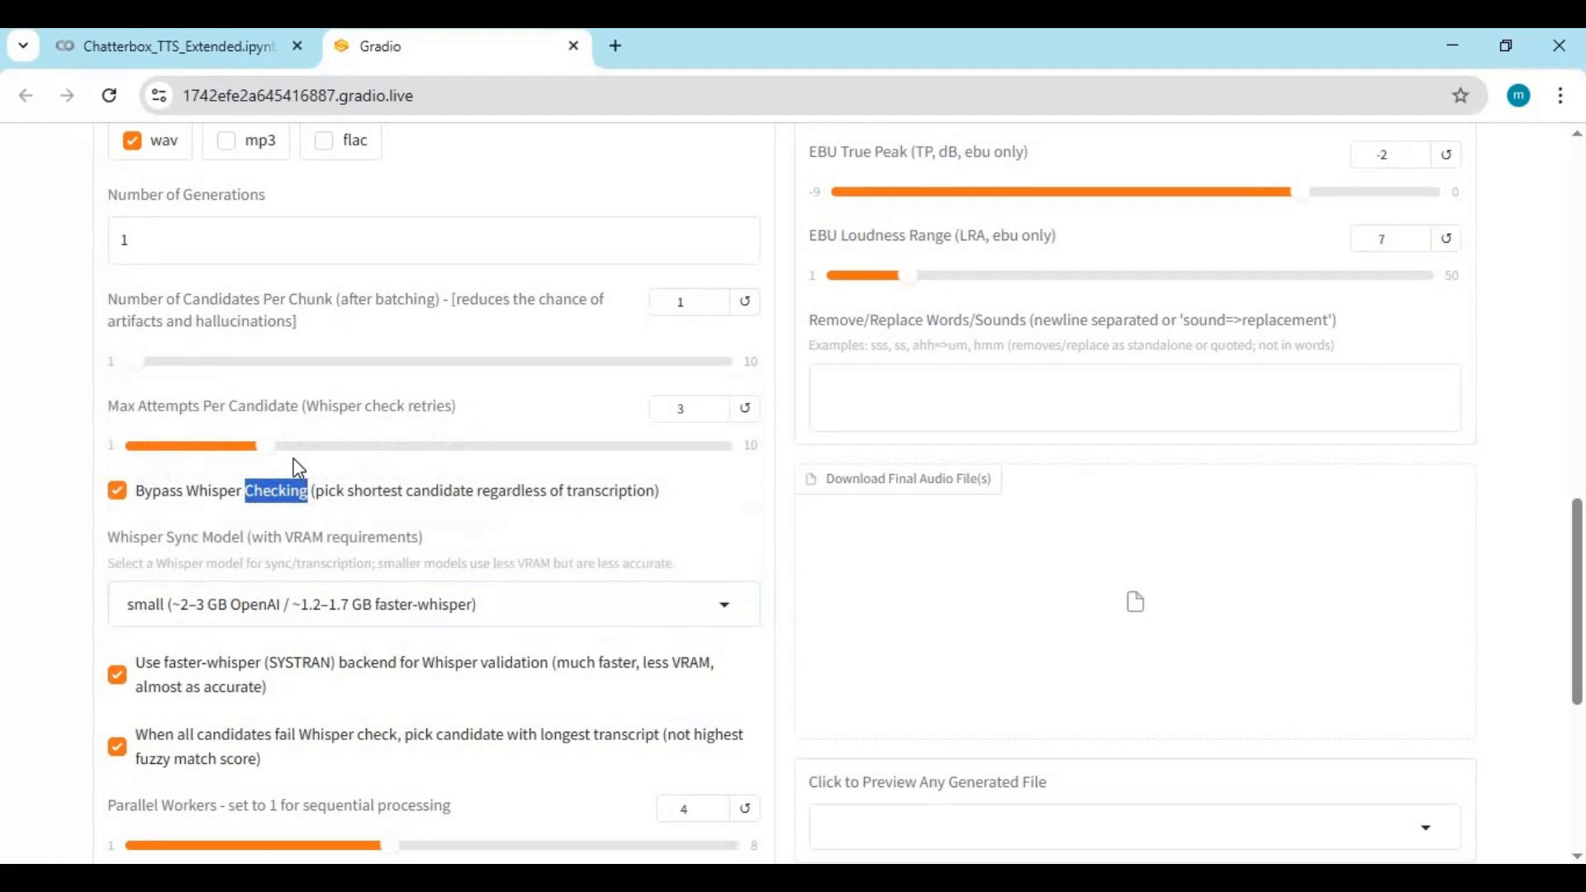
{"action": "scroll", "scroll_direction": "down", "scroll_amount": 3}
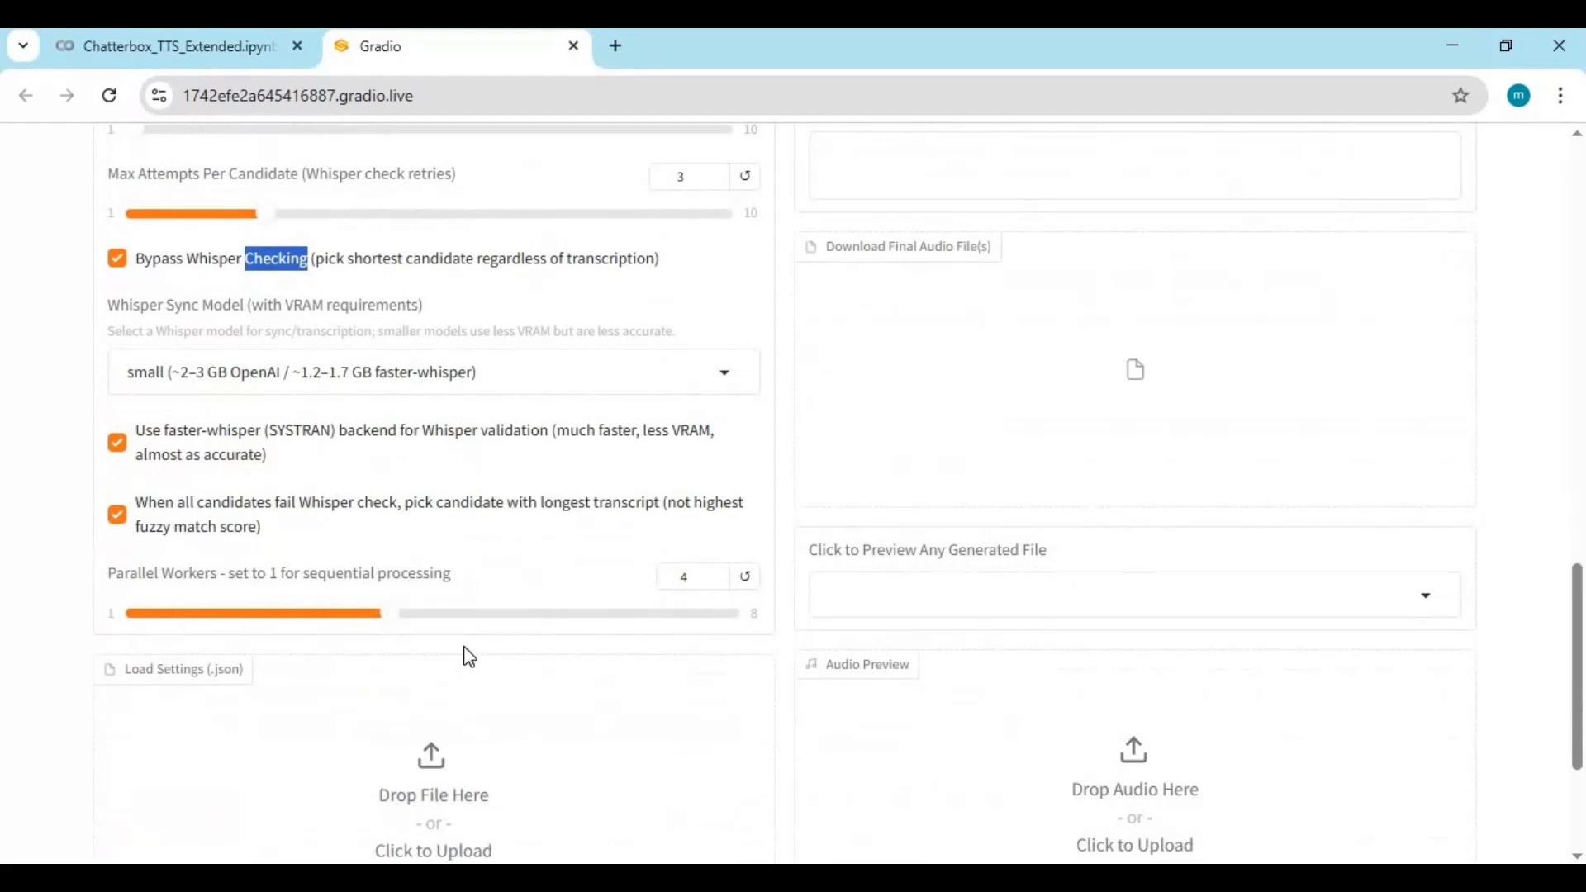
{"action": "mouse_move", "coordinate": [455, 676]}
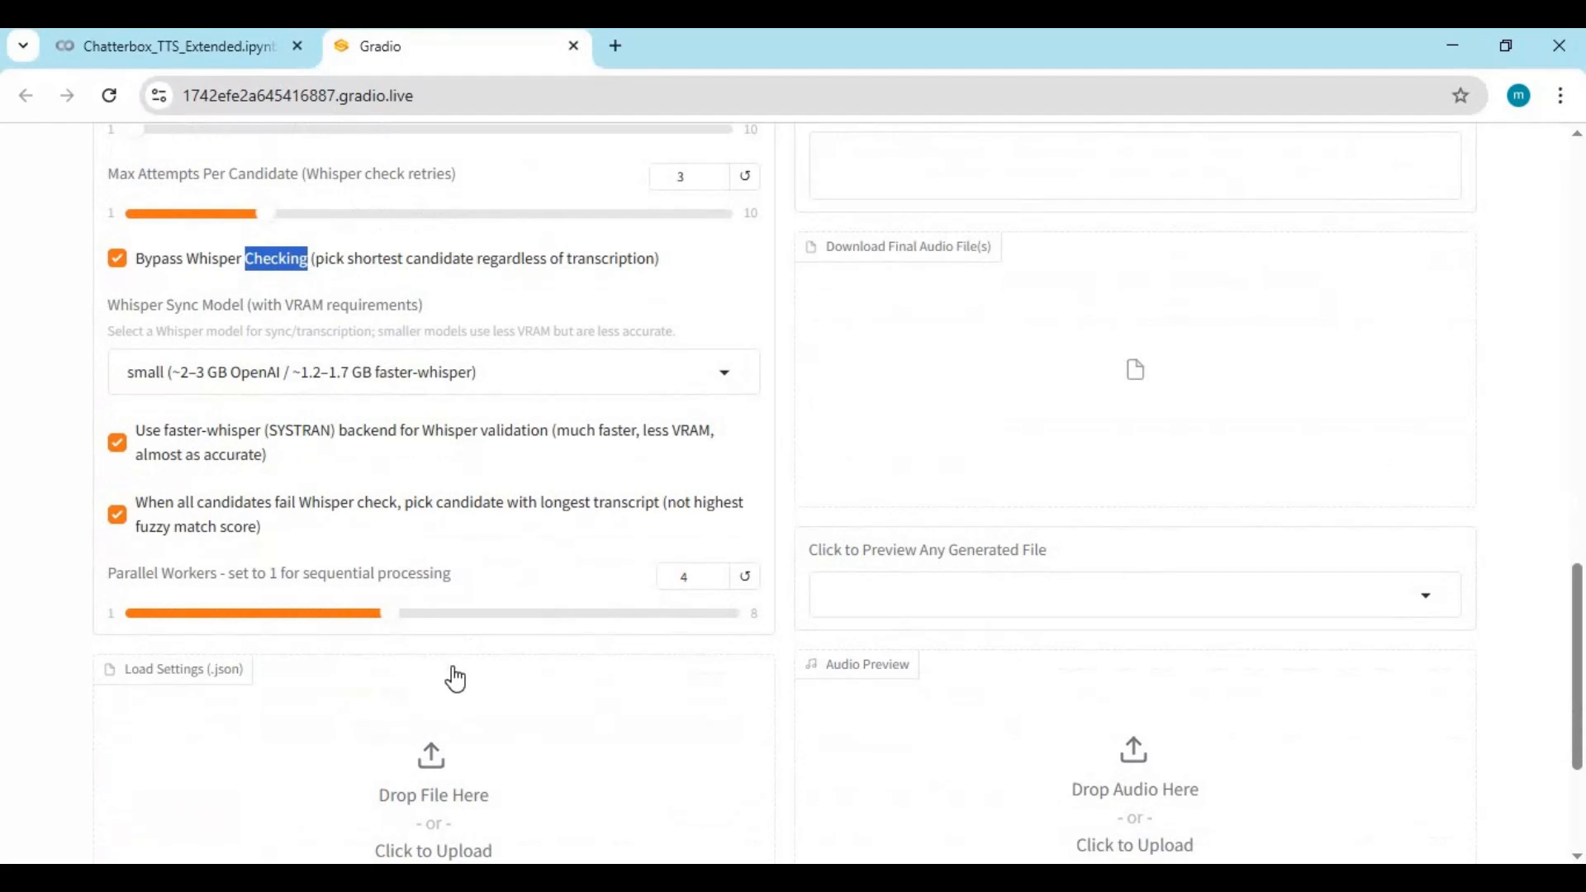
{"action": "scroll", "scroll_direction": "down", "scroll_amount": 3}
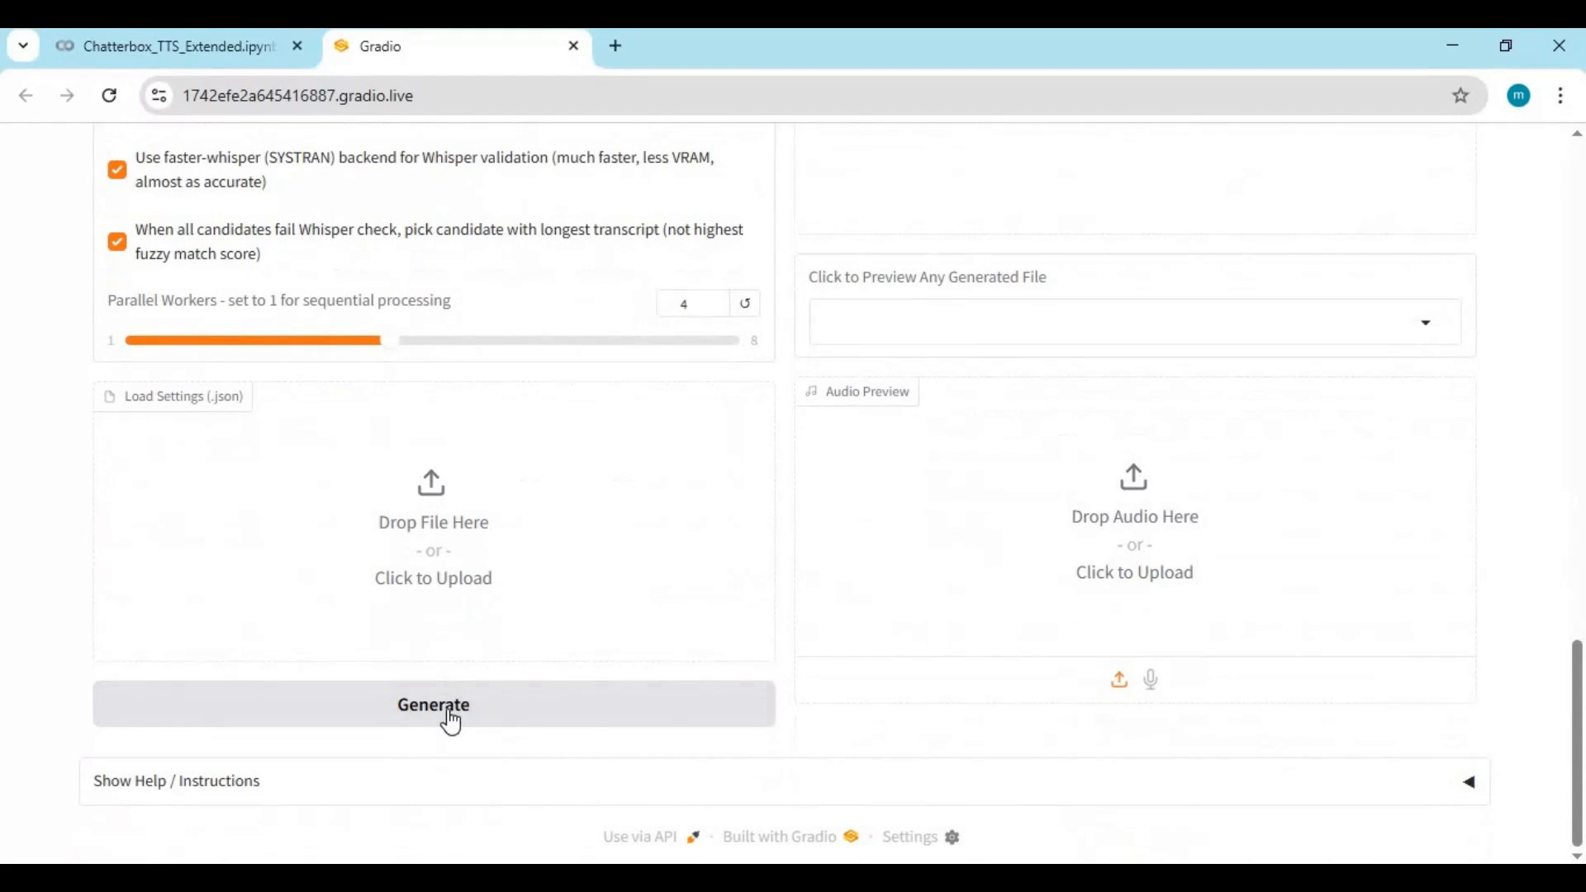
Start generating the 17-second cloned-voice clip from the poem text.
{"action": "left_click", "coordinate": [433, 704]}
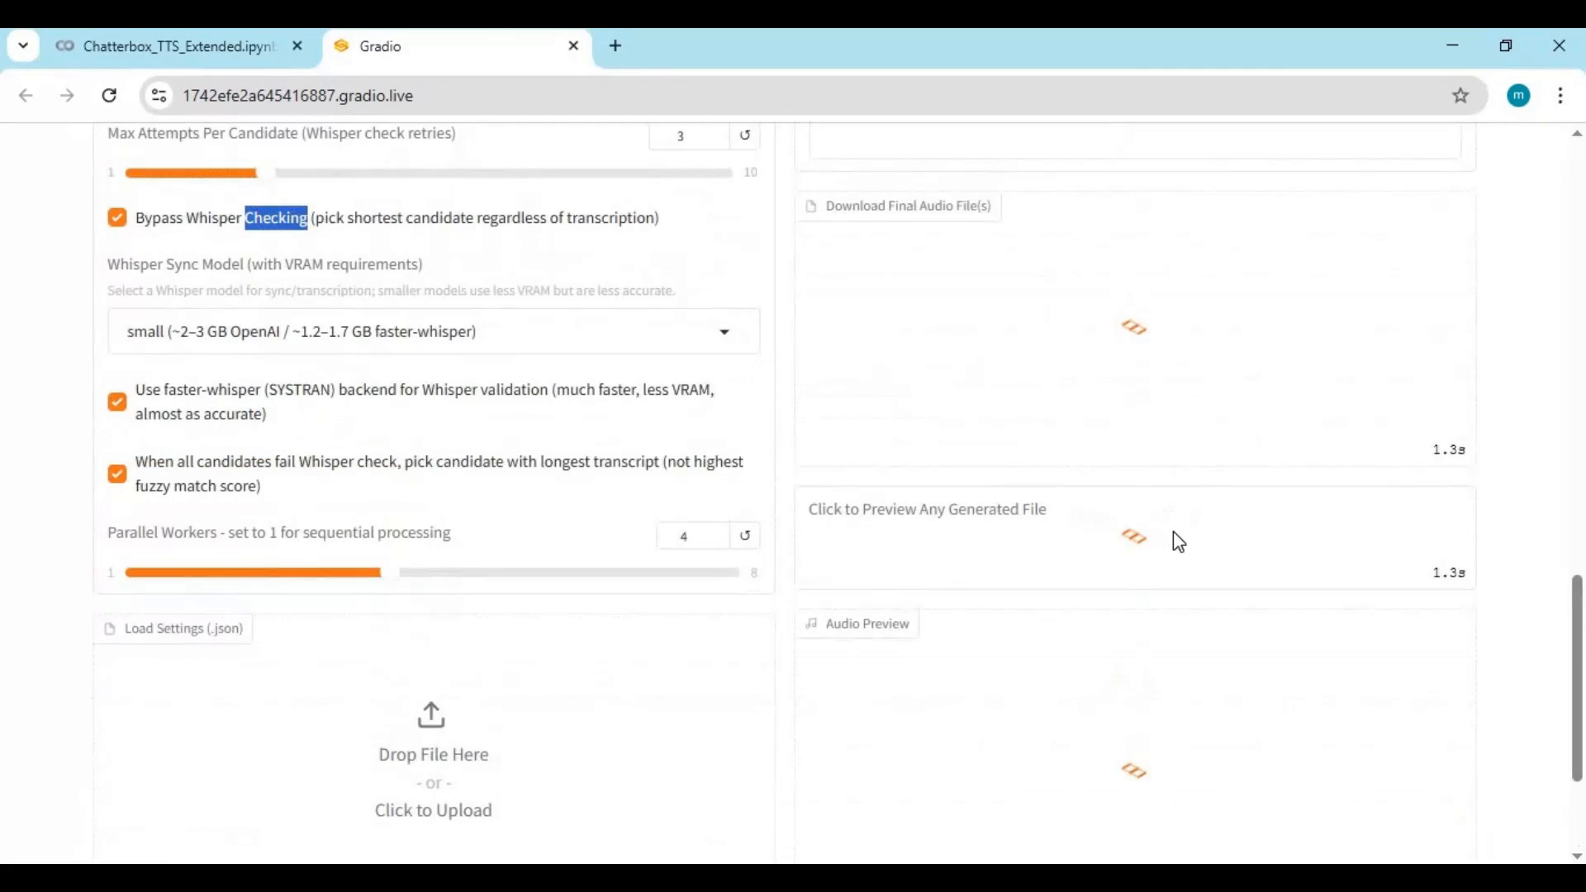
{"action": "scroll", "scroll_direction": "up", "scroll_amount": 3}
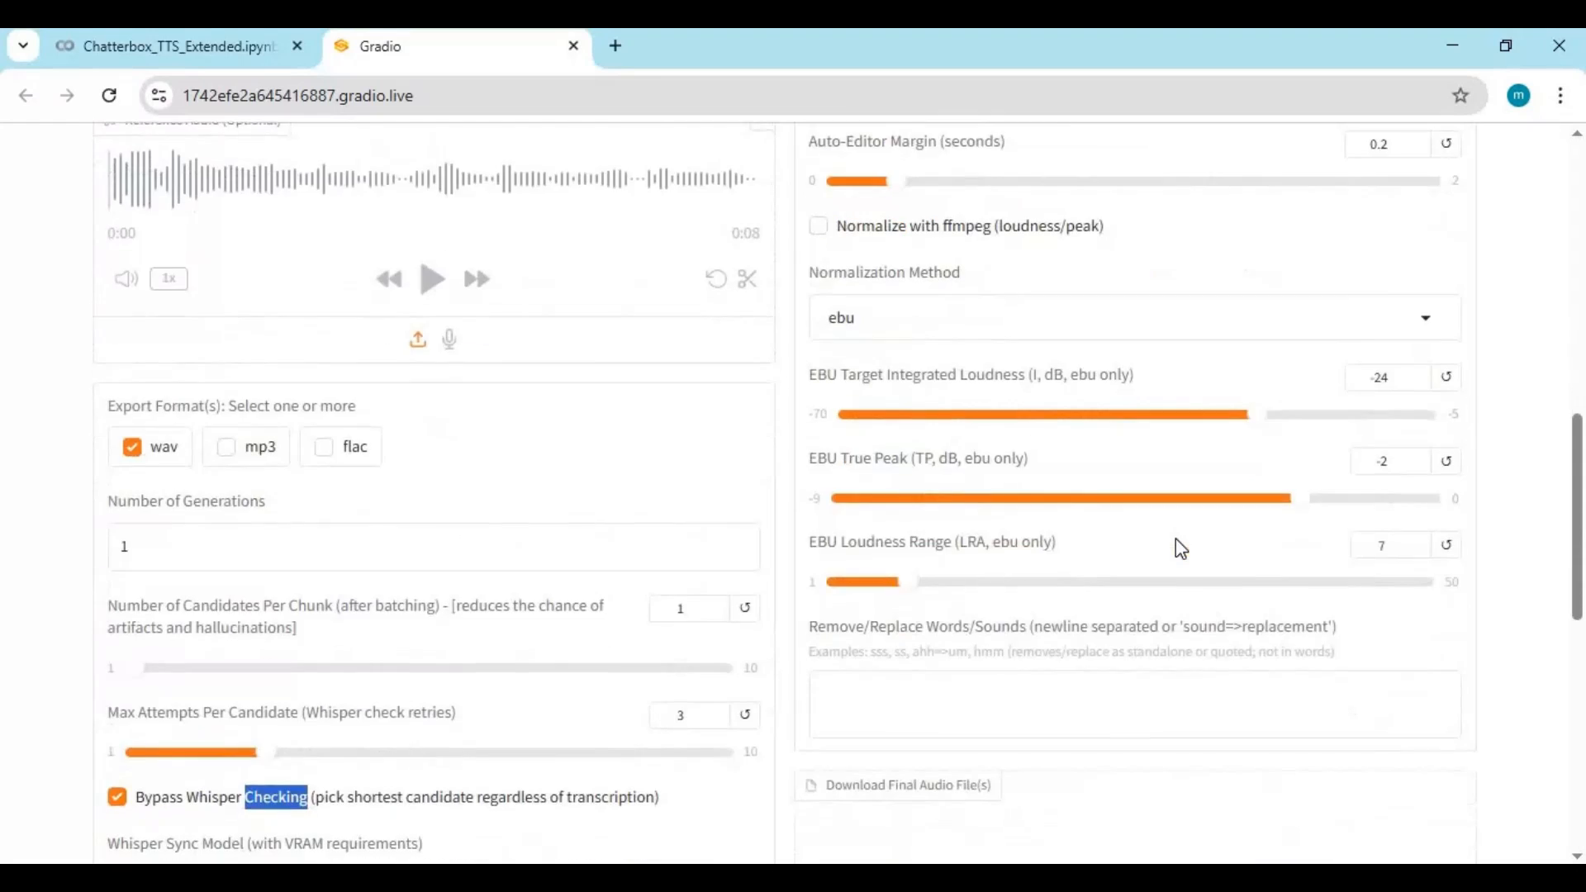
{"action": "scroll", "scroll_direction": "down", "scroll_amount": 3}
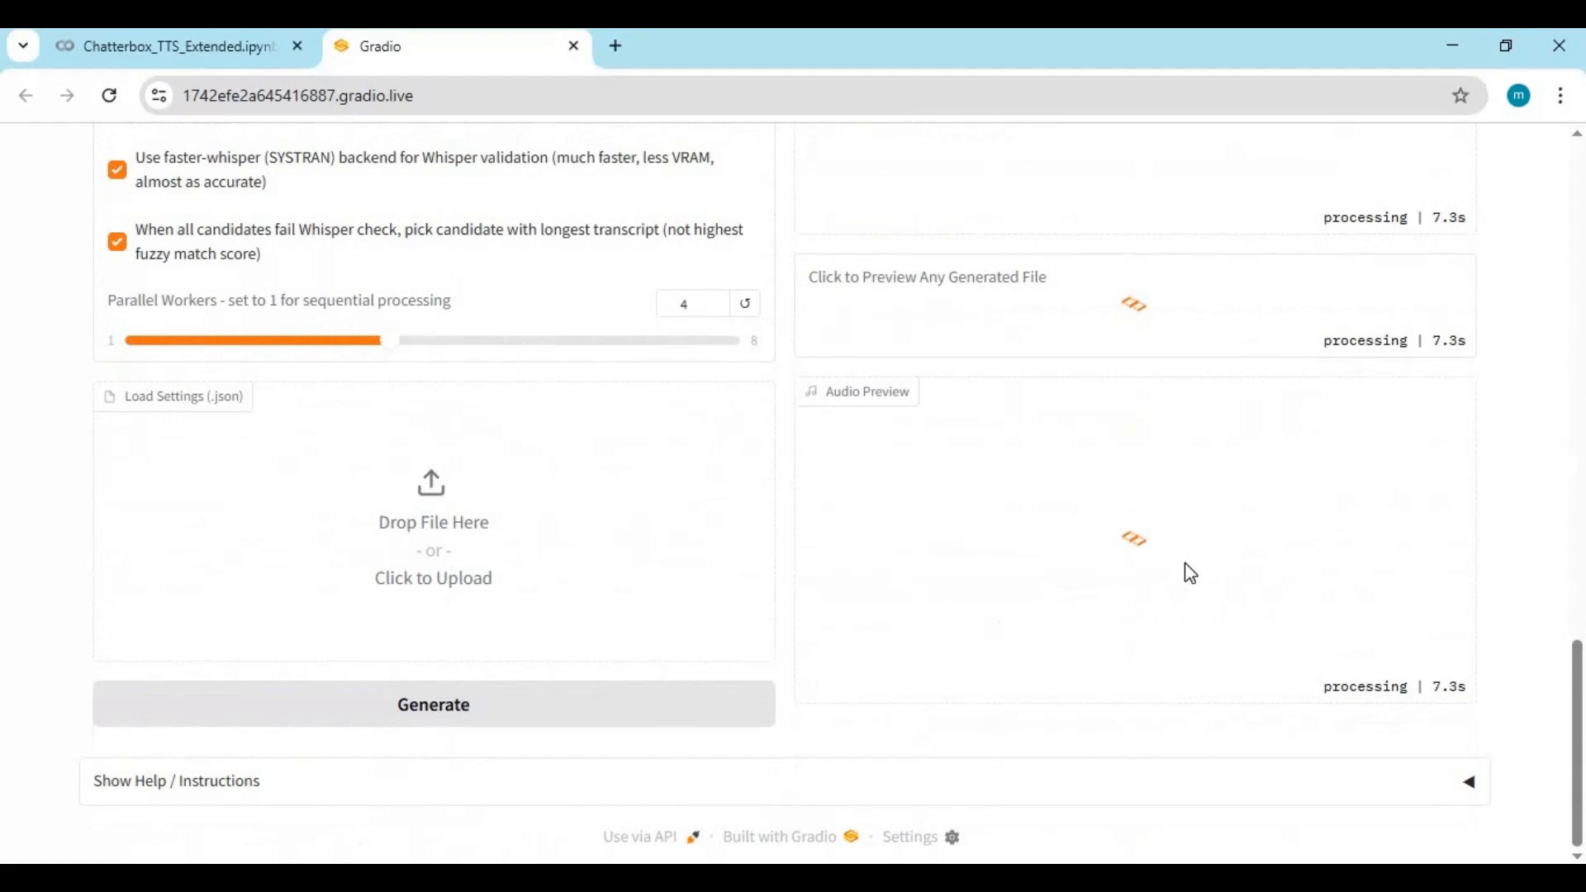
{"action": "mouse_move", "coordinate": [1369, 589]}
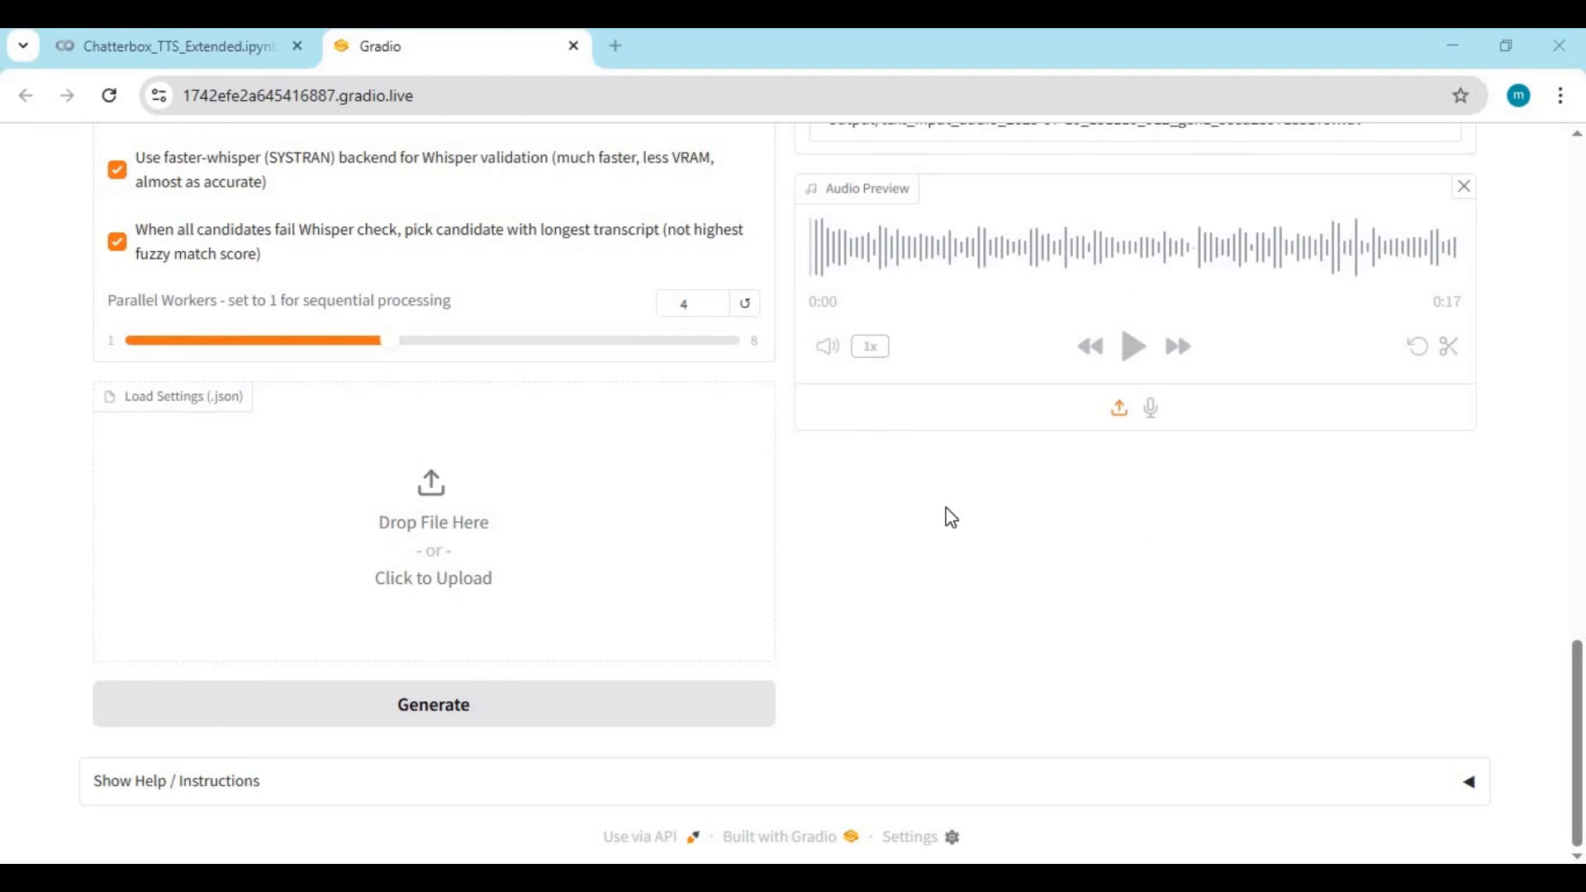
{"action": "mouse_move", "coordinate": [960, 582]}
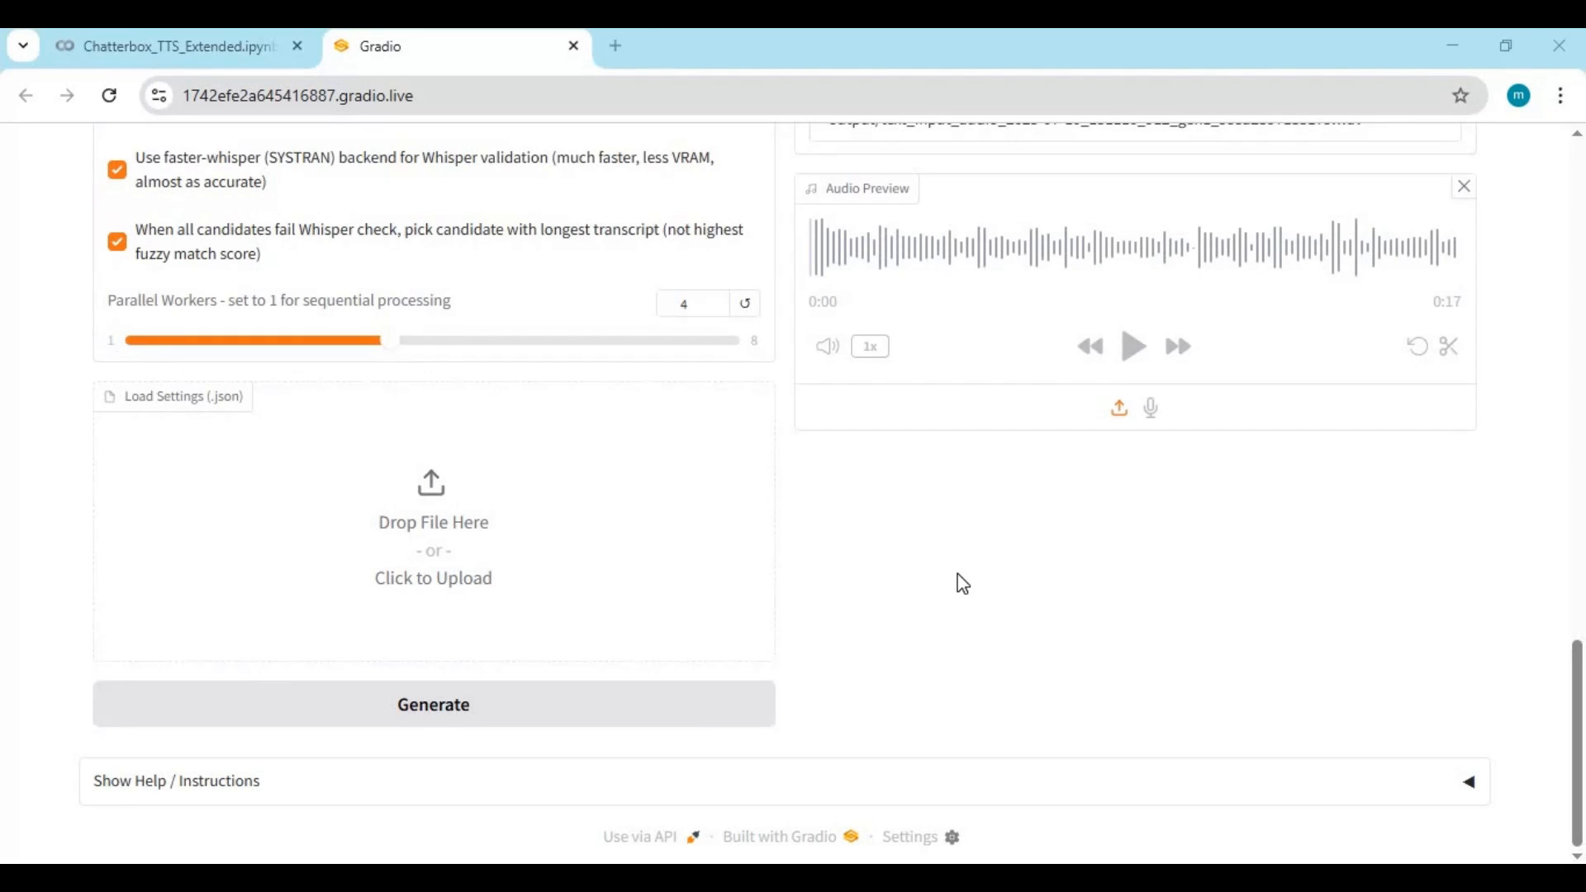
{"action": "mouse_move", "coordinate": [1023, 369]}
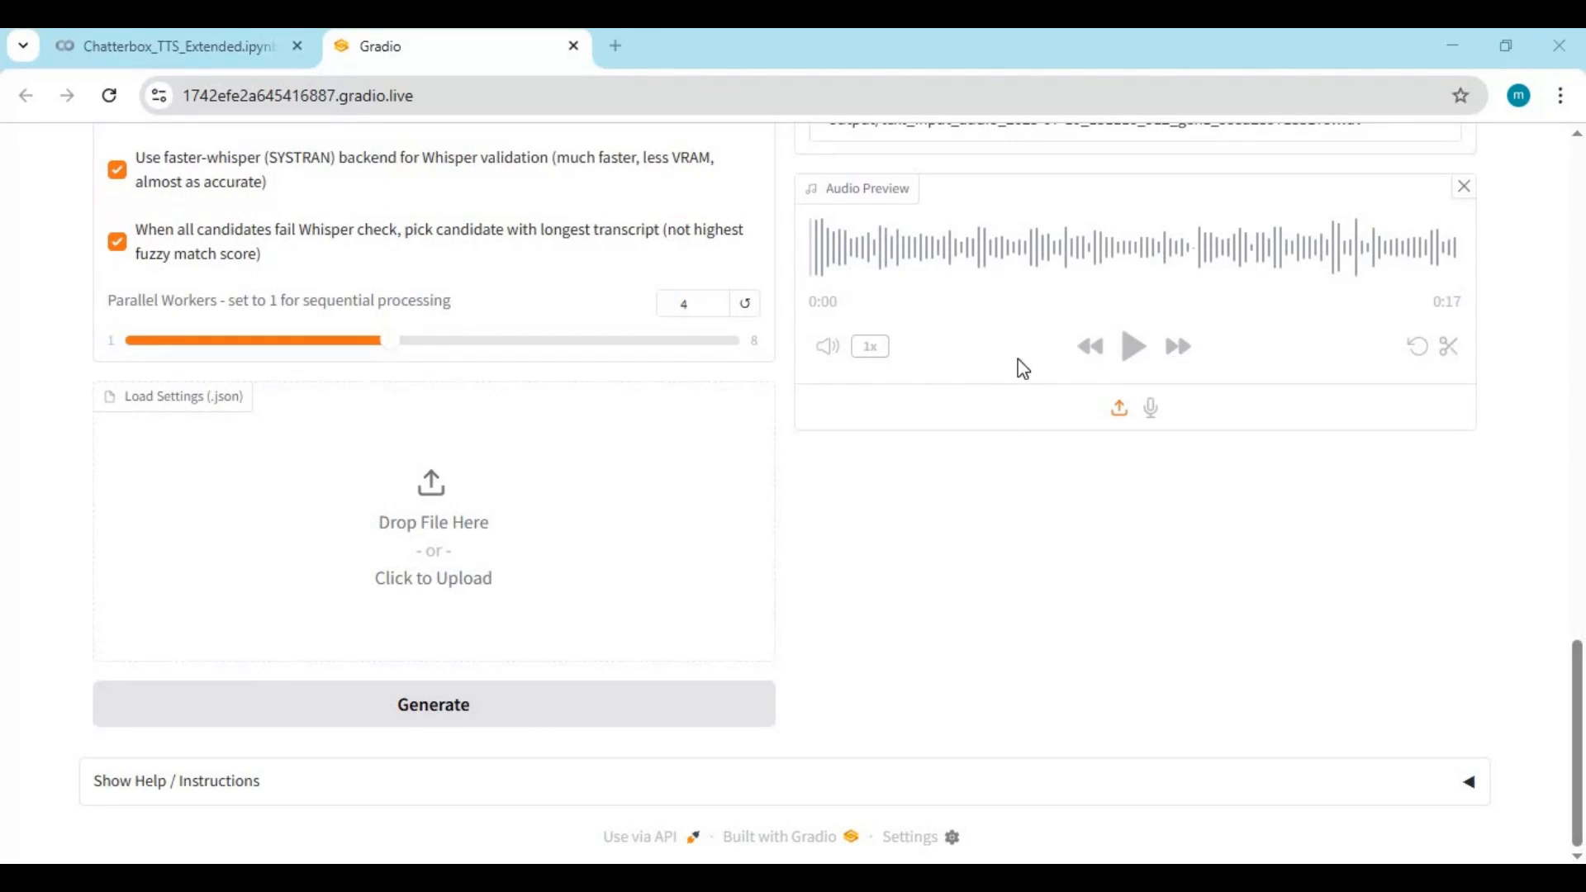
{"action": "mouse_move", "coordinate": [1090, 356]}
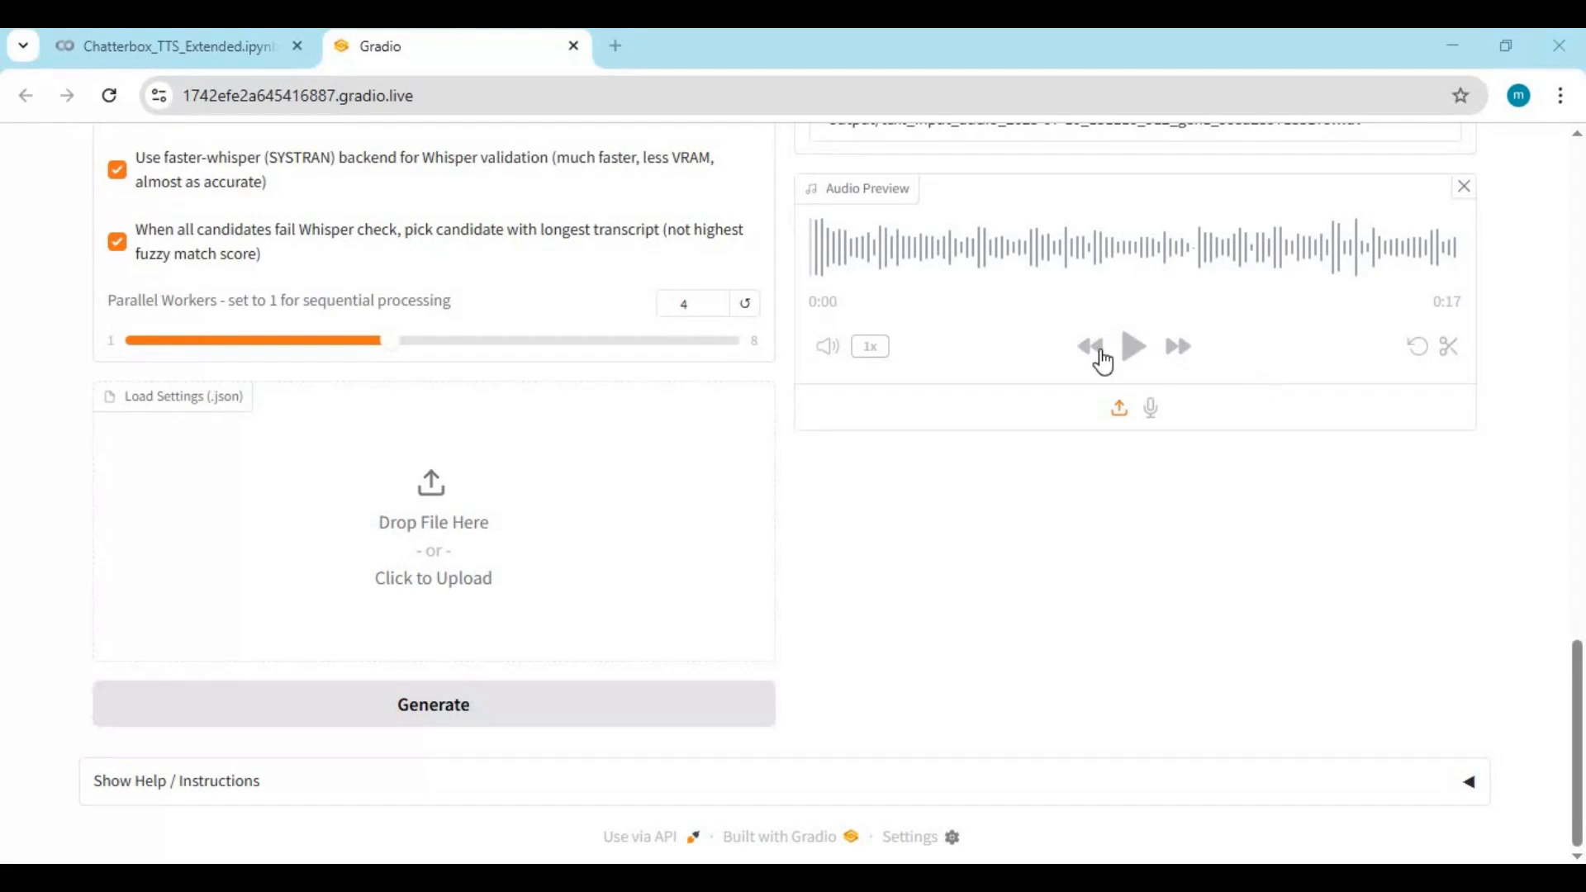
Play the 17-second generated clip in the Audio Preview through to its end.
{"action": "left_click", "coordinate": [1132, 346]}
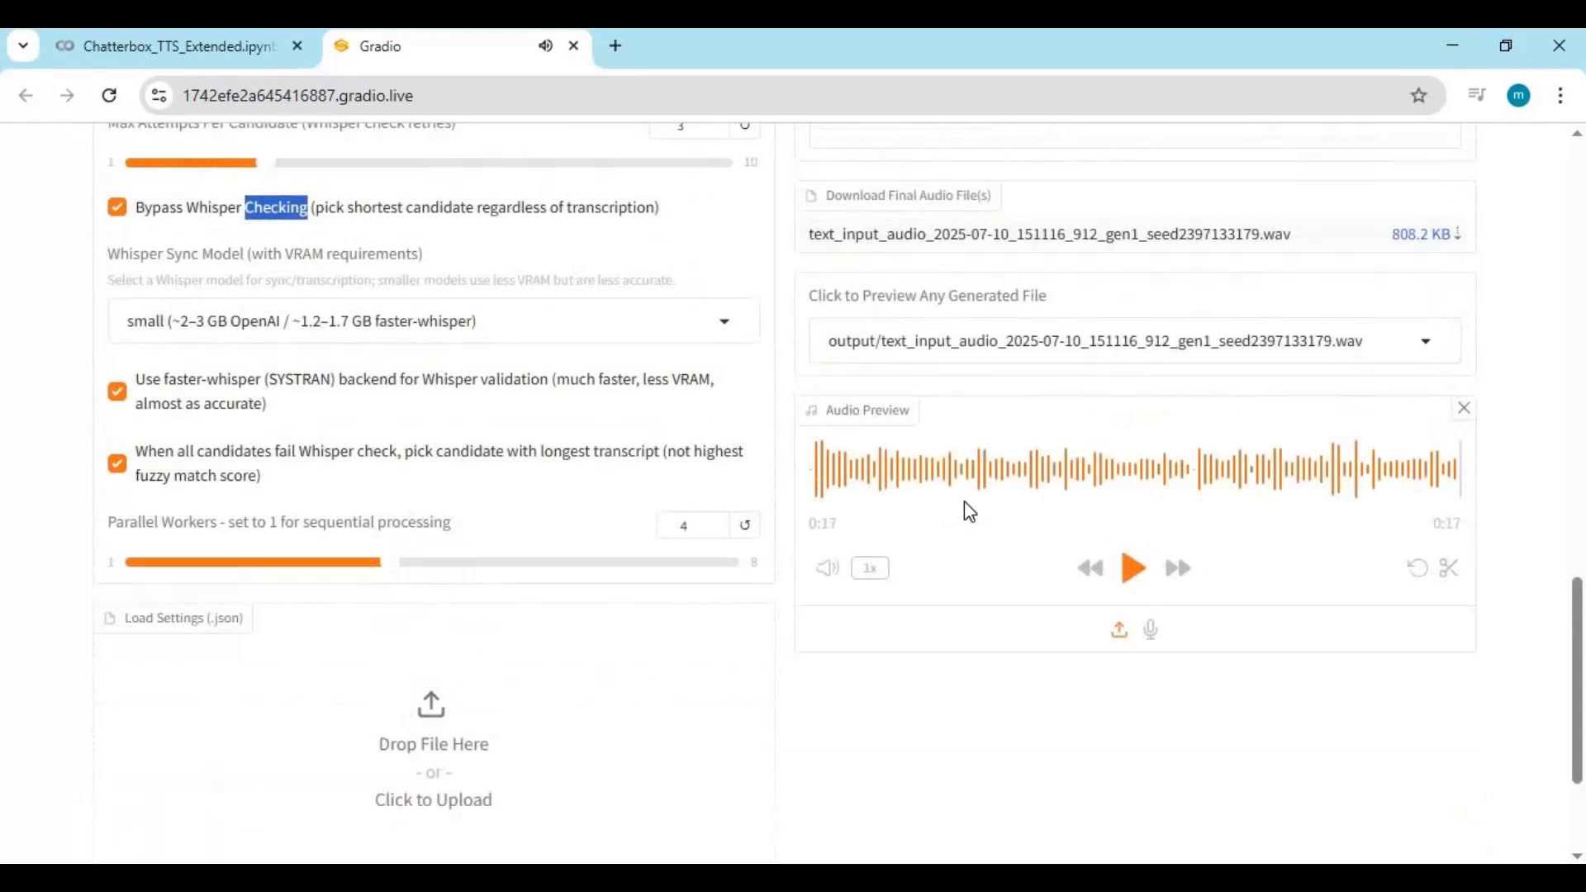
{"action": "scroll", "scroll_direction": "up", "scroll_amount": 3}
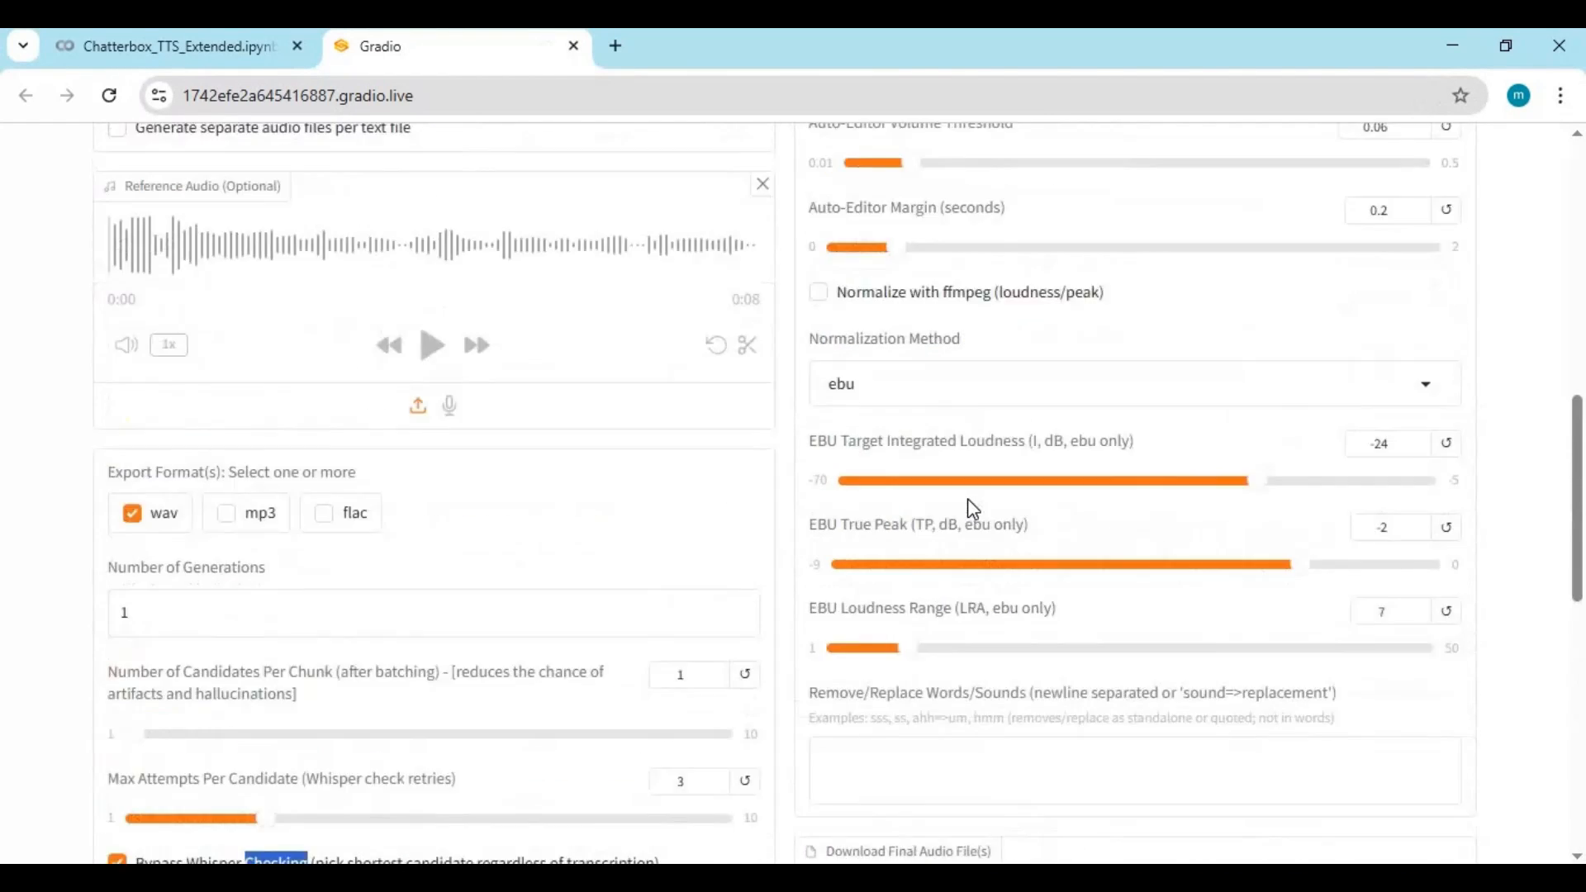
Paste The Gate of Gog and Magog story over the poem and generate a 1:55 WAV.
{"action": "scroll", "scroll_direction": "up", "scroll_amount": 3}
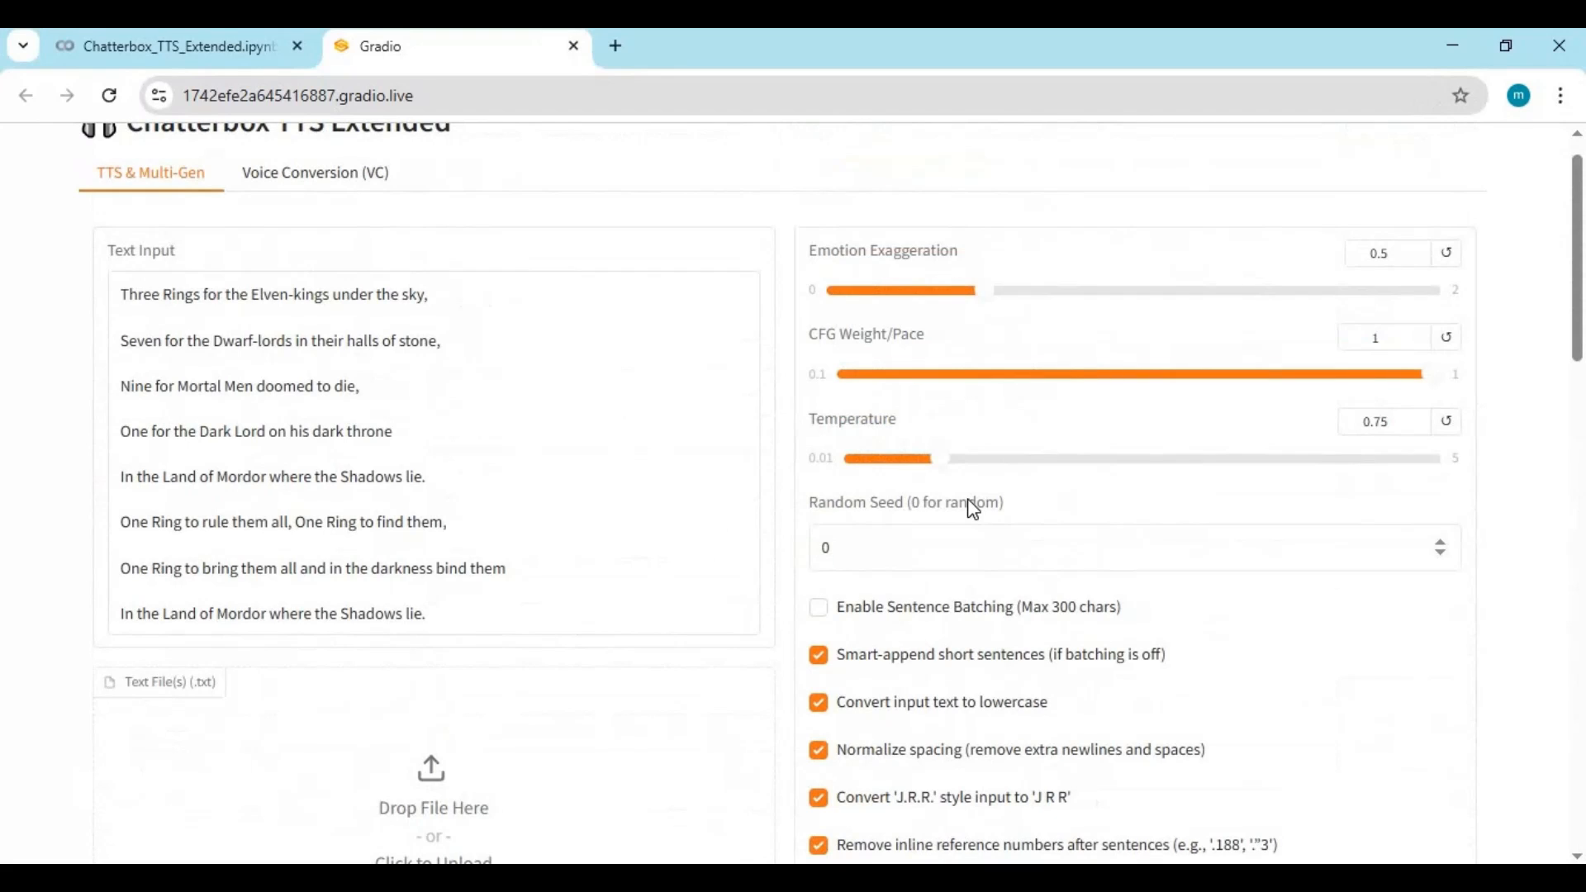
{"action": "scroll", "scroll_direction": "up", "scroll_amount": 3}
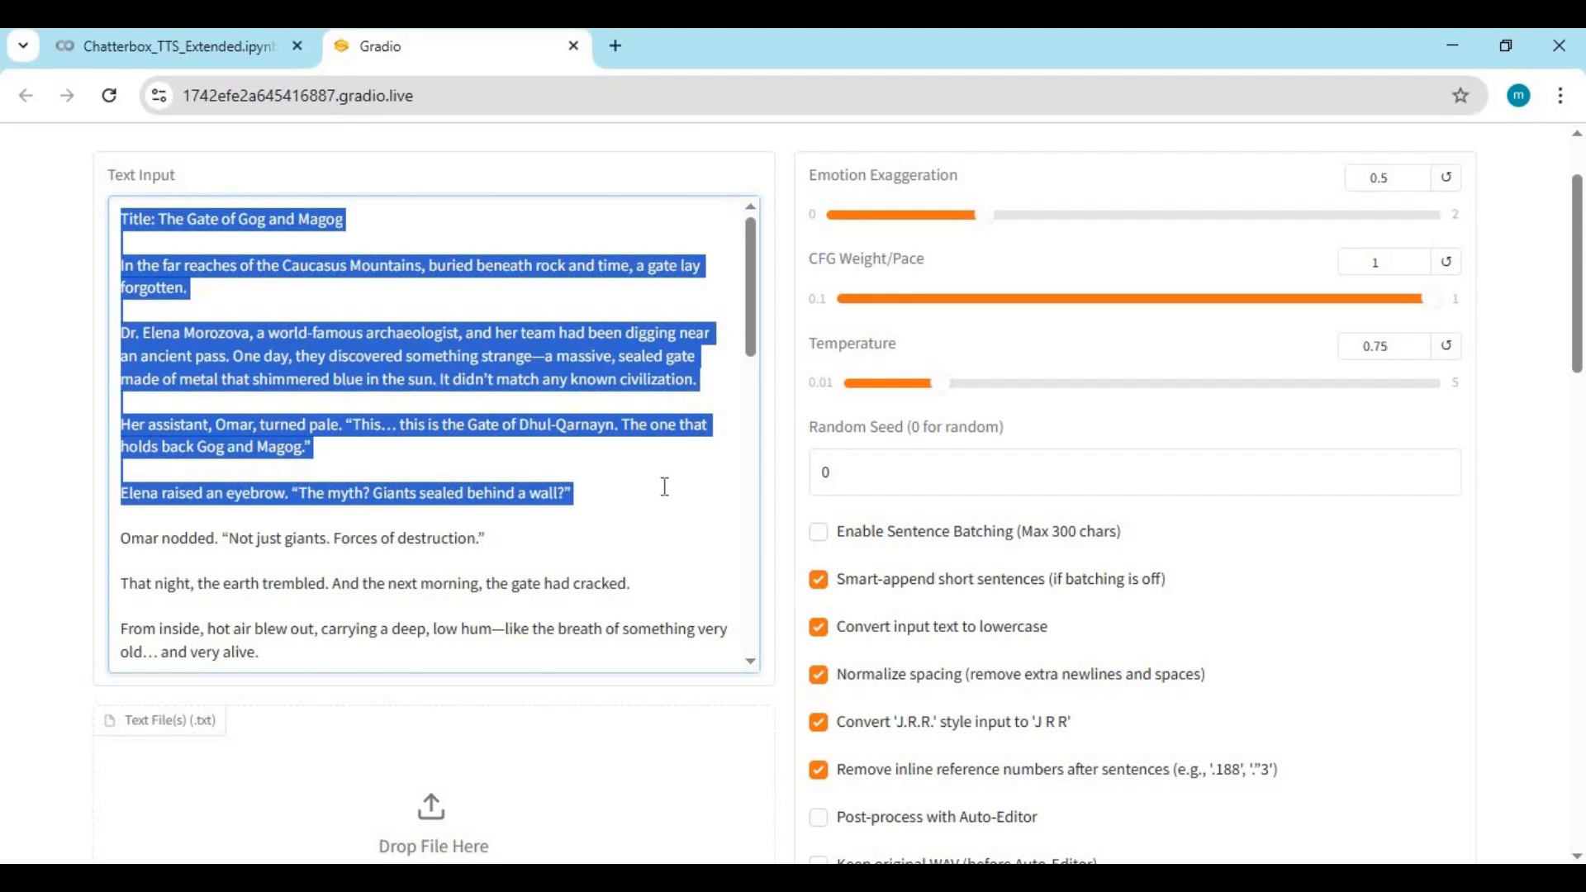
{"action": "scroll", "scroll_direction": "down", "scroll_amount": 3}
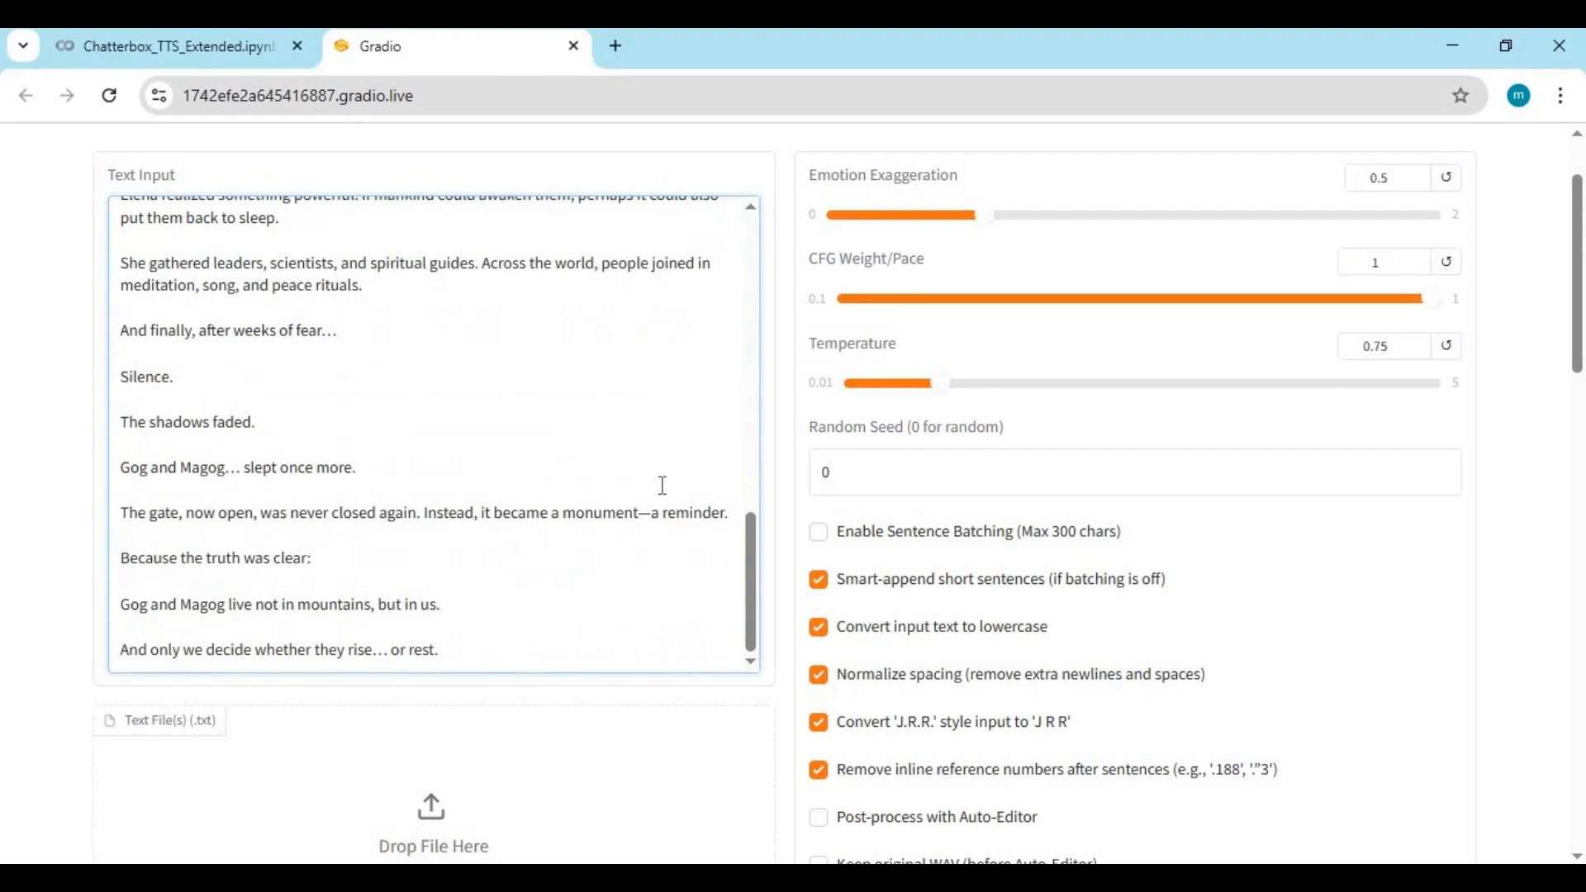
{"action": "scroll", "scroll_direction": "down", "scroll_amount": 3}
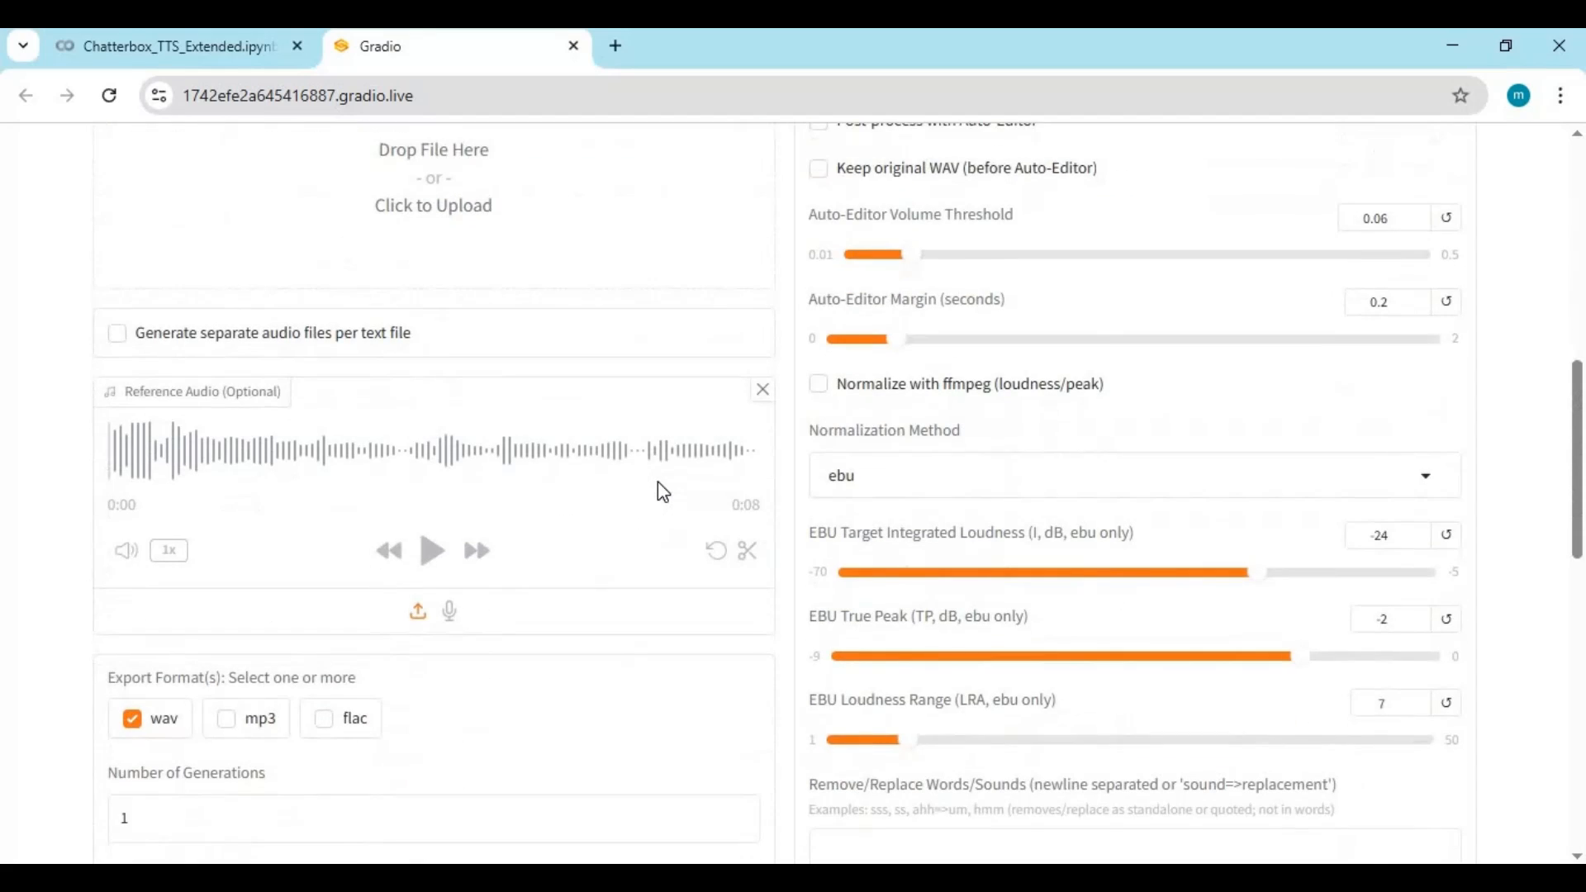
{"action": "scroll", "scroll_direction": "down", "scroll_amount": 3}
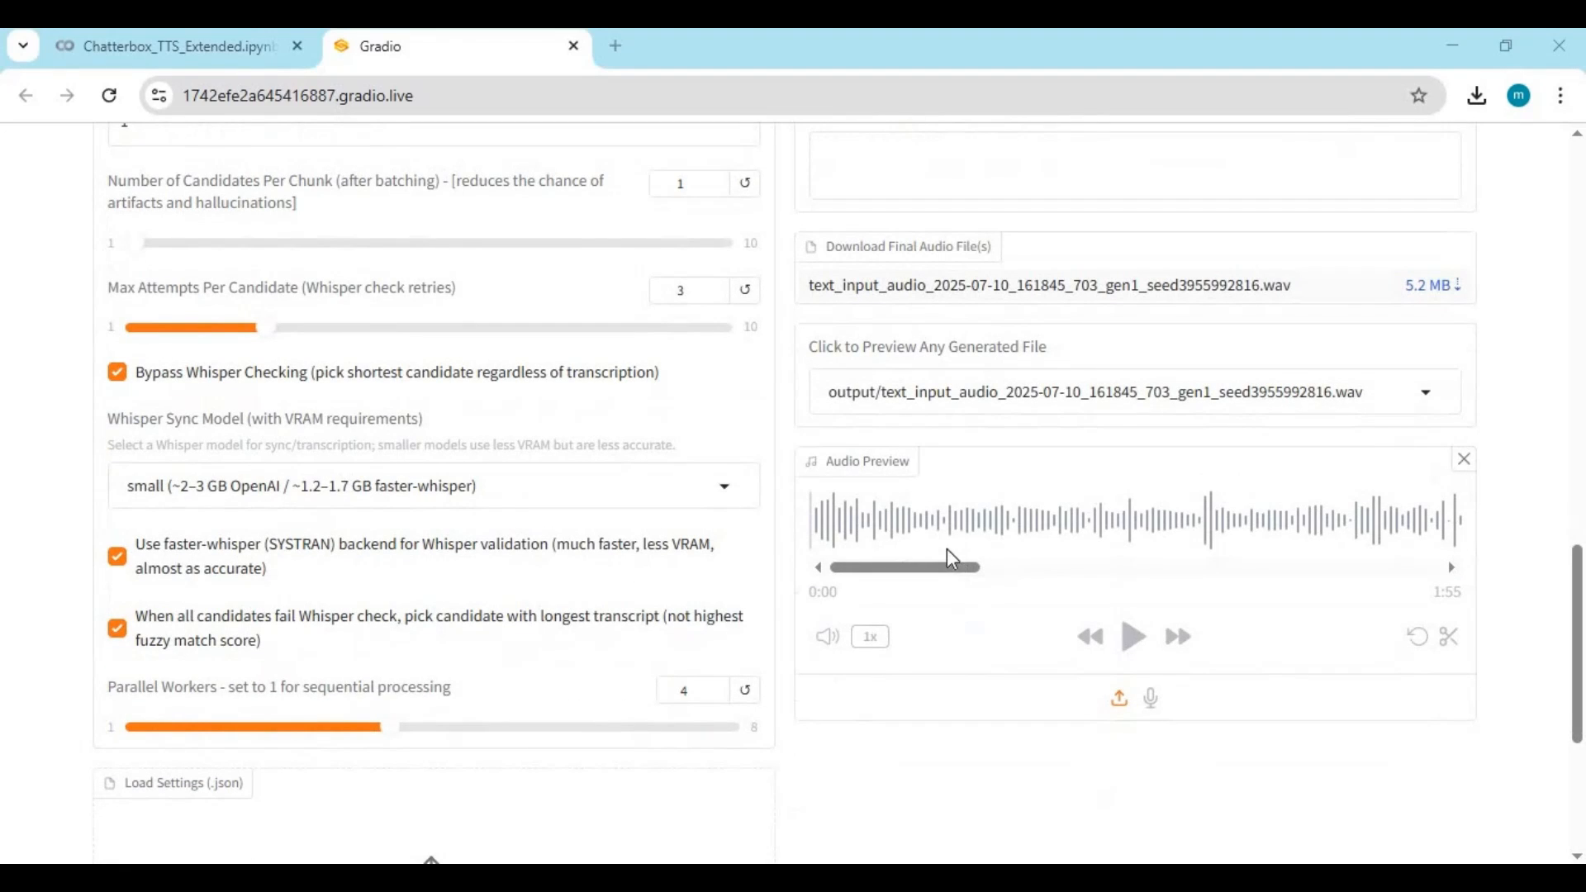
{"action": "left_click", "coordinate": [172, 46]}
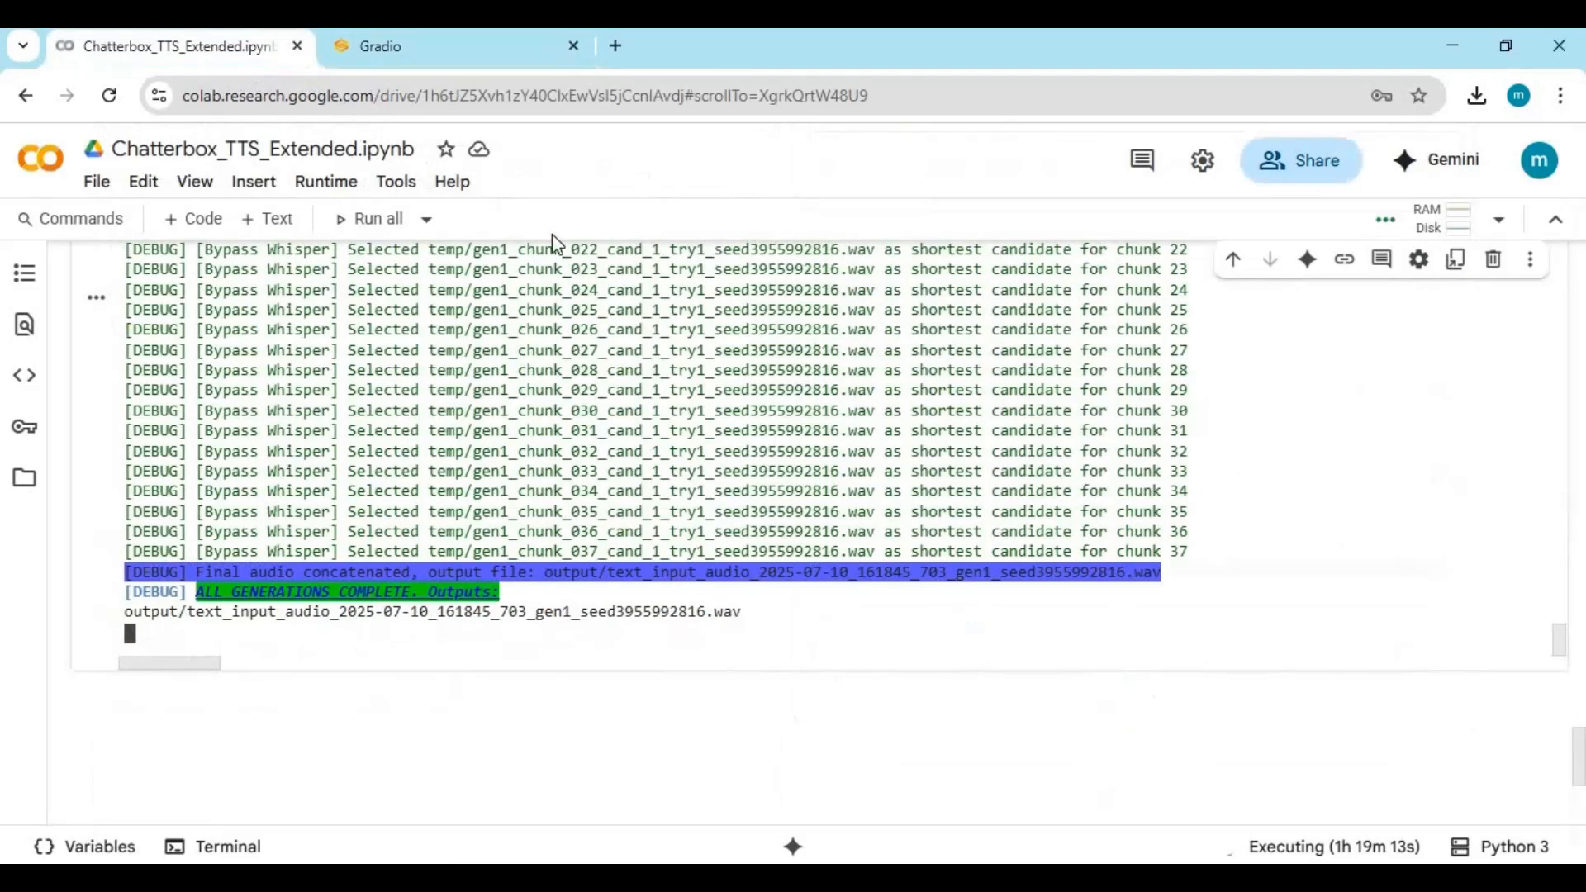
{"action": "mouse_move", "coordinate": [1103, 674]}
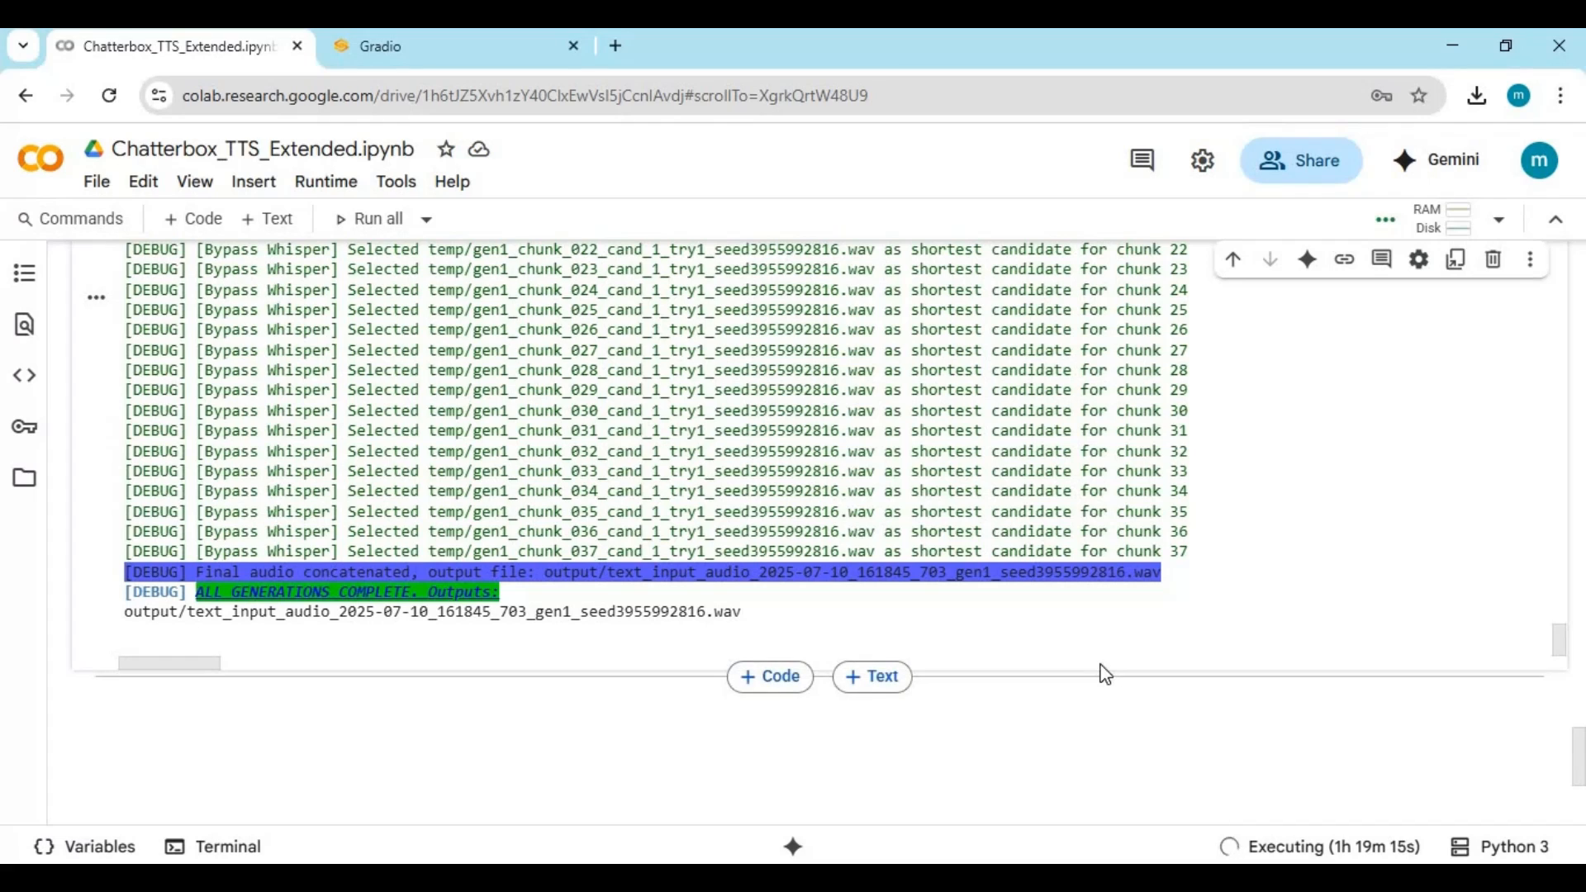
{"action": "mouse_move", "coordinate": [325, 74]}
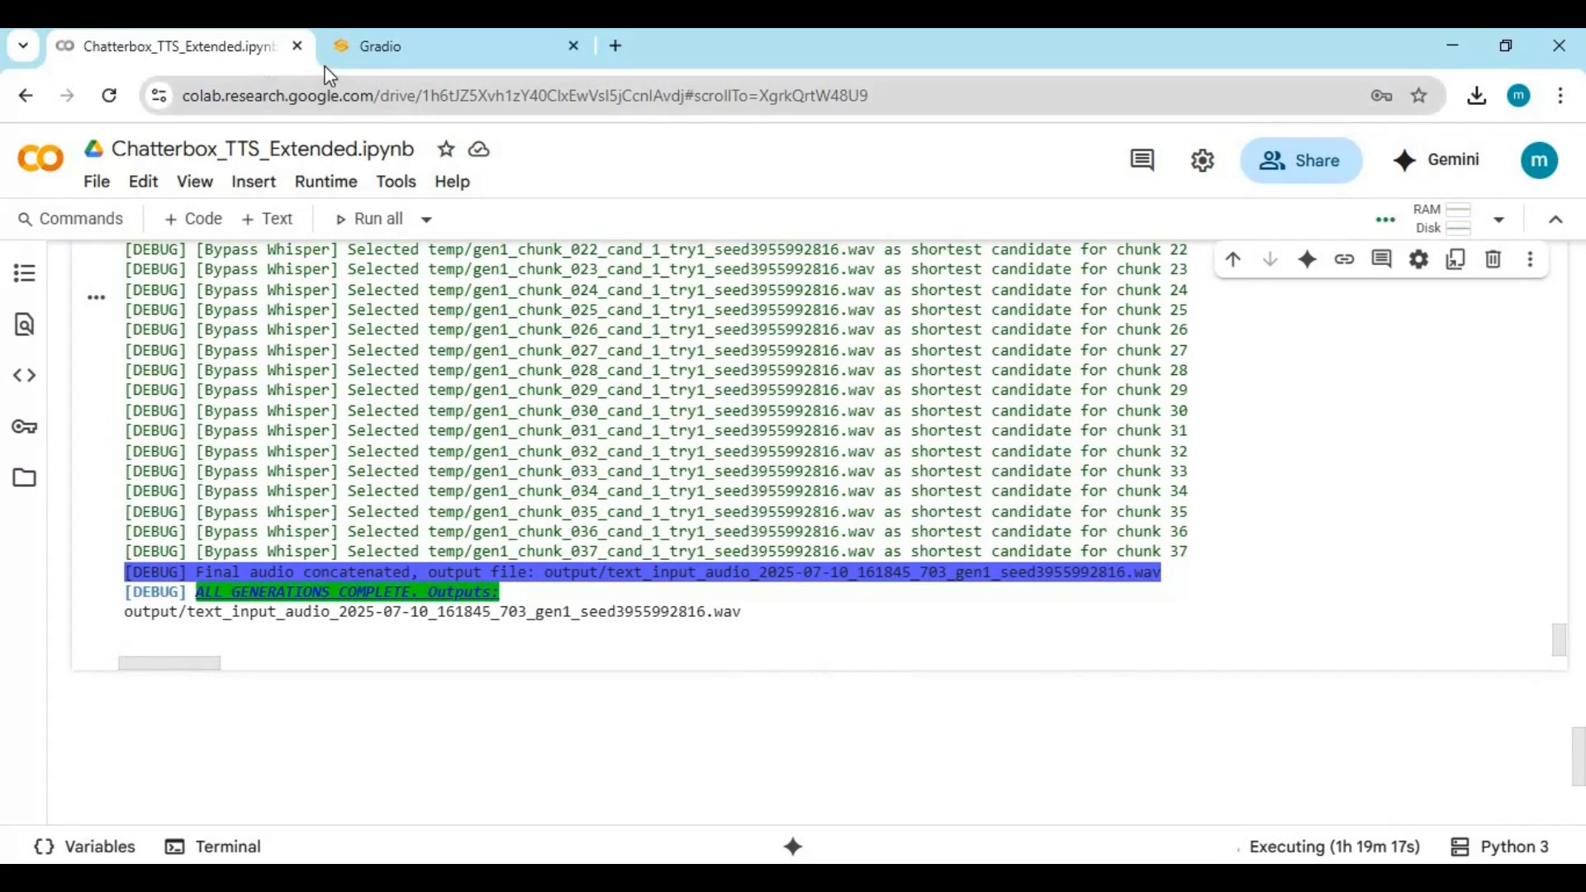
{"action": "left_click", "coordinate": [379, 45]}
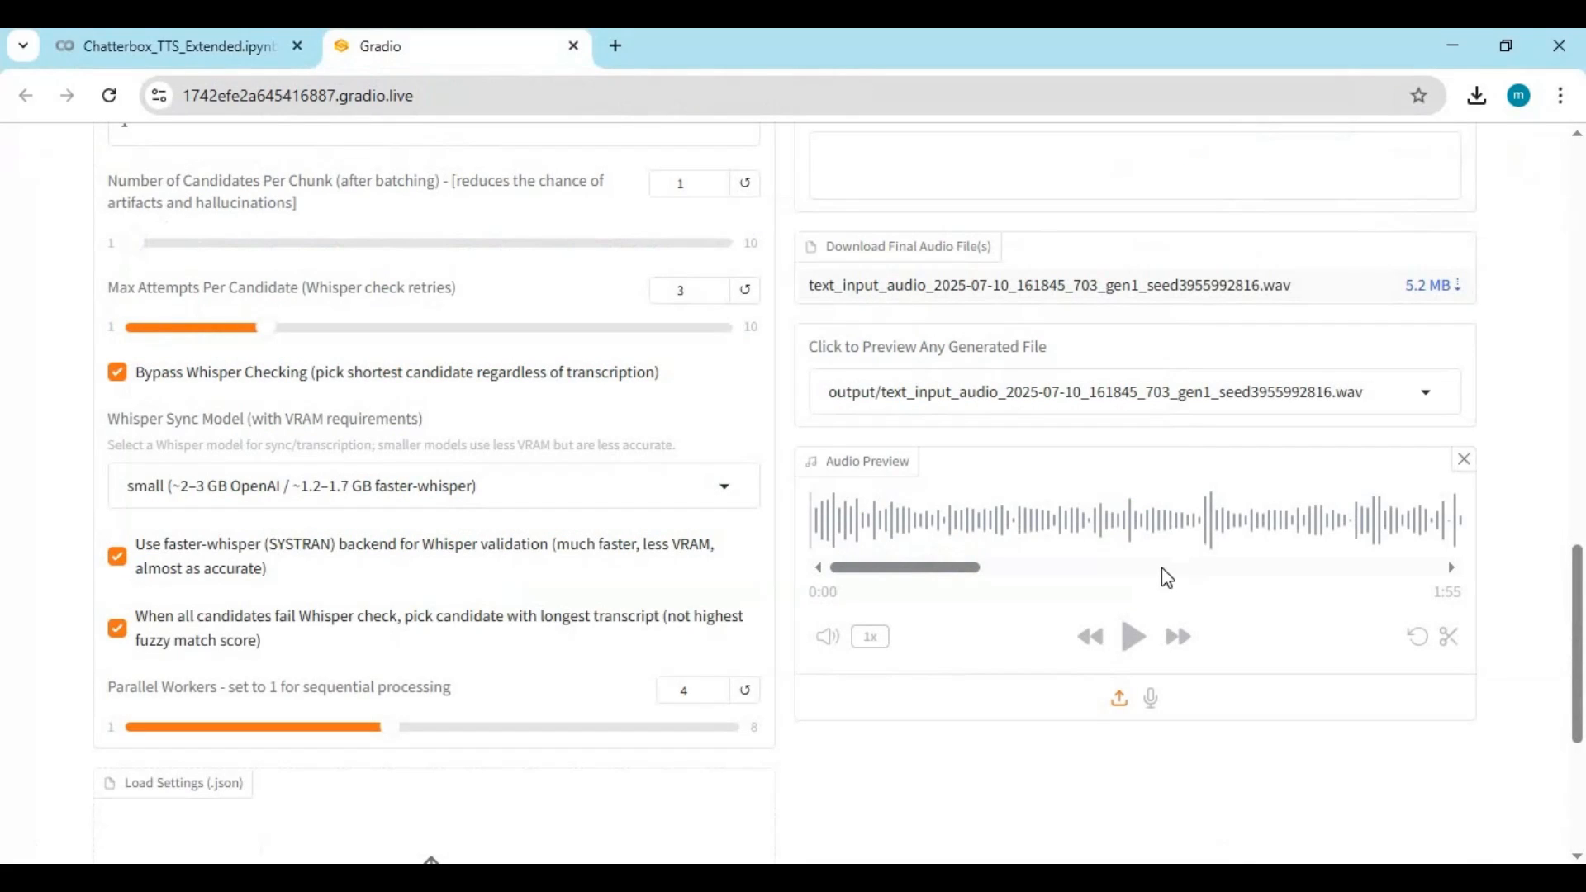
{"action": "mouse_move", "coordinate": [1275, 608]}
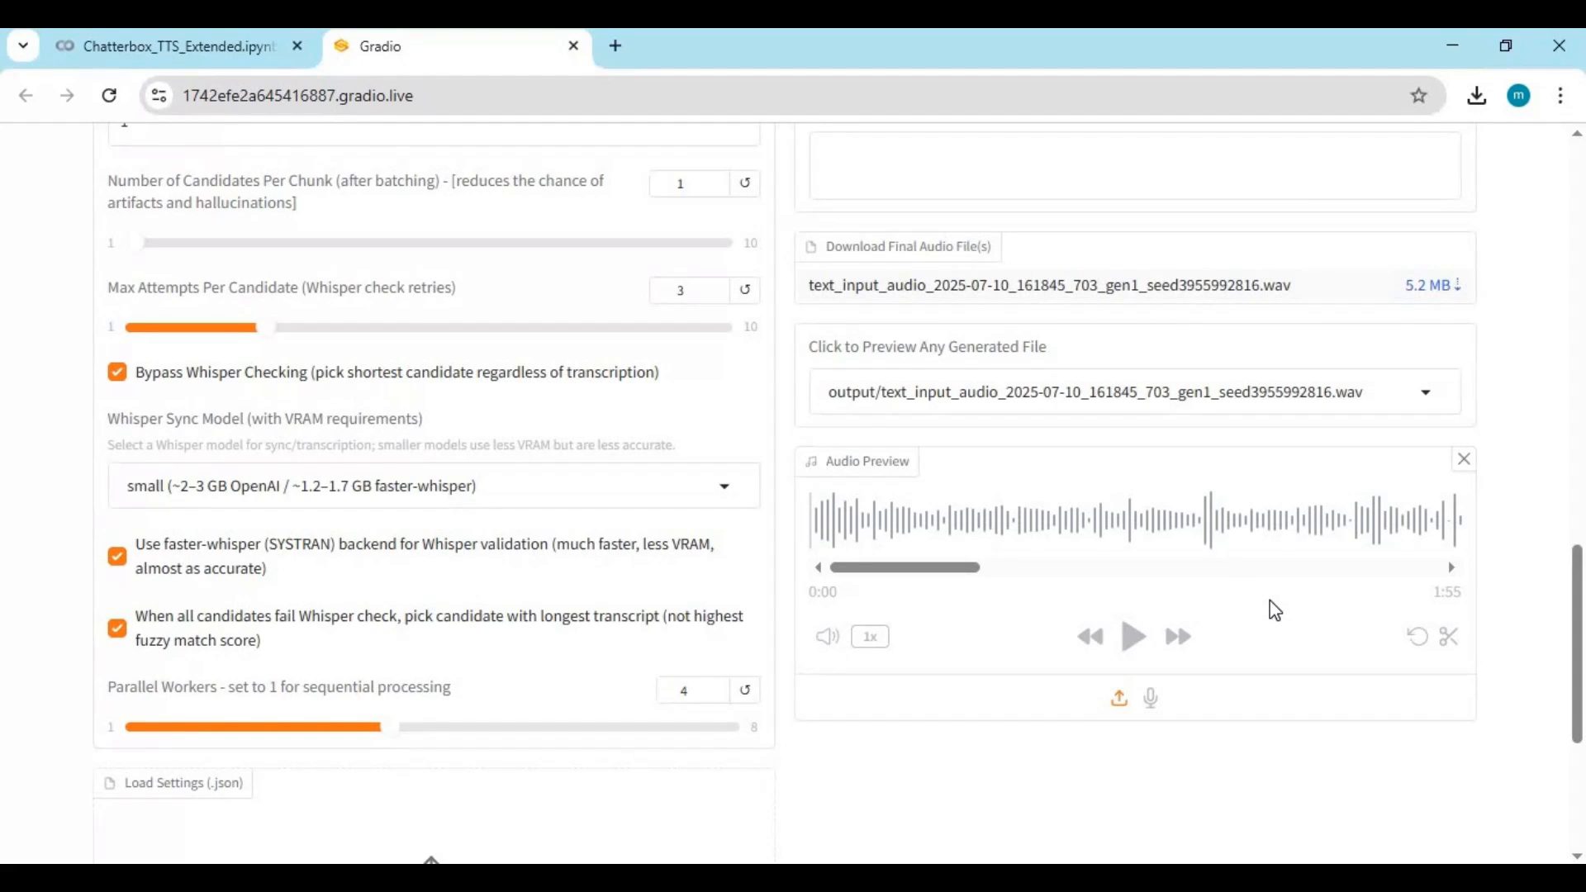
{"action": "mouse_move", "coordinate": [1401, 568]}
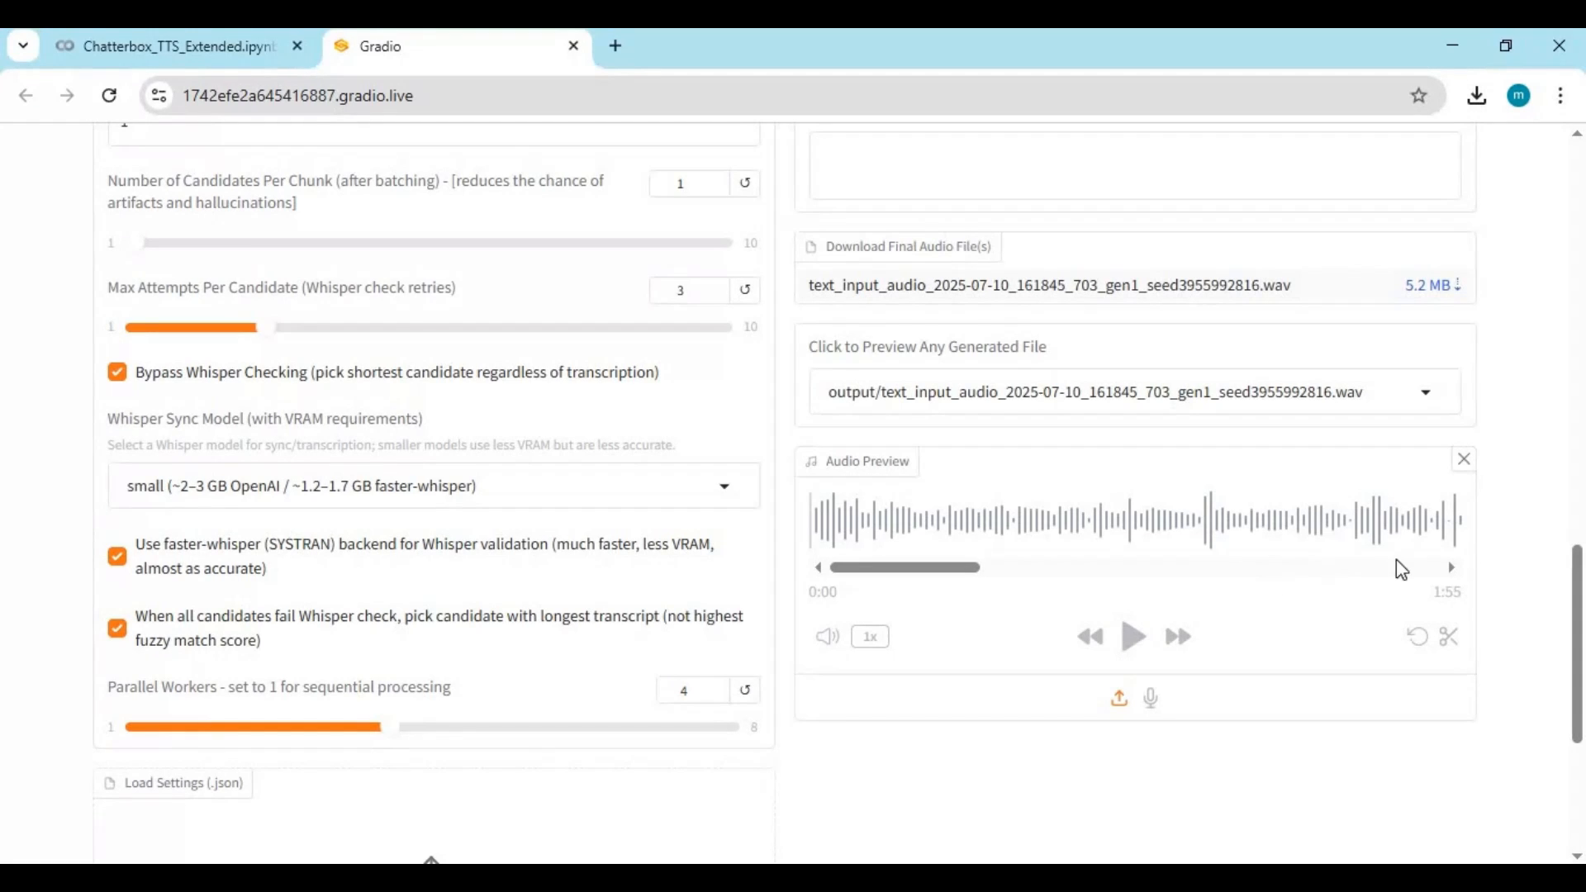
{"action": "mouse_move", "coordinate": [1353, 644]}
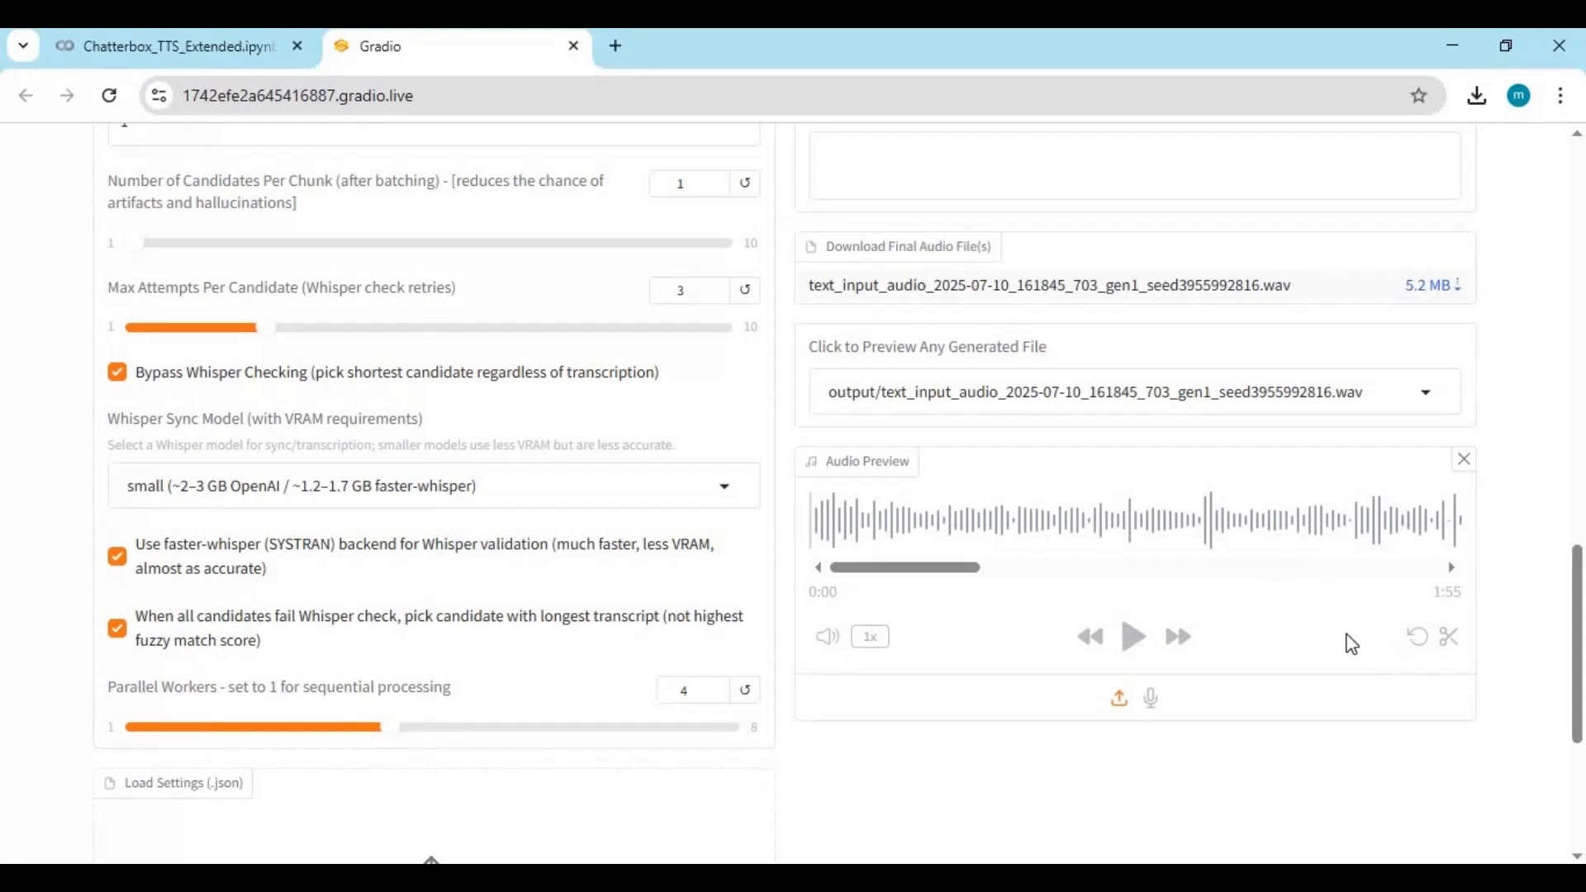
{"action": "mouse_move", "coordinate": [1235, 618]}
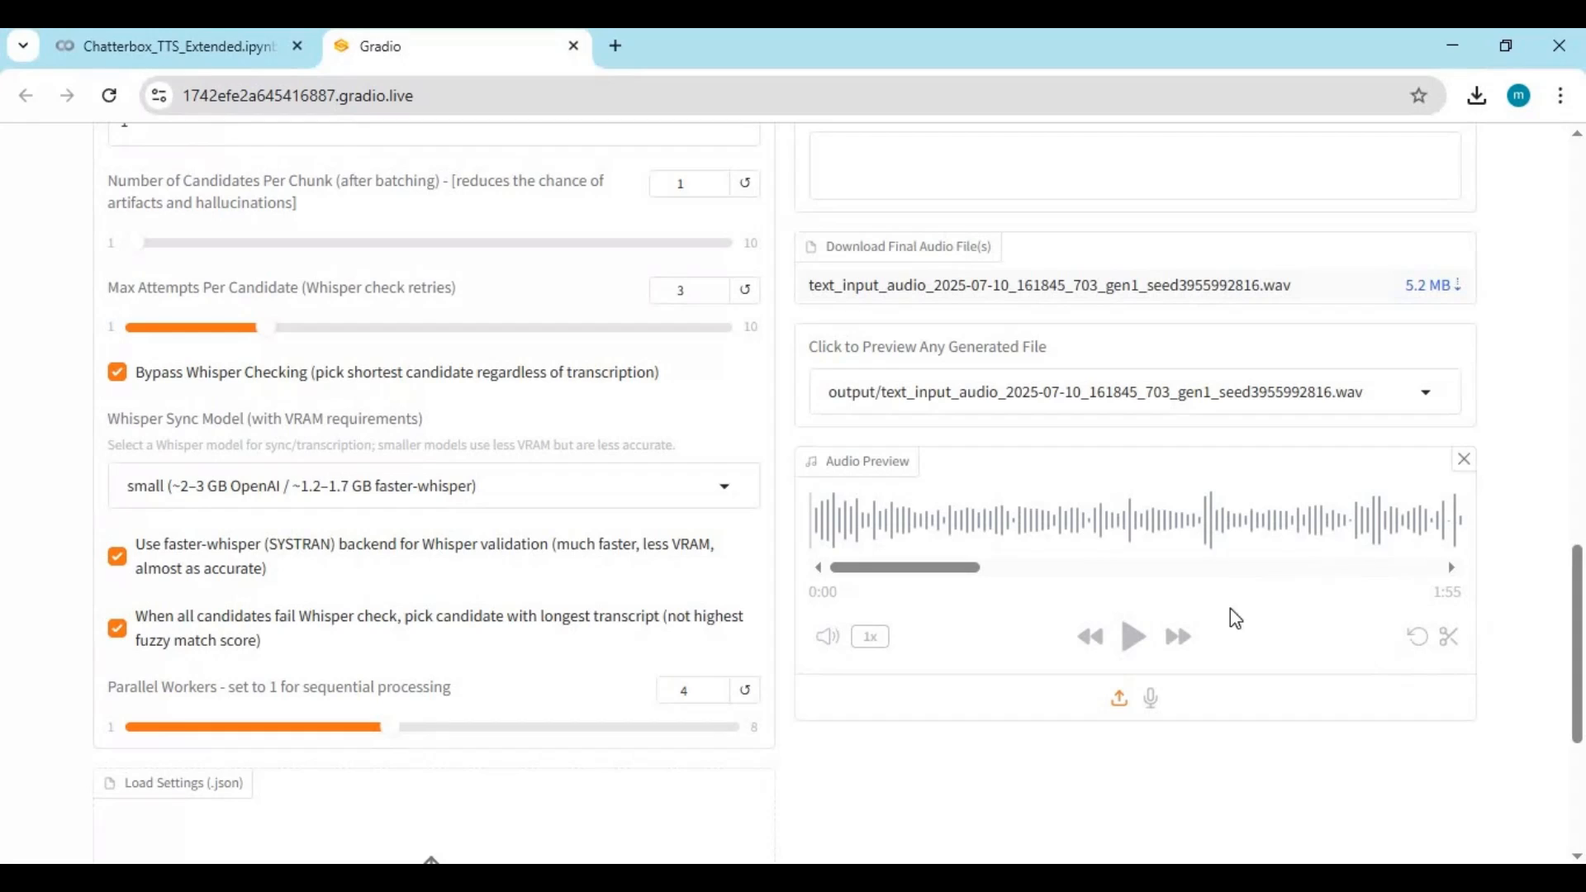
Start playing the 1:55 Gog and Magog narration in the Audio Preview player.
{"action": "left_click", "coordinate": [1132, 636]}
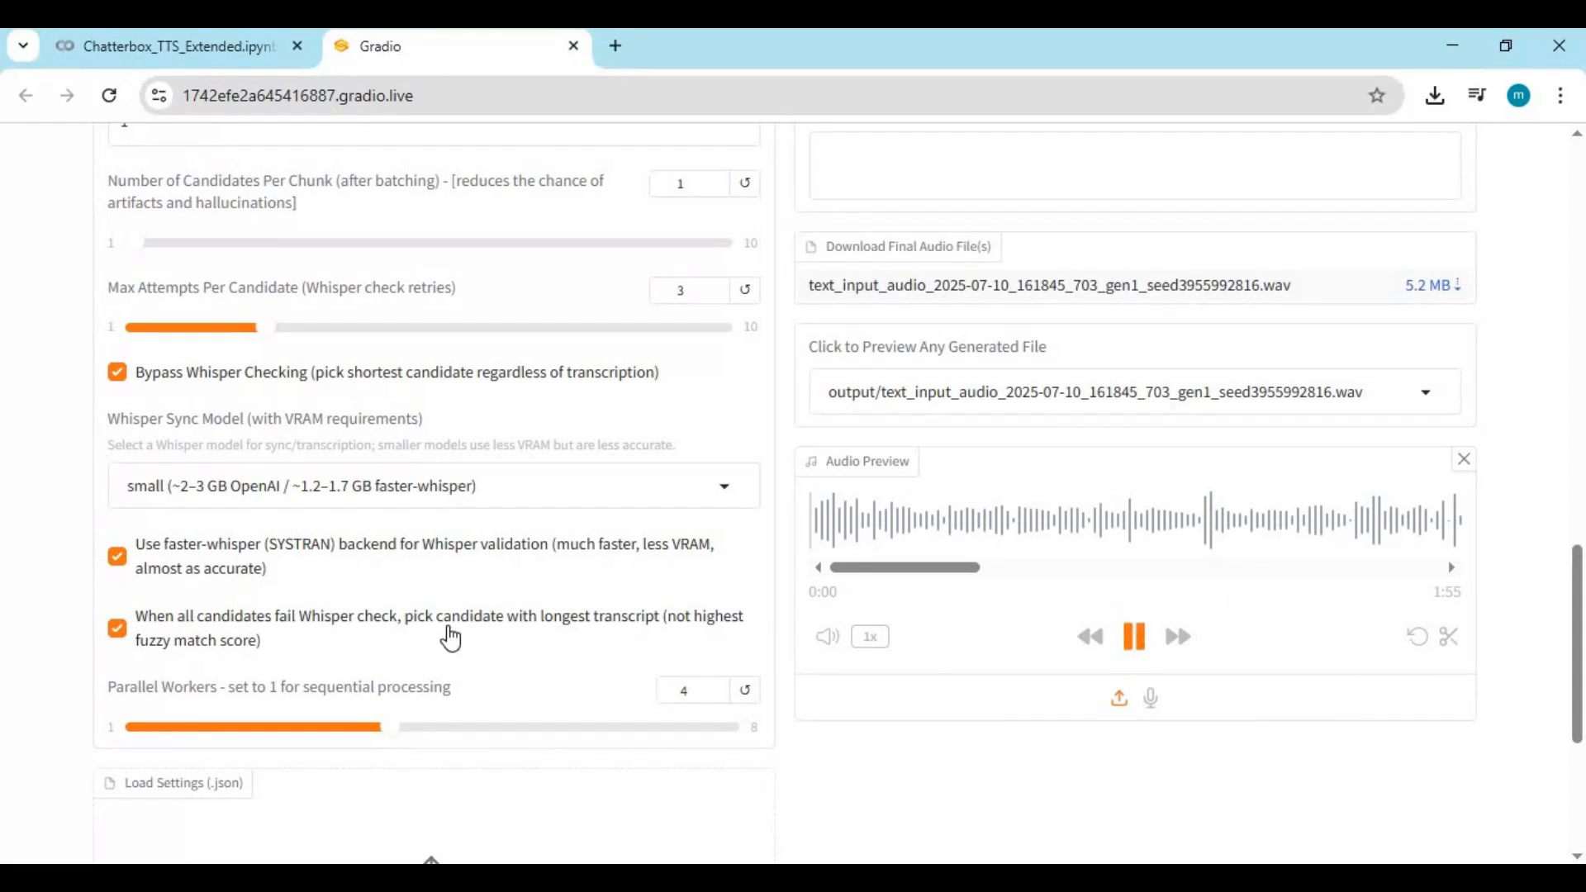